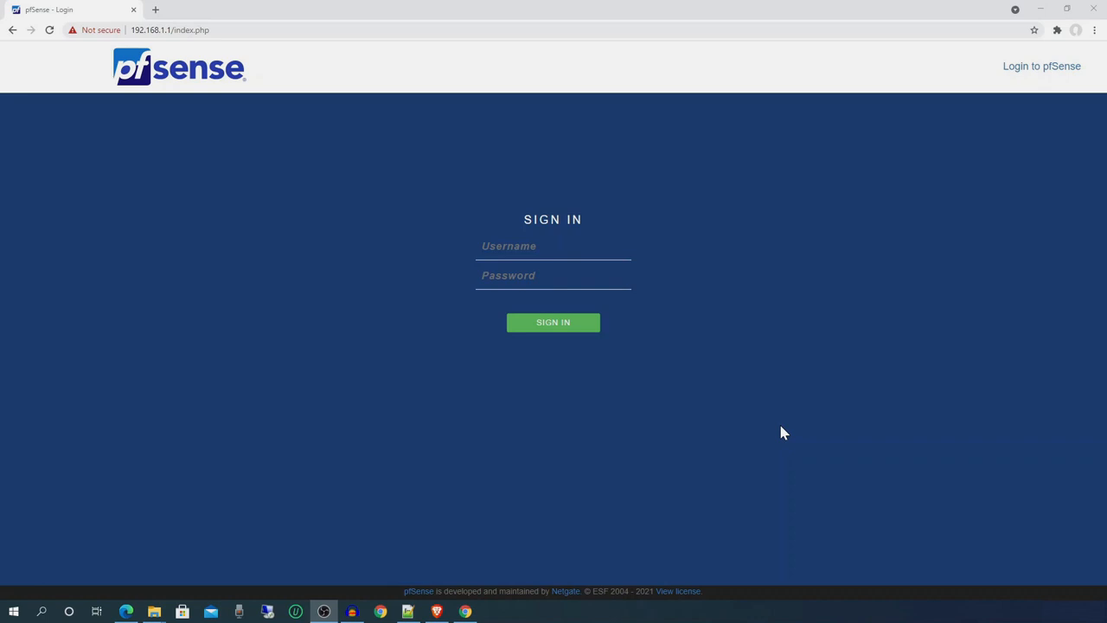
Sign in to the pfSense web interface as admin to reach the status dashboard
left_click(553, 246)
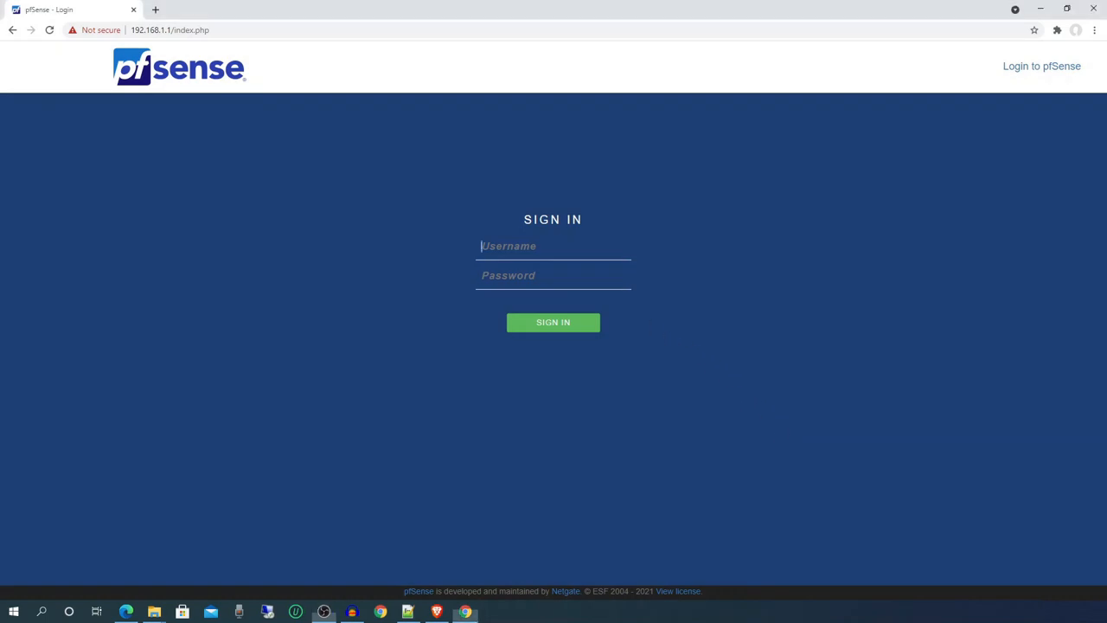
type("admin")
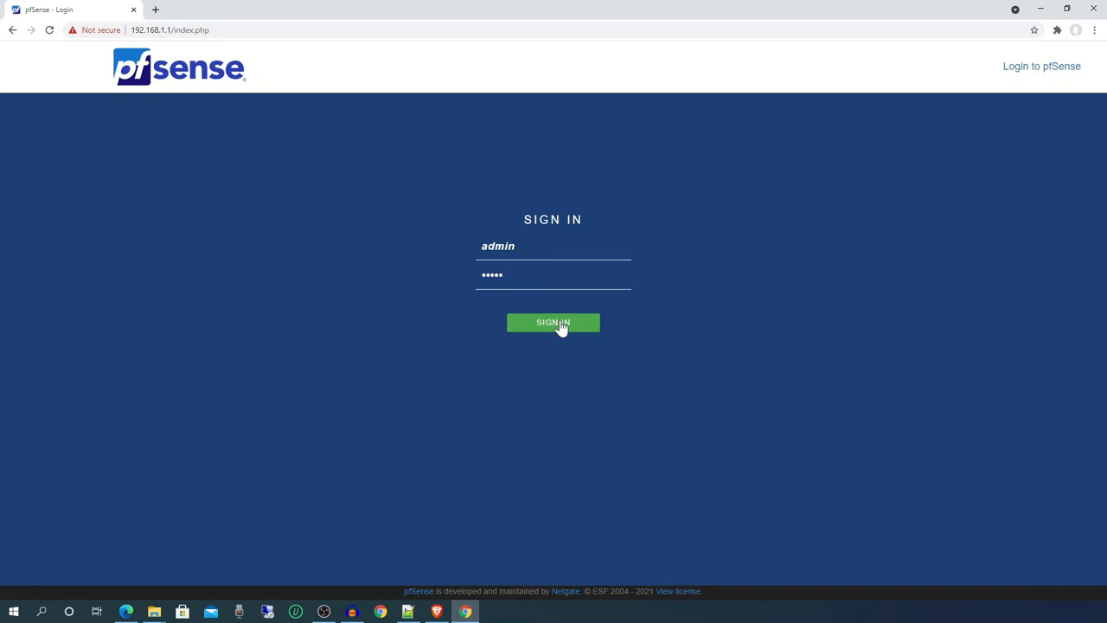
left_click(554, 323)
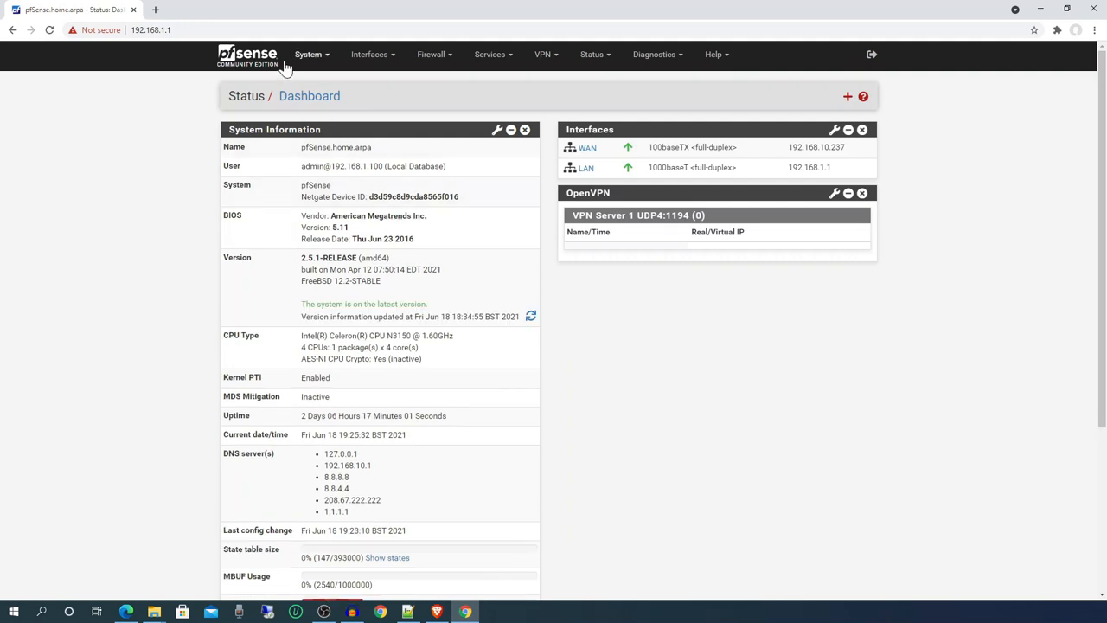
Search the Package Manager's available packages for 'freeradius'
left_click(308, 53)
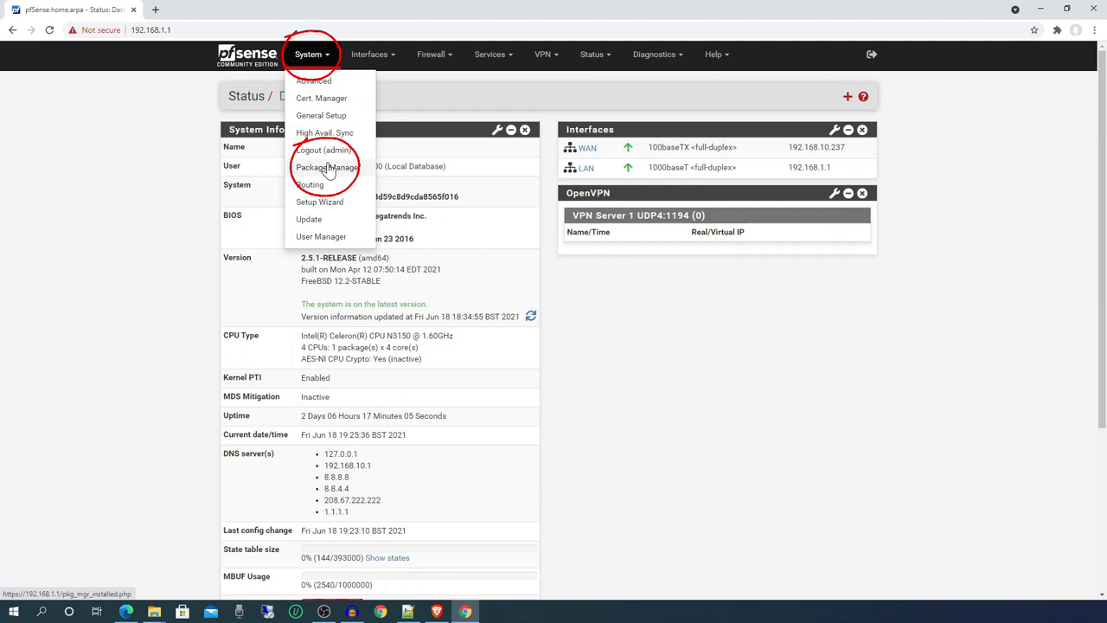
left_click(327, 166)
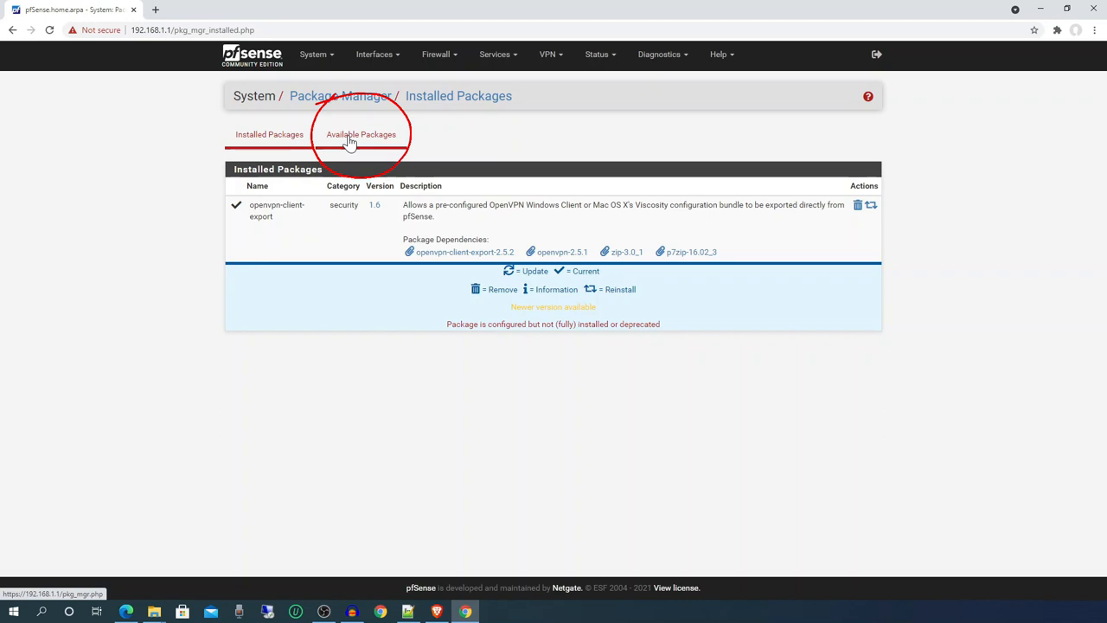
left_click(360, 135)
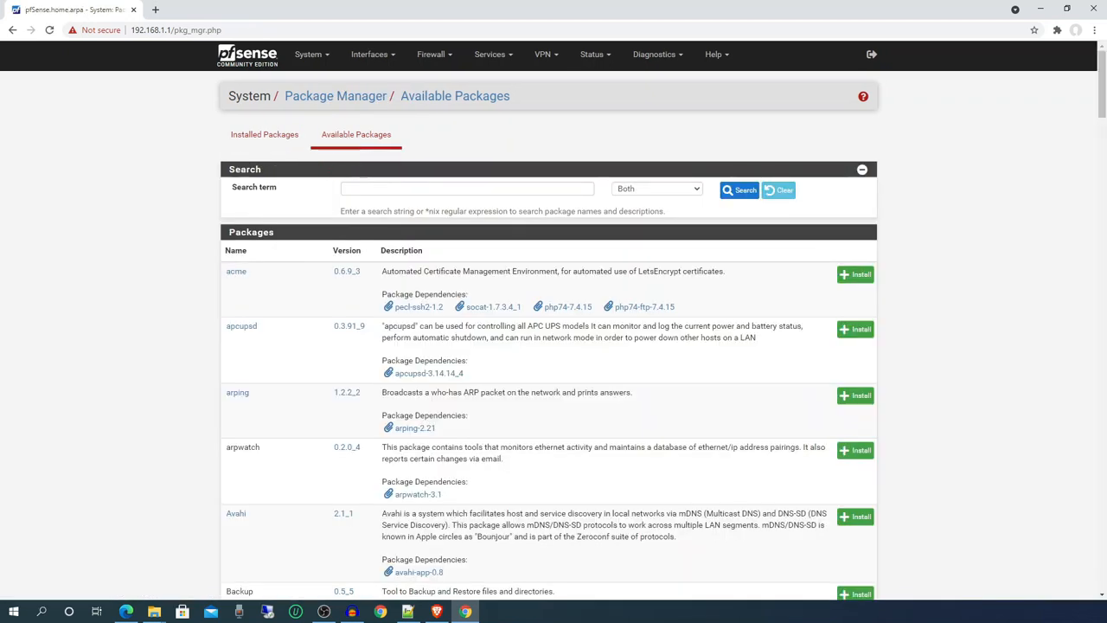
left_click(467, 186)
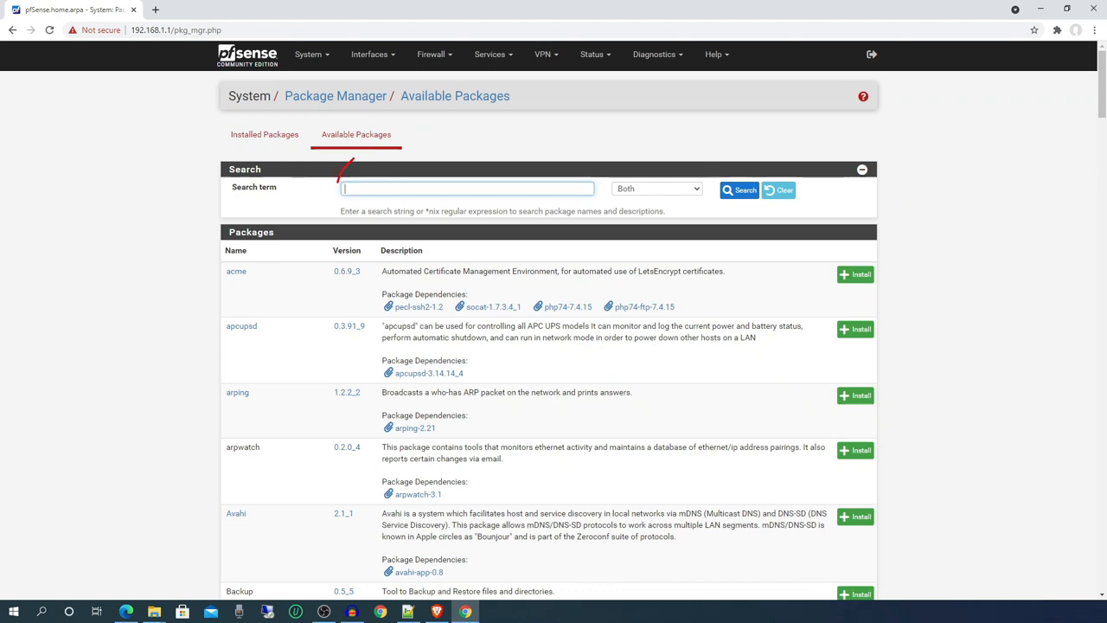
type("freeradius")
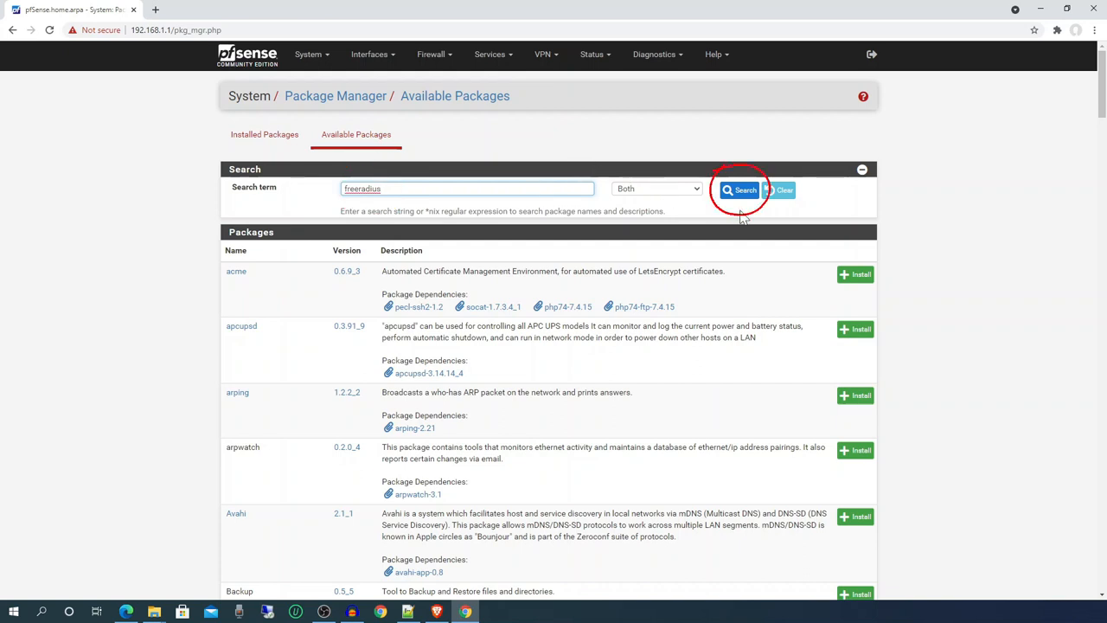
left_click(740, 189)
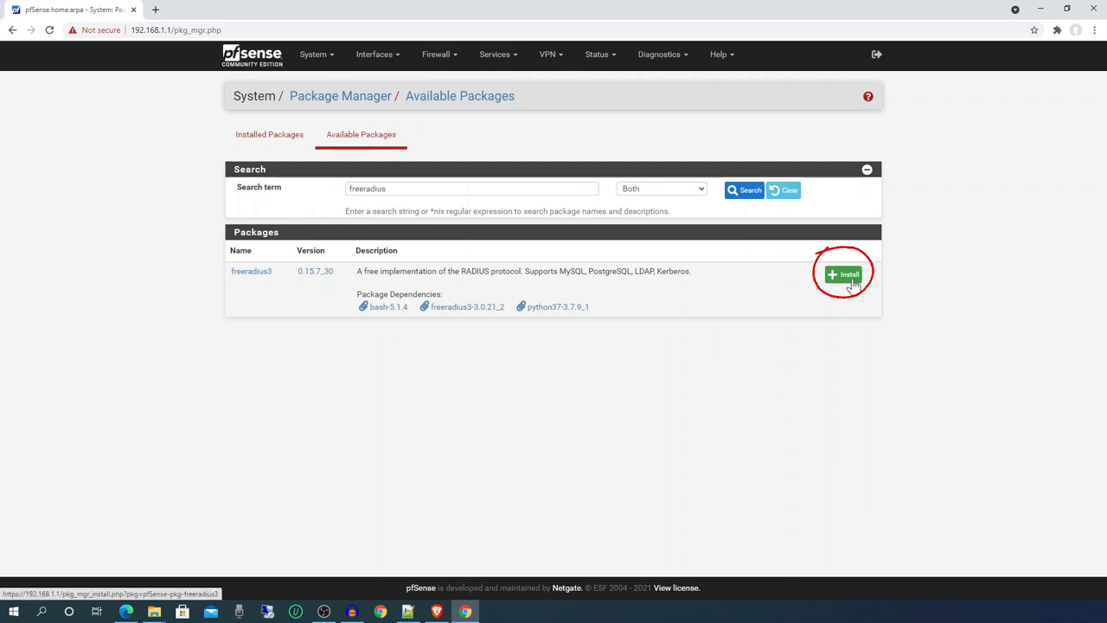
Install the freeradius3 package and confirm the installation
left_click(844, 273)
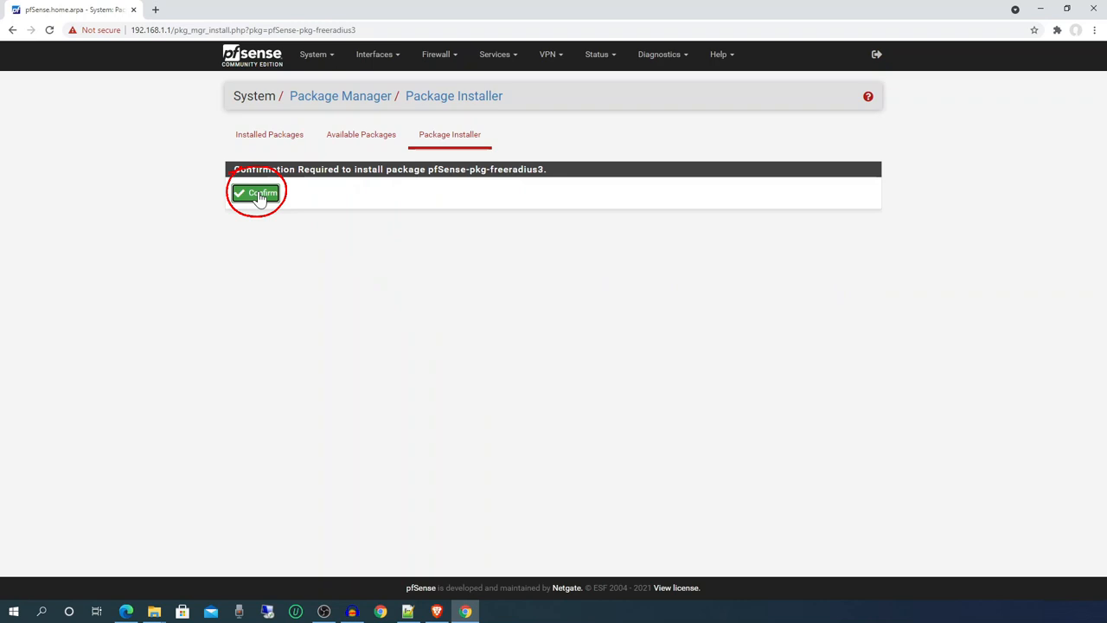
left_click(256, 192)
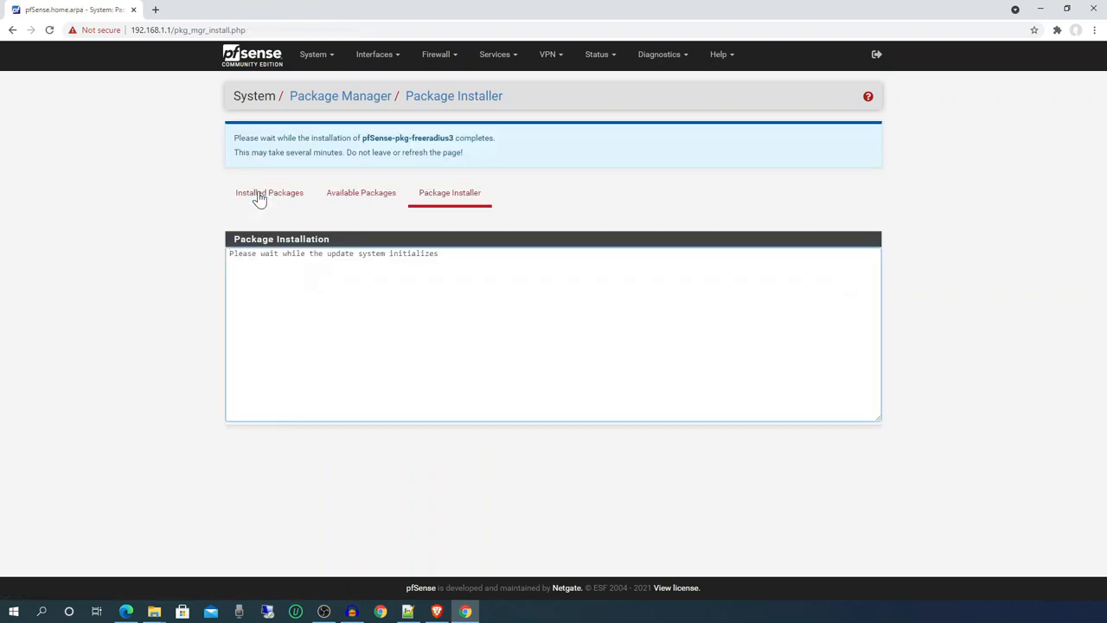
mouse_move(179, 230)
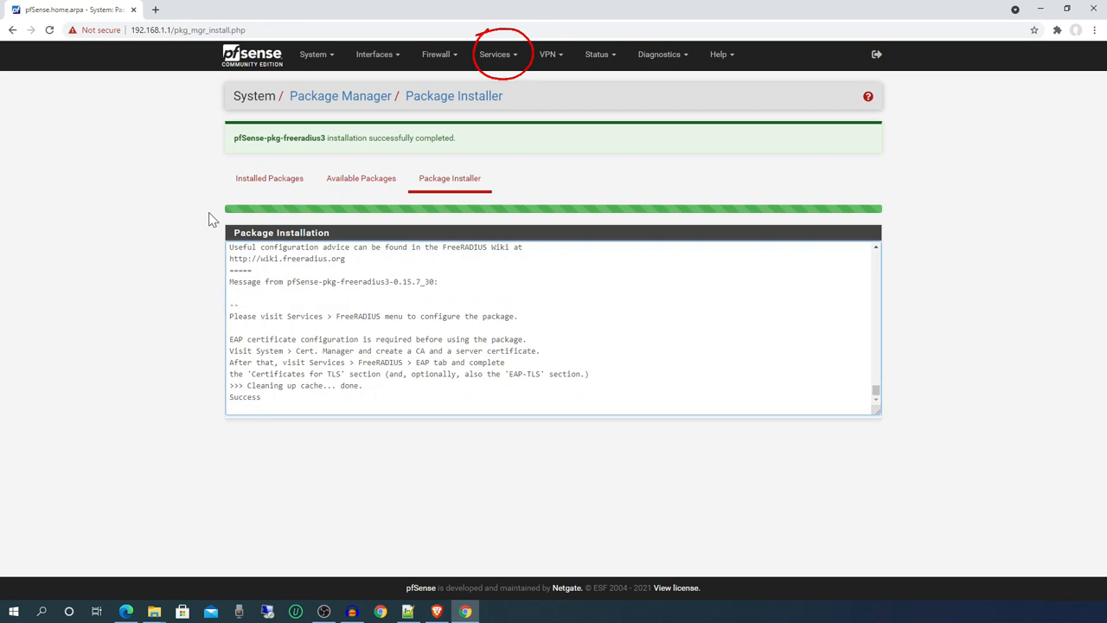
Start a new FreeRADIUS listening interface under Services > FreeRADIUS > Interfaces
left_click(498, 53)
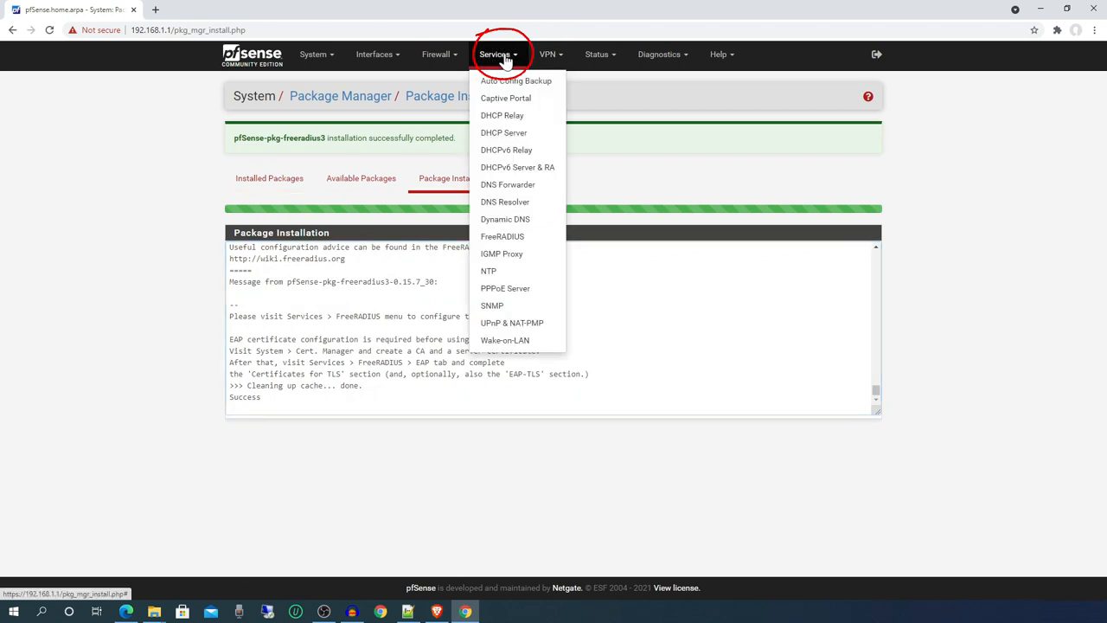
mouse_move(502, 235)
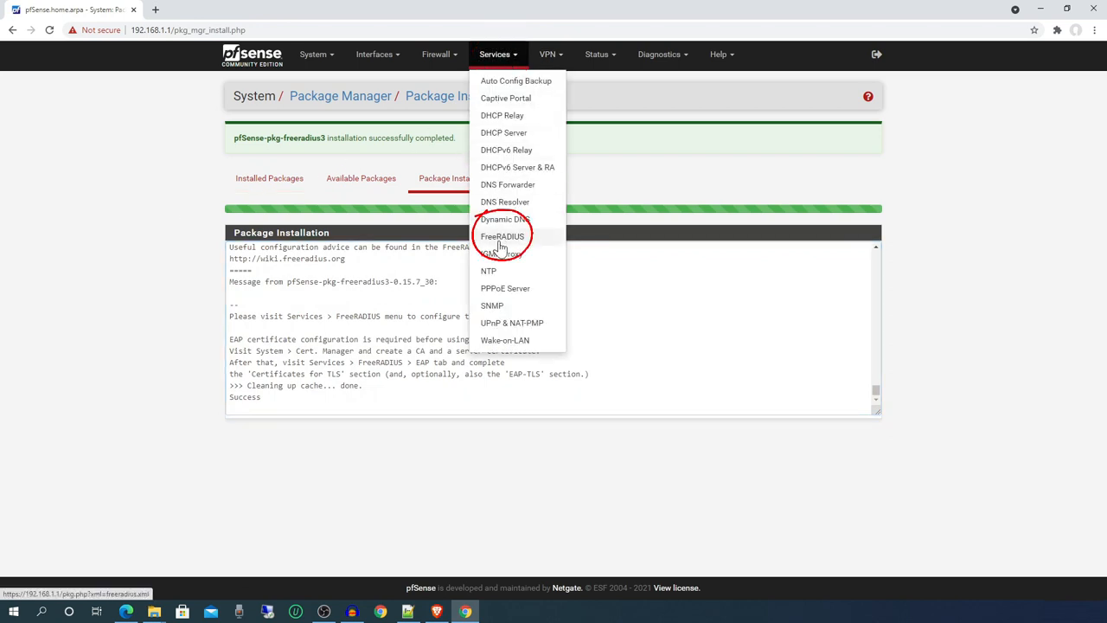
left_click(502, 235)
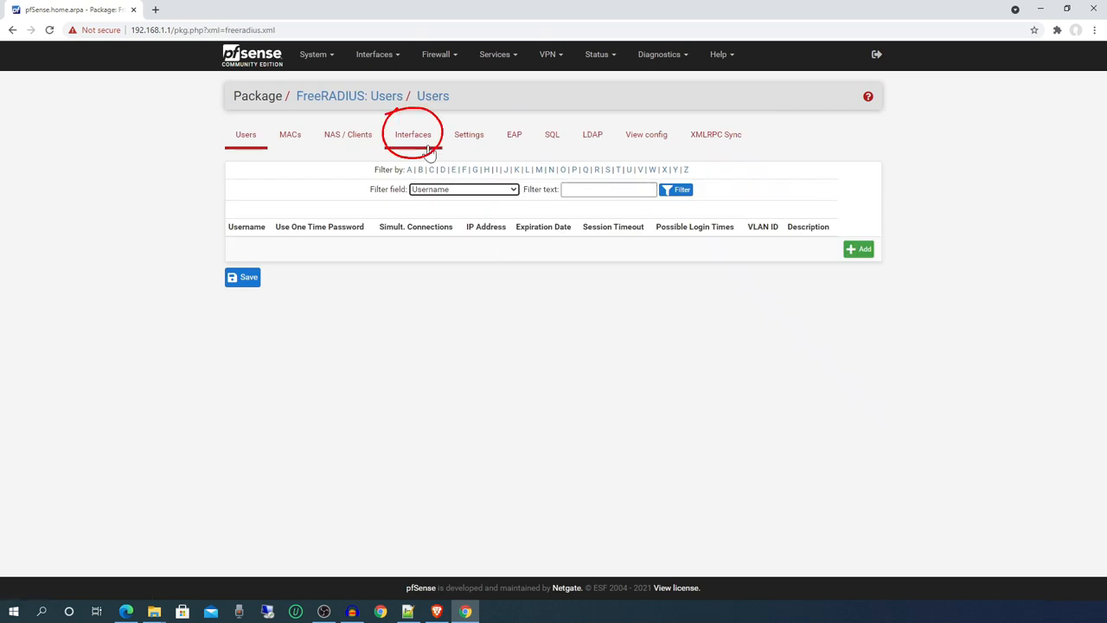
left_click(412, 135)
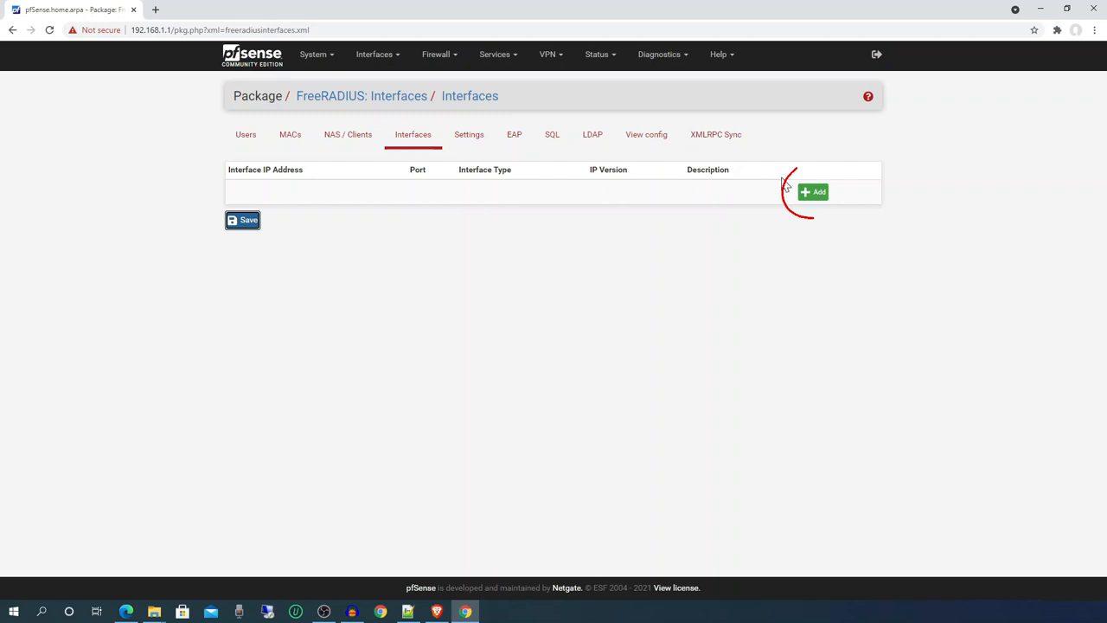
left_click(813, 190)
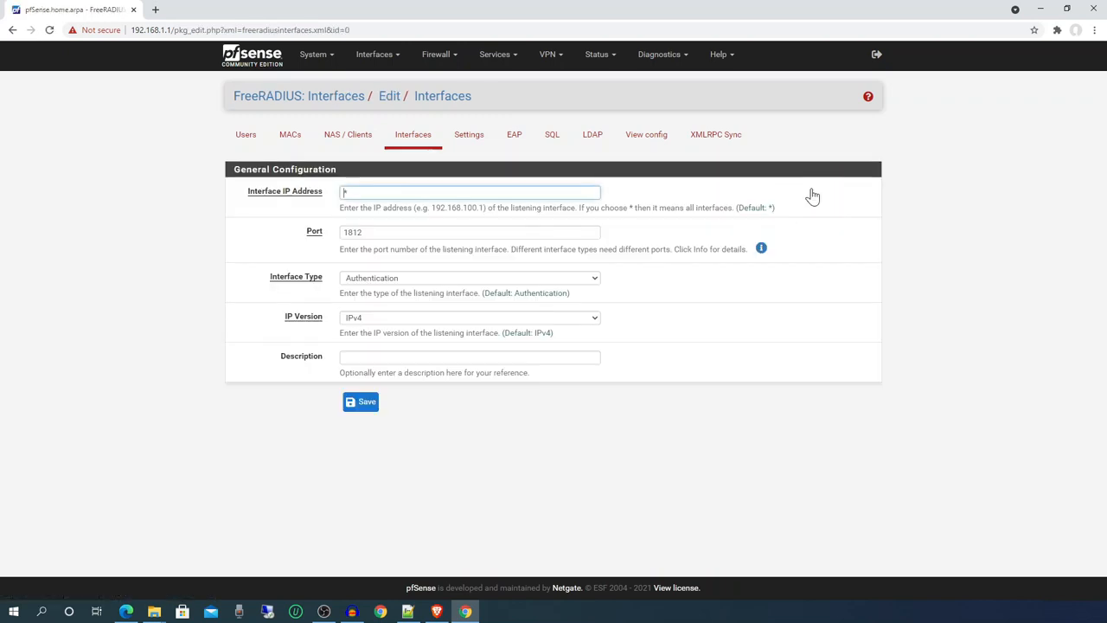
Save the interface as * / port 1812 / Authentication with description 'Authentication Port'
left_click(469, 190)
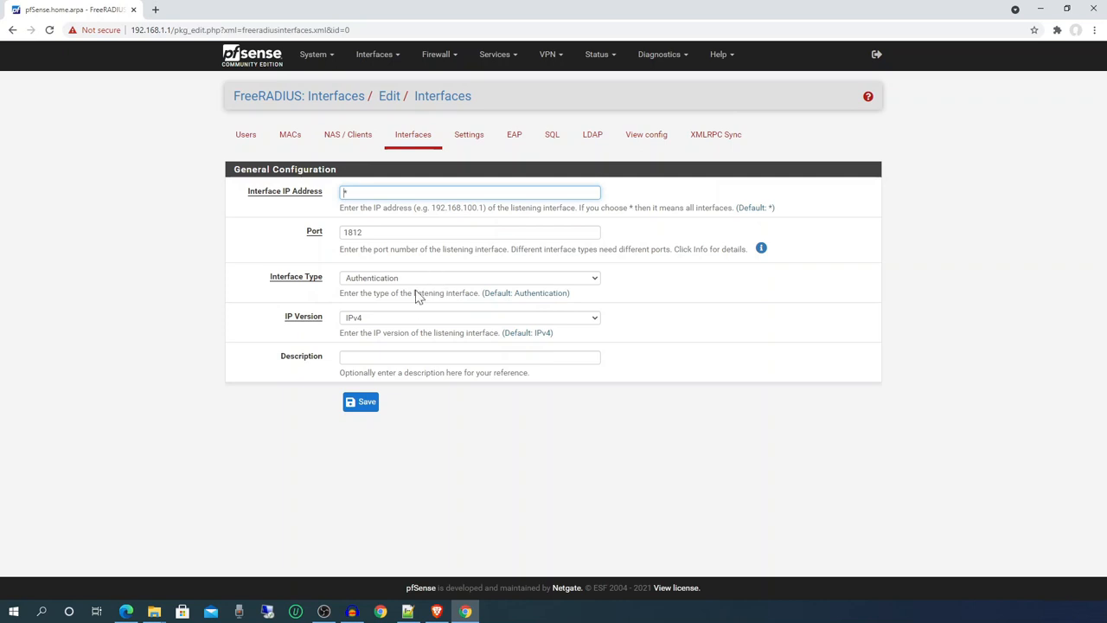
left_click(469, 357)
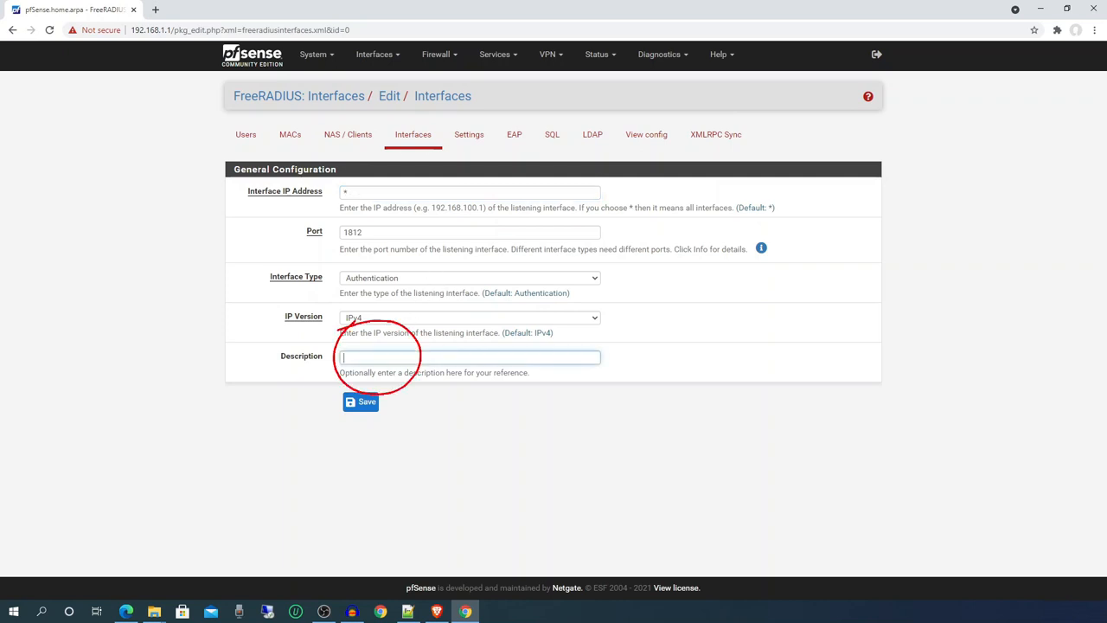
type("A")
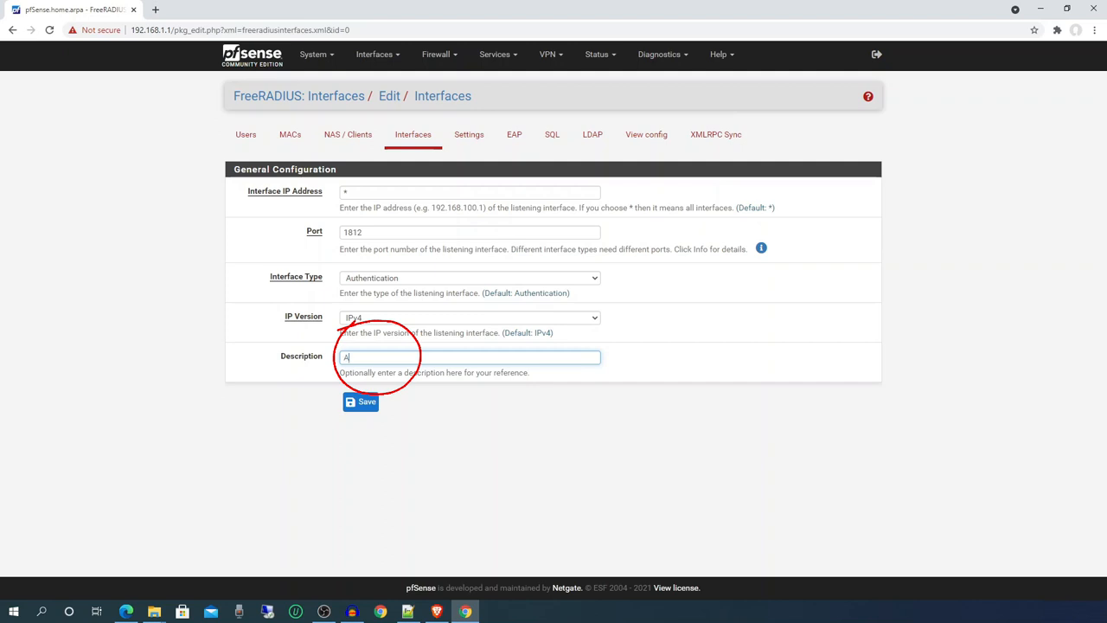
type("uthentication Port")
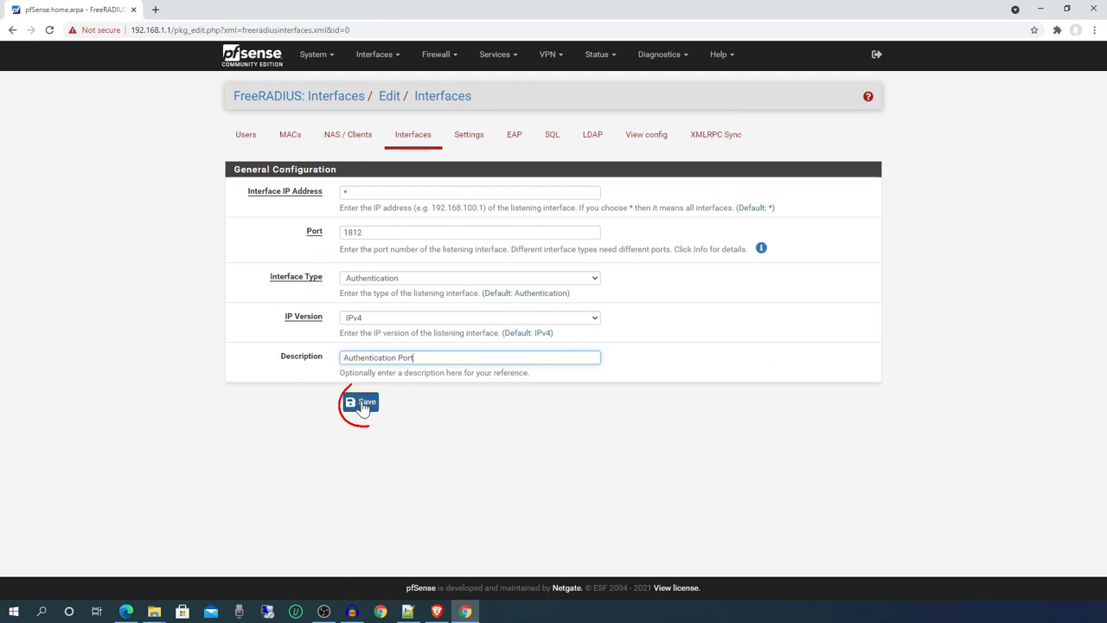
left_click(360, 402)
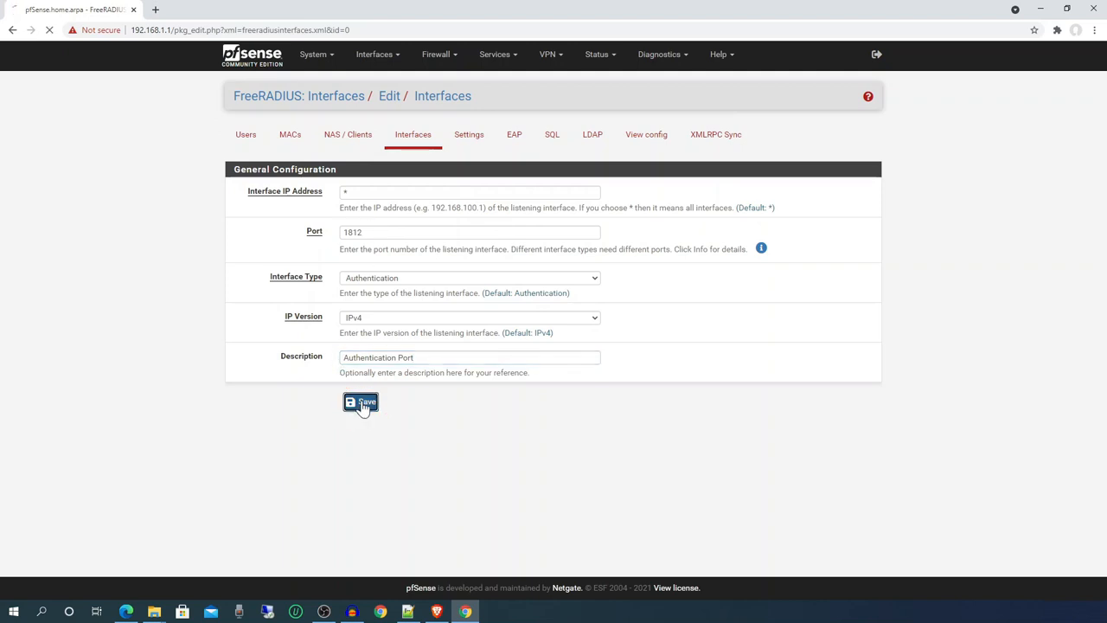
Add an Accounting interface on port 1813 described as 'Accounting Port' and save it
left_click(360, 401)
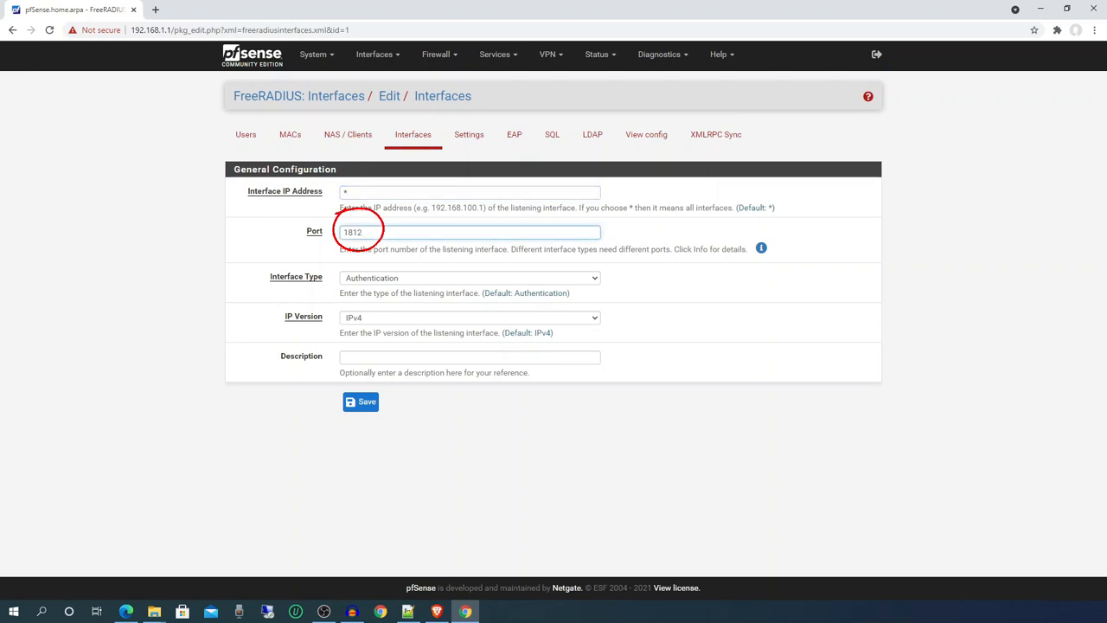
key("Backspace")
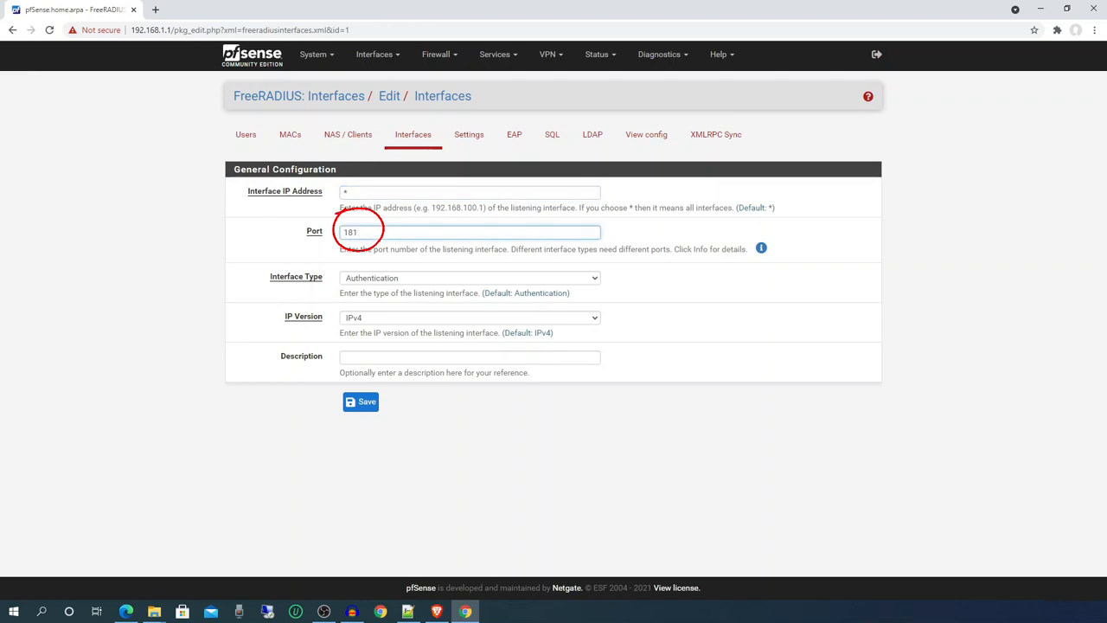
type("1813")
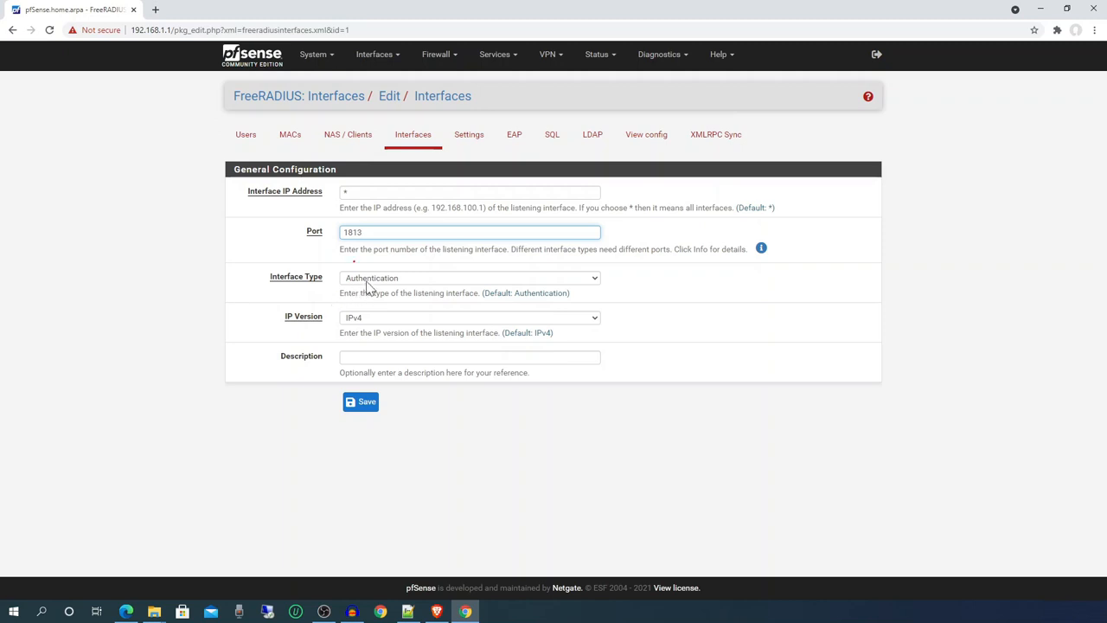
left_click(470, 277)
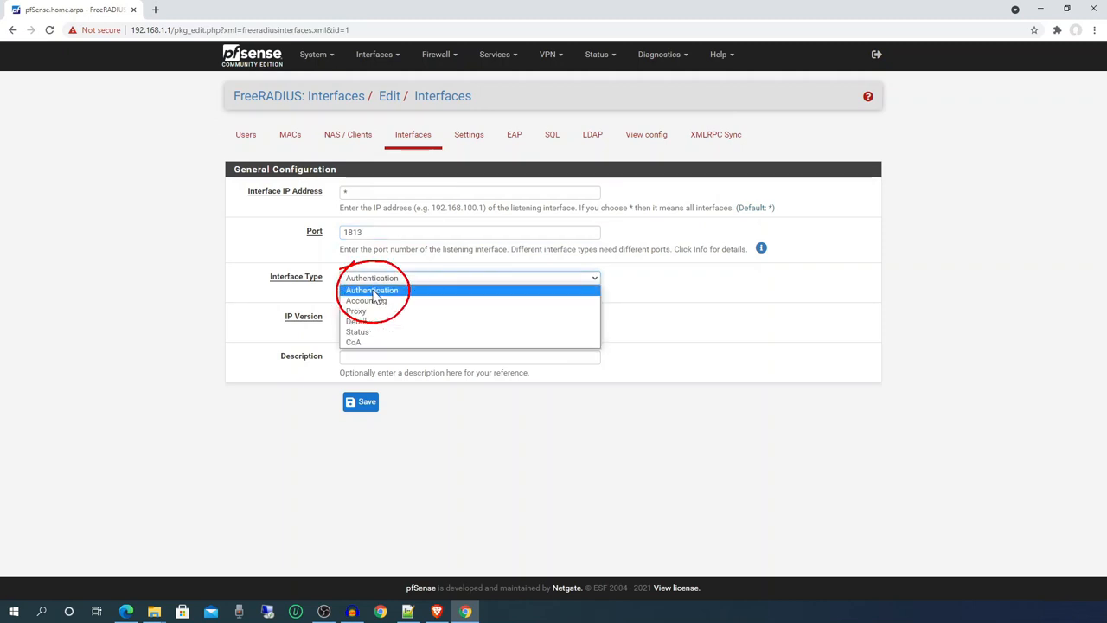
left_click(367, 301)
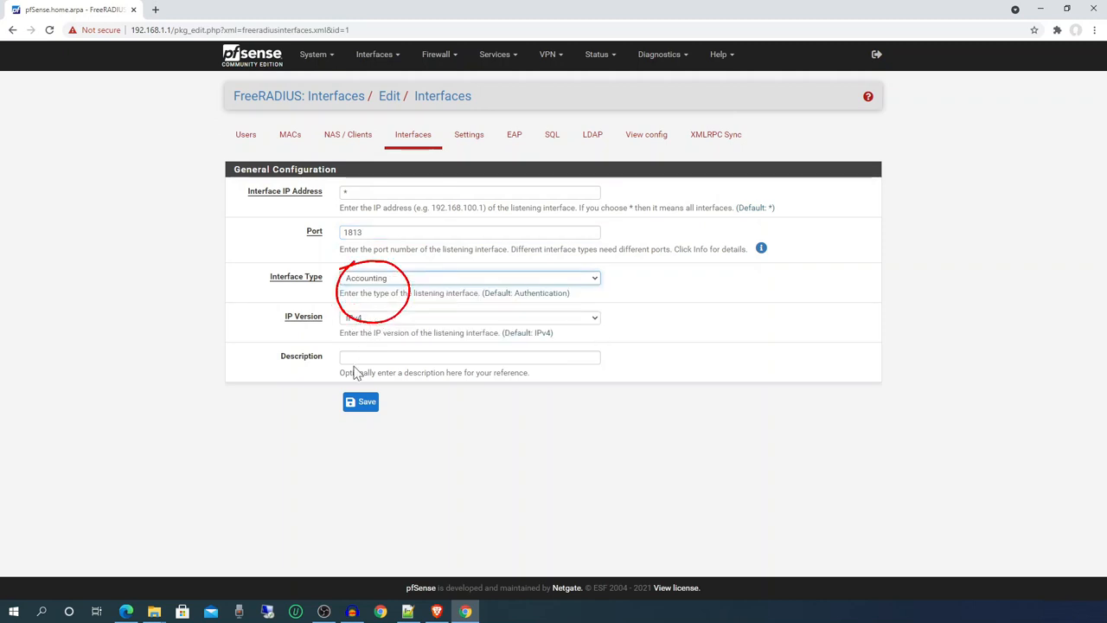
left_click(469, 357)
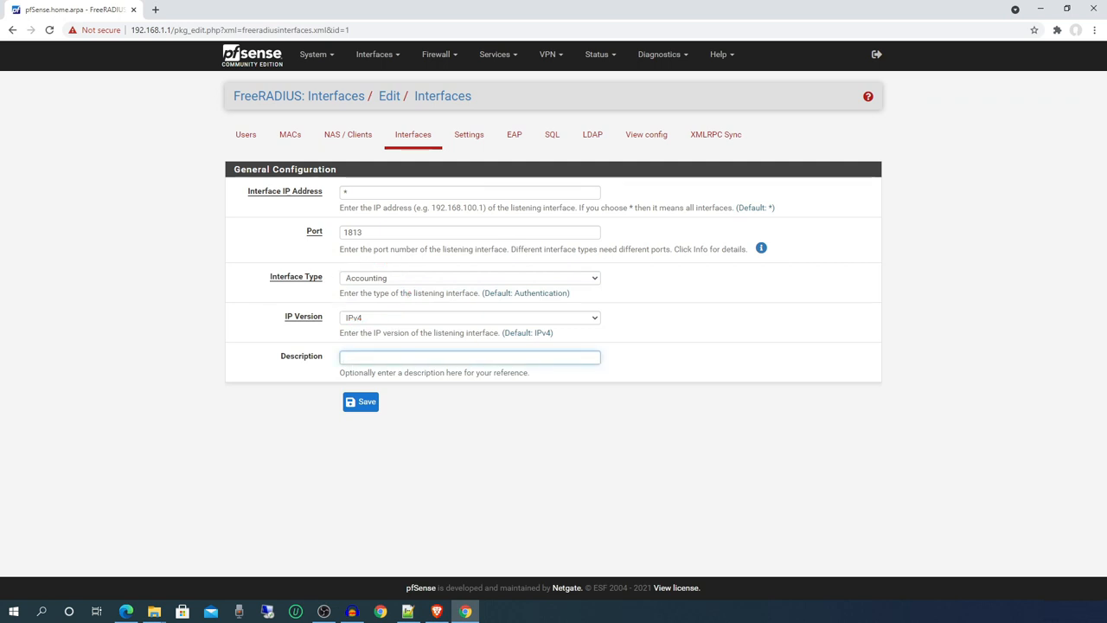
type("Accounting Port")
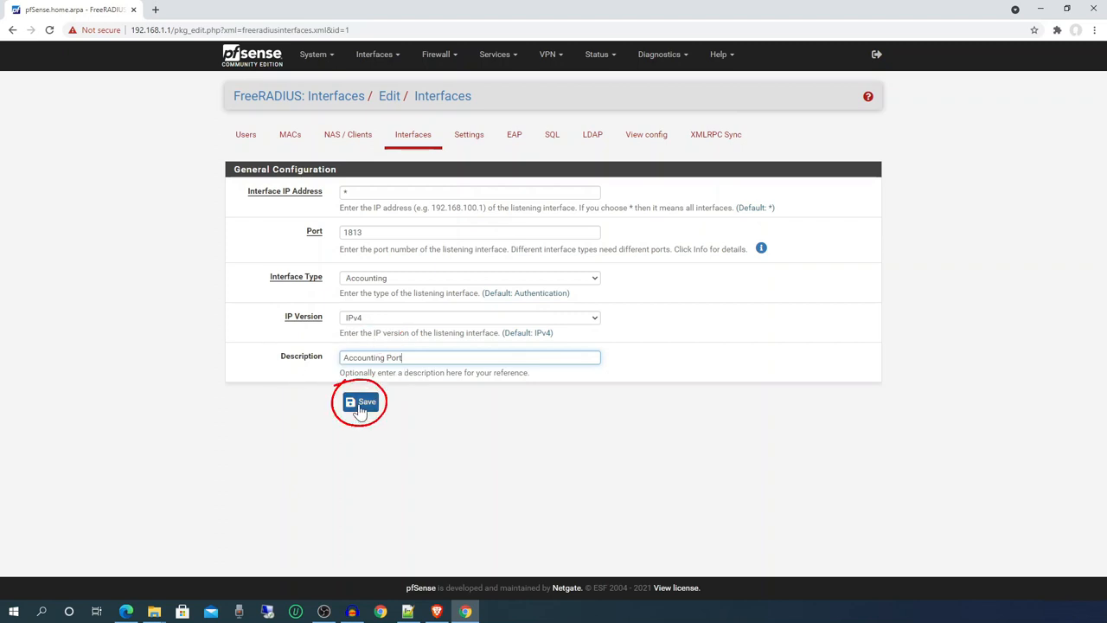
left_click(359, 401)
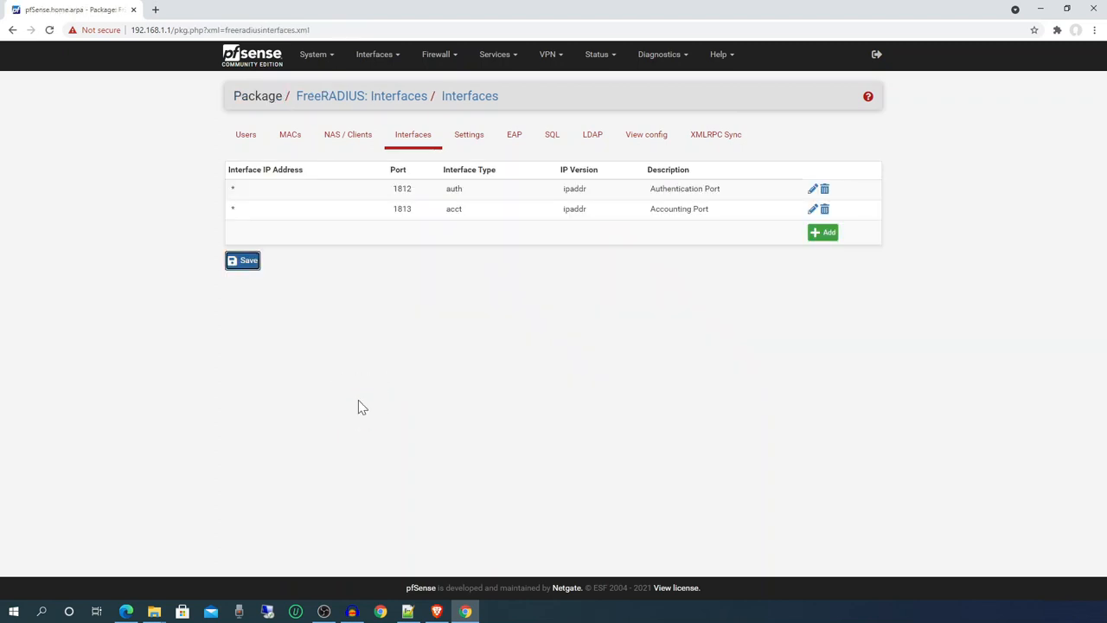
mouse_move(378, 178)
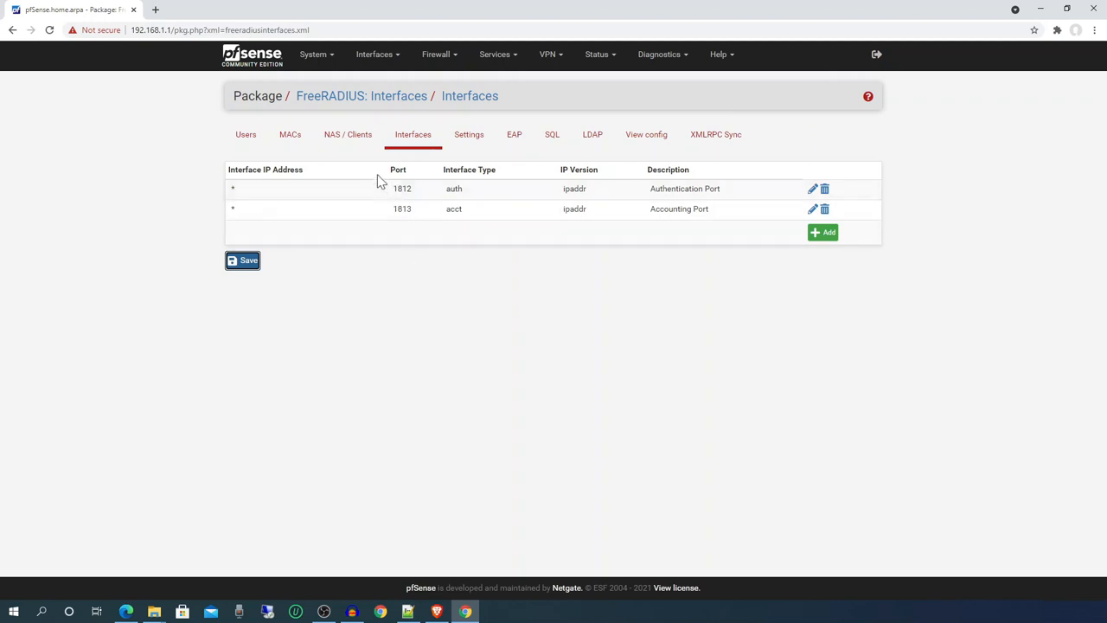
Add a NAS client with IP 127.0.0.1 and shortname FreeRadius
left_click(346, 135)
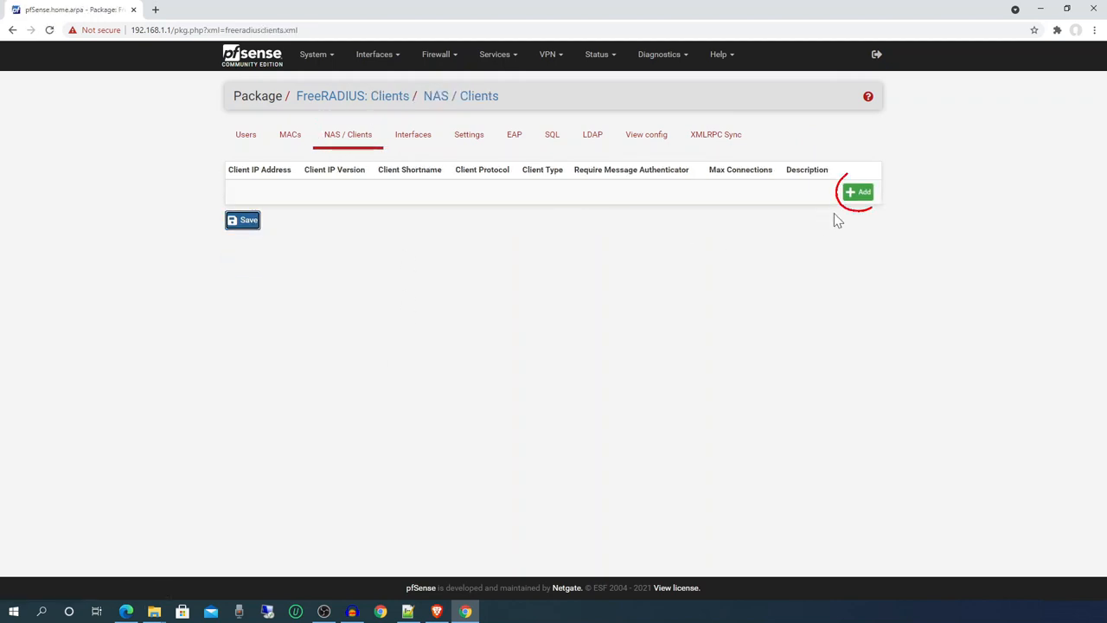
left_click(858, 190)
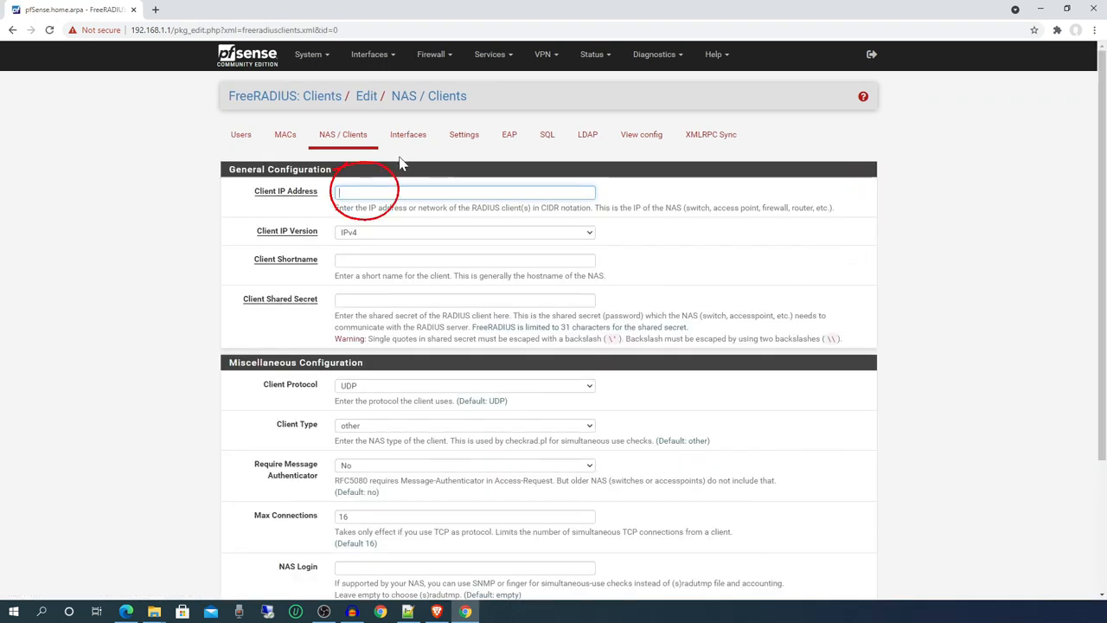
mouse_move(417, 209)
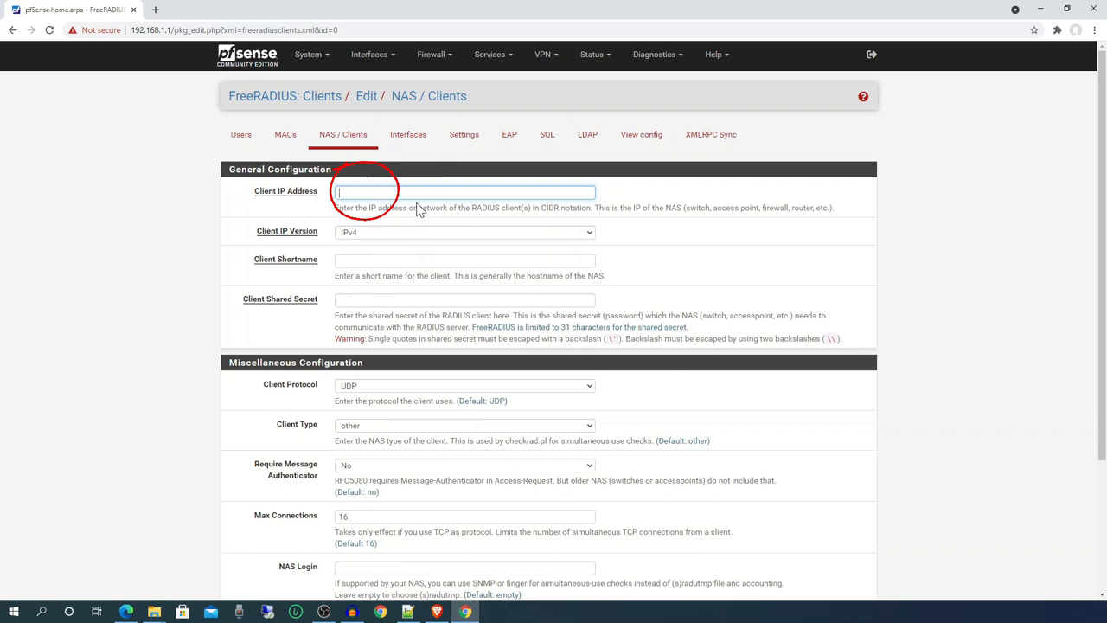
type("127.0.0.1")
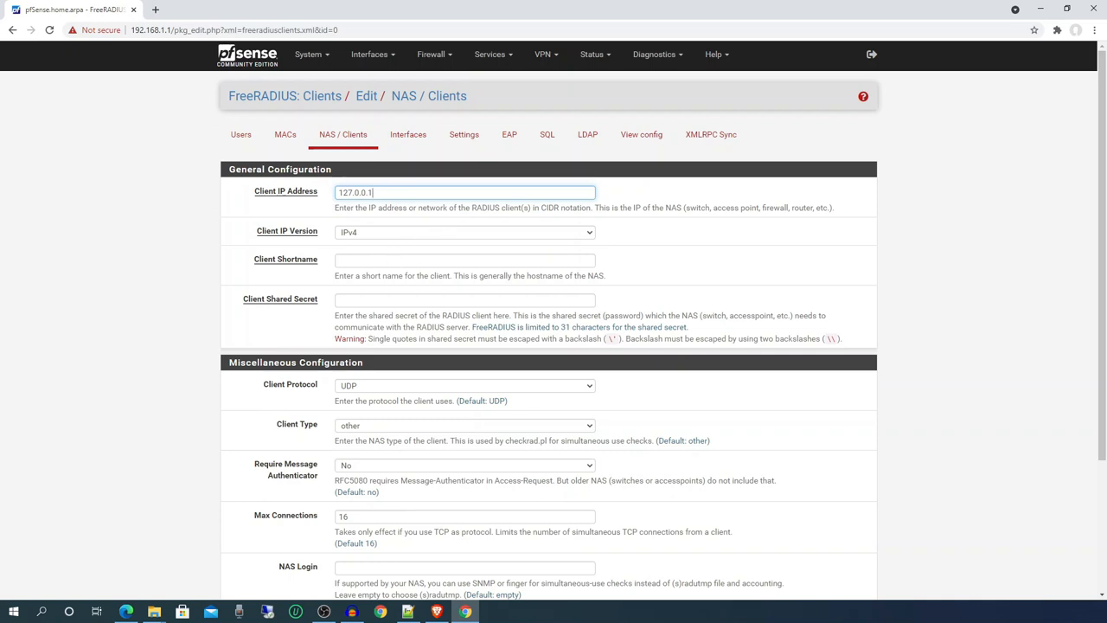
left_click(464, 259)
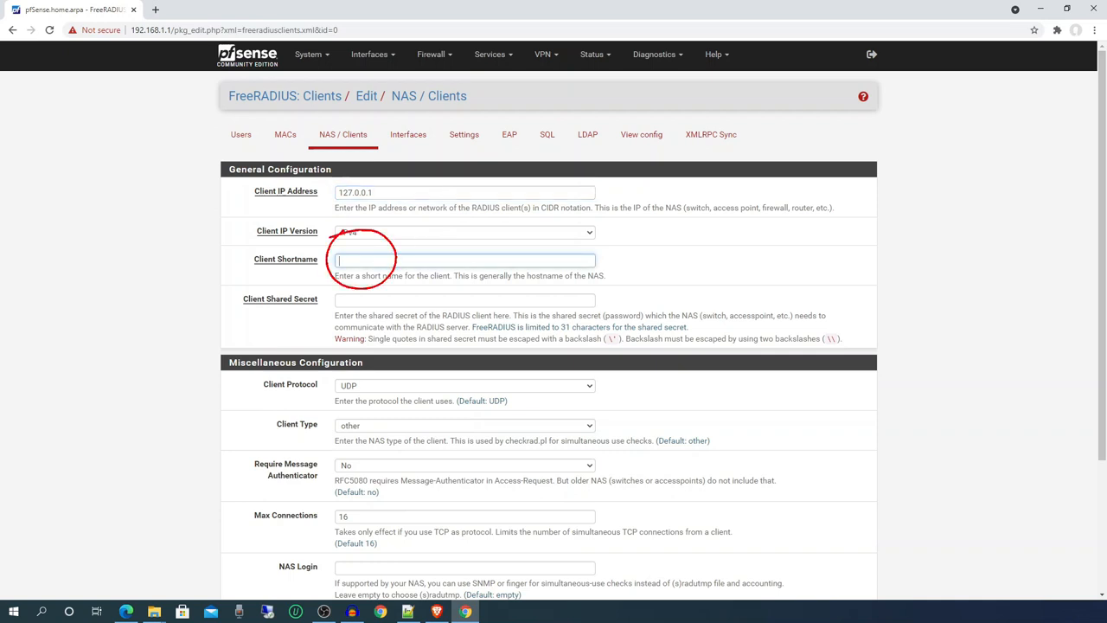
type("FreeRadius")
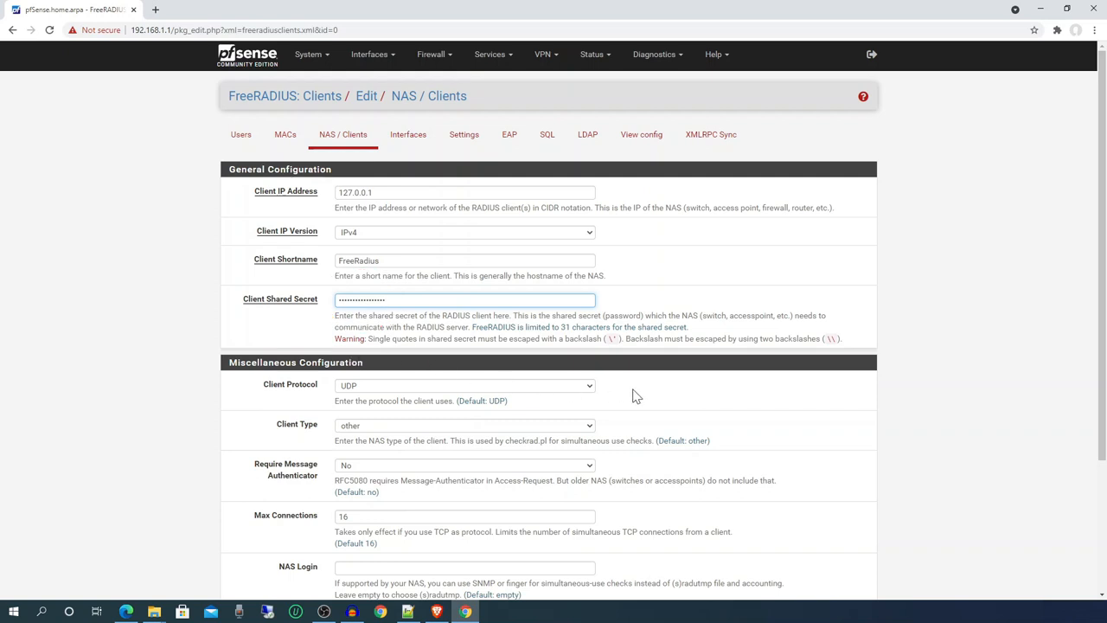
Enter the shared secret and save the new NAS client
scroll("down", 3)
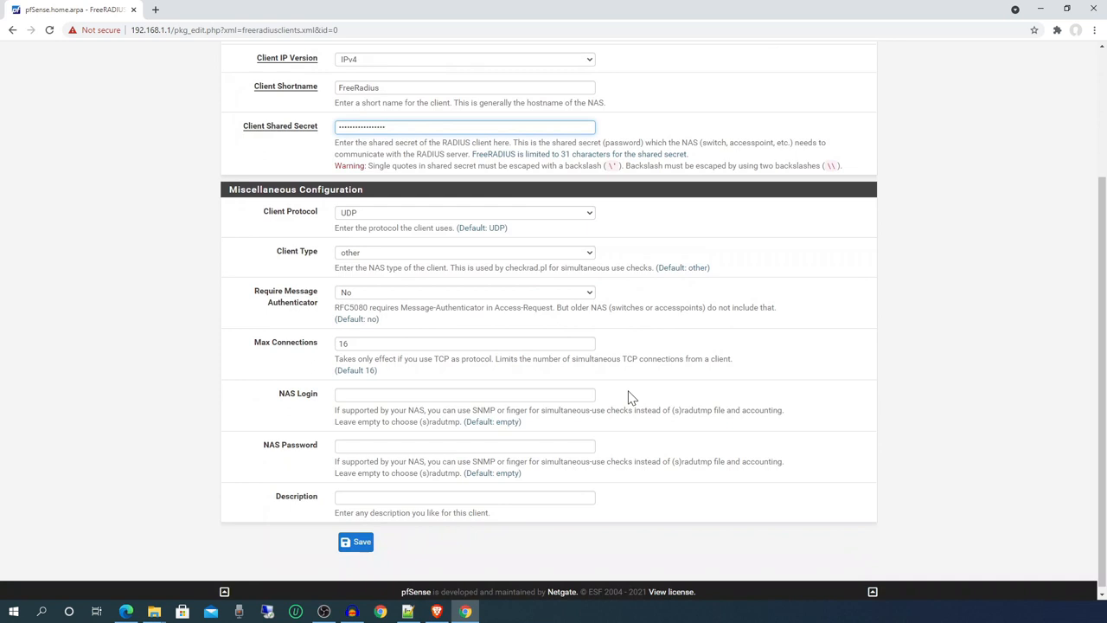
left_click(355, 541)
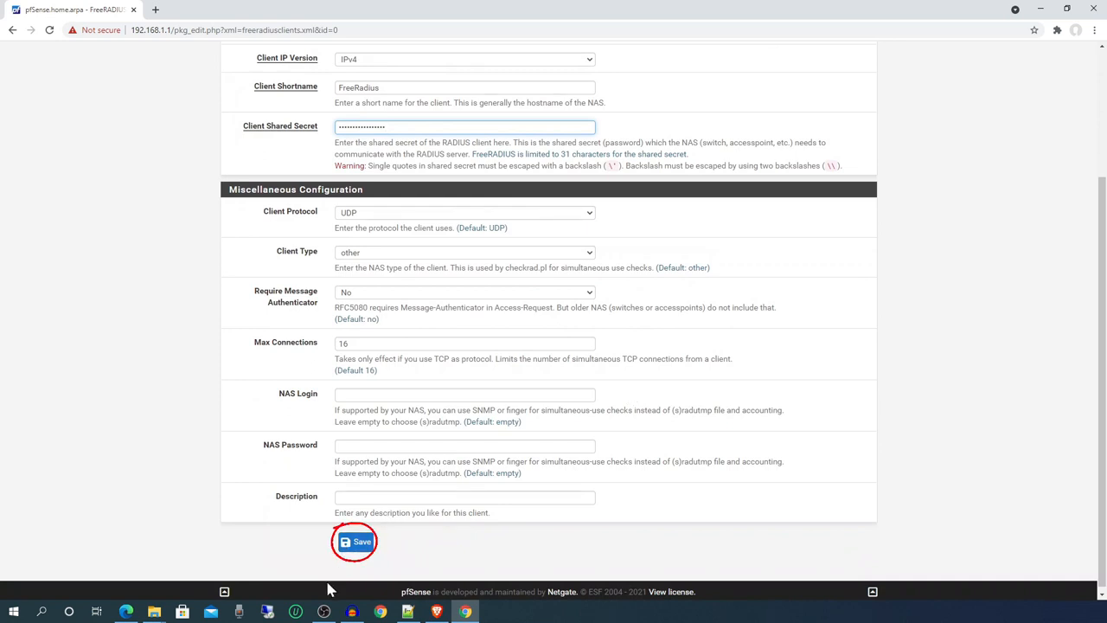
left_click(353, 542)
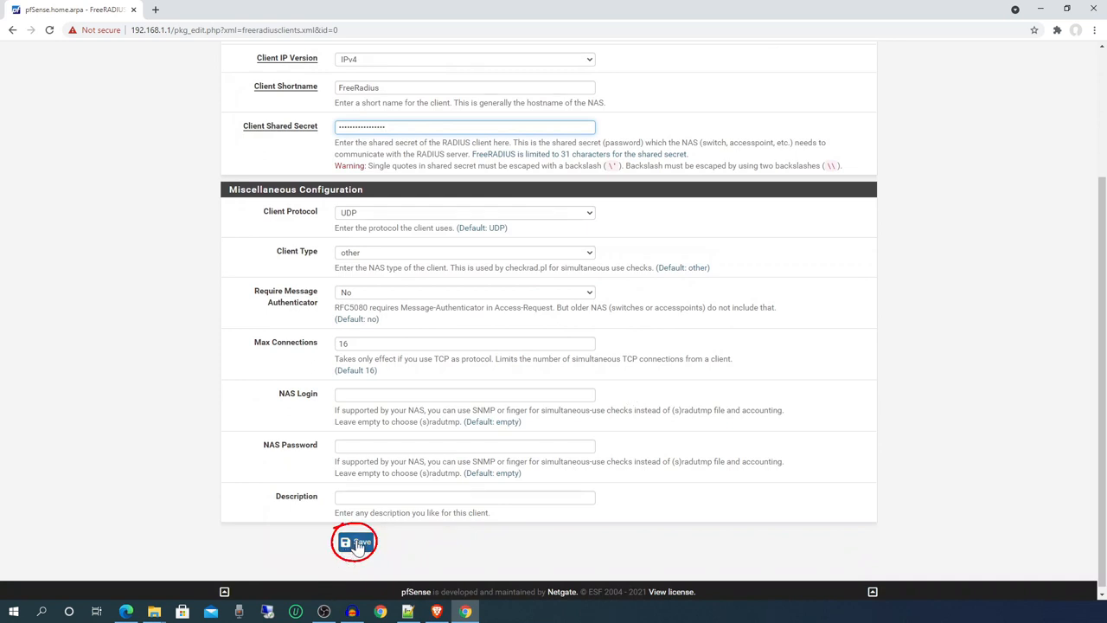
left_click(353, 541)
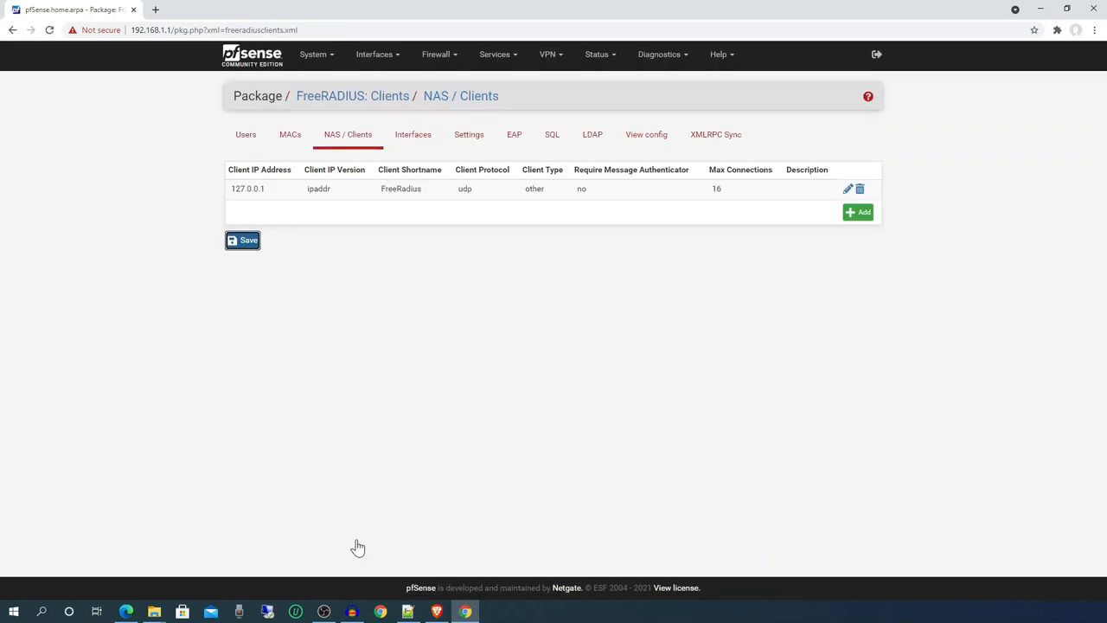
mouse_move(373, 128)
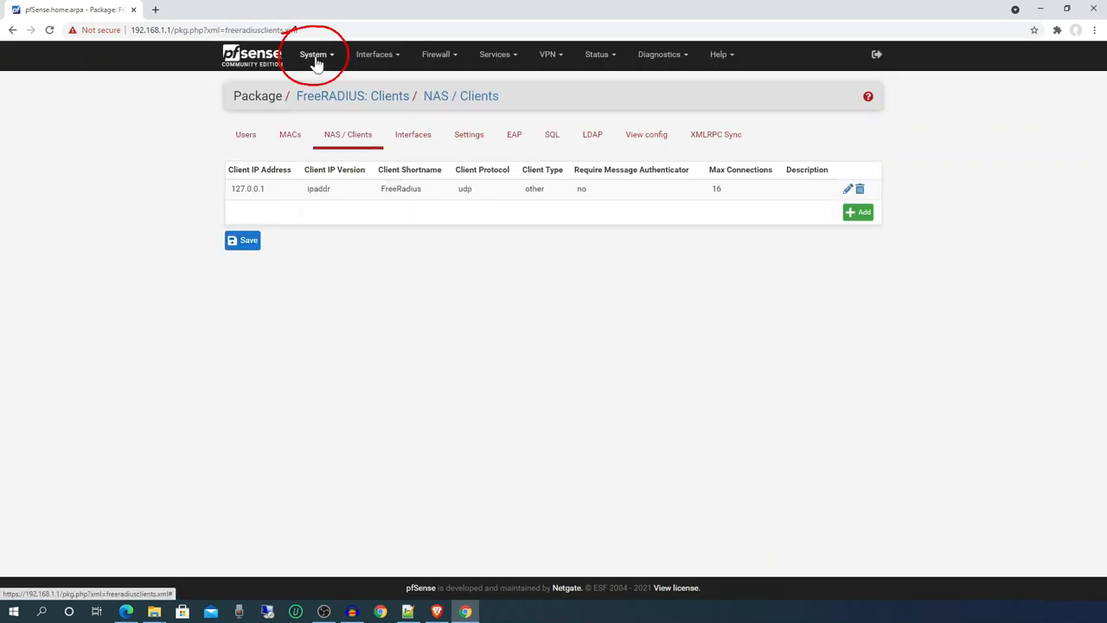
Show the Authentication Servers list in System > User Manager
left_click(313, 54)
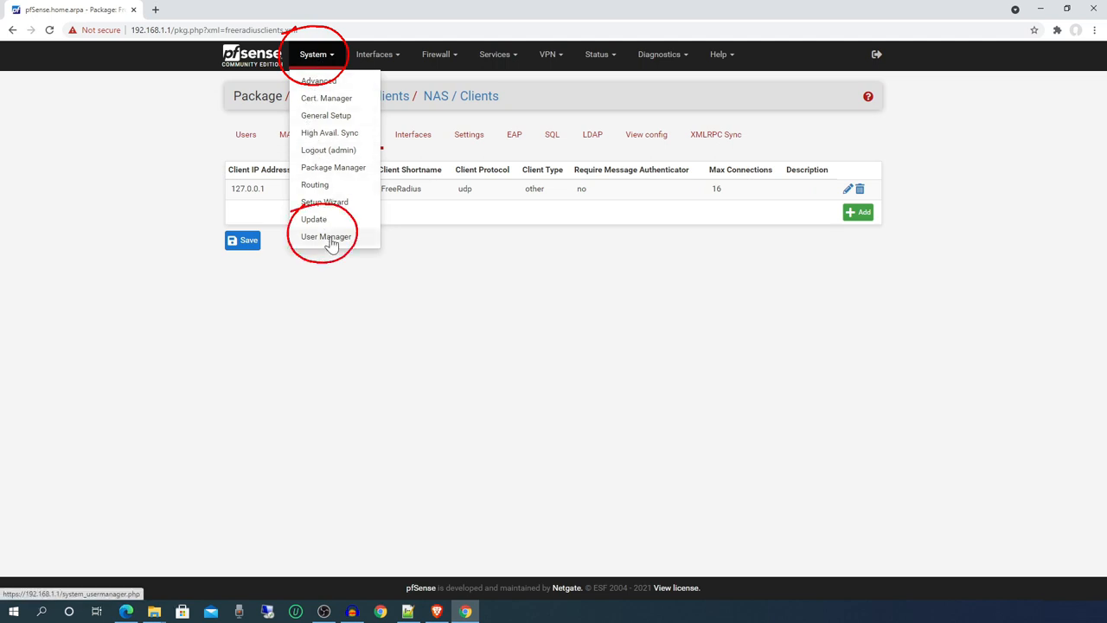
left_click(325, 235)
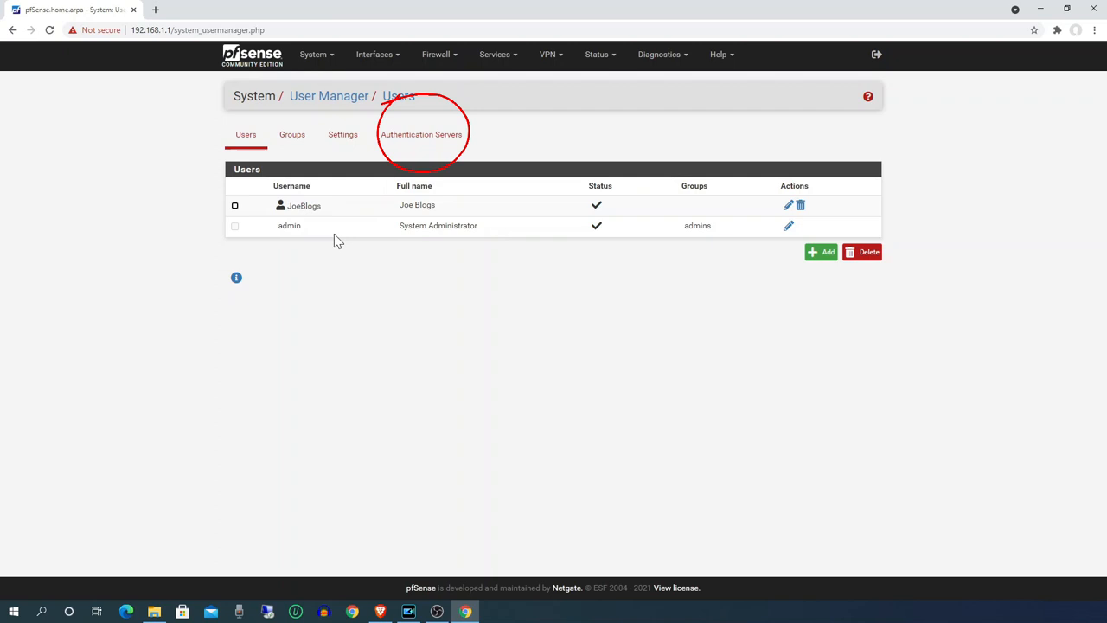
mouse_move(422, 135)
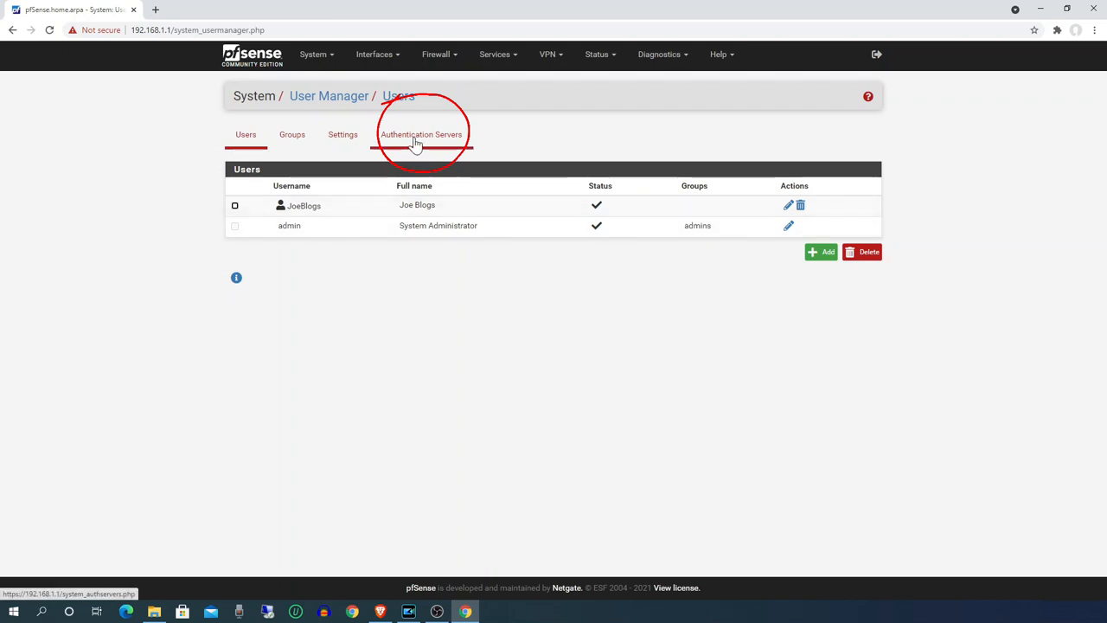
left_click(422, 135)
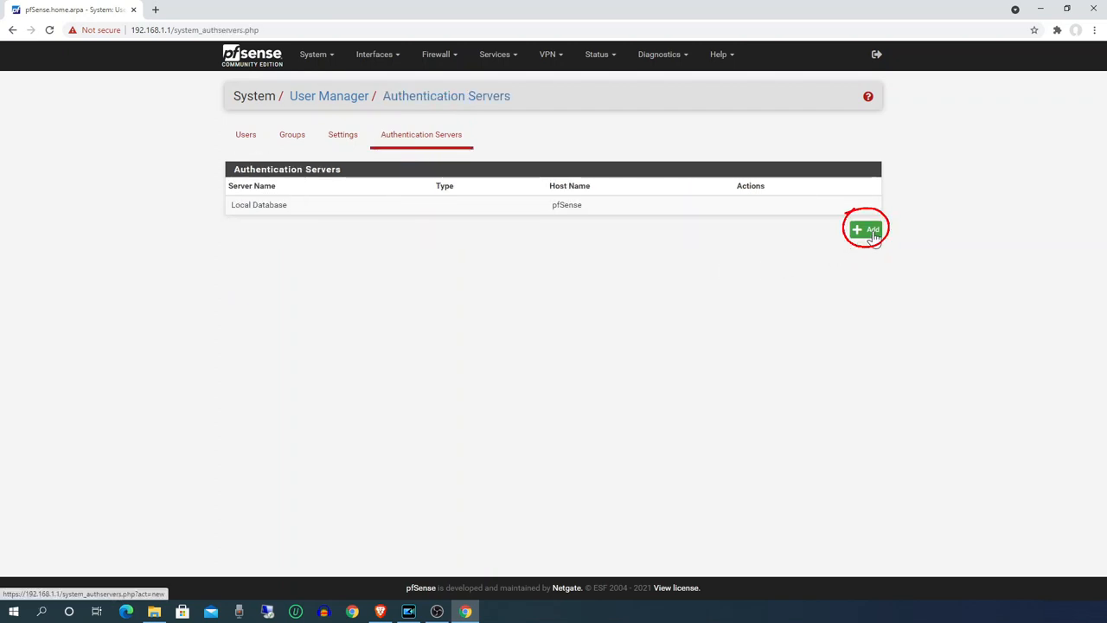
Add an authentication server named 'Auth Server' of type RADIUS
left_click(864, 229)
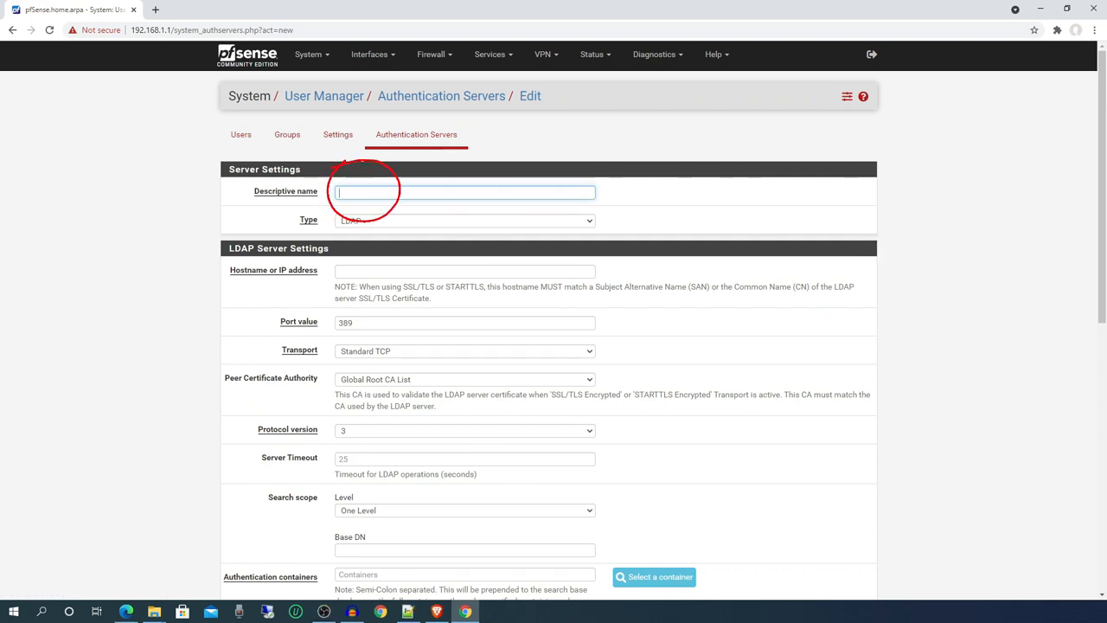
type("Auth")
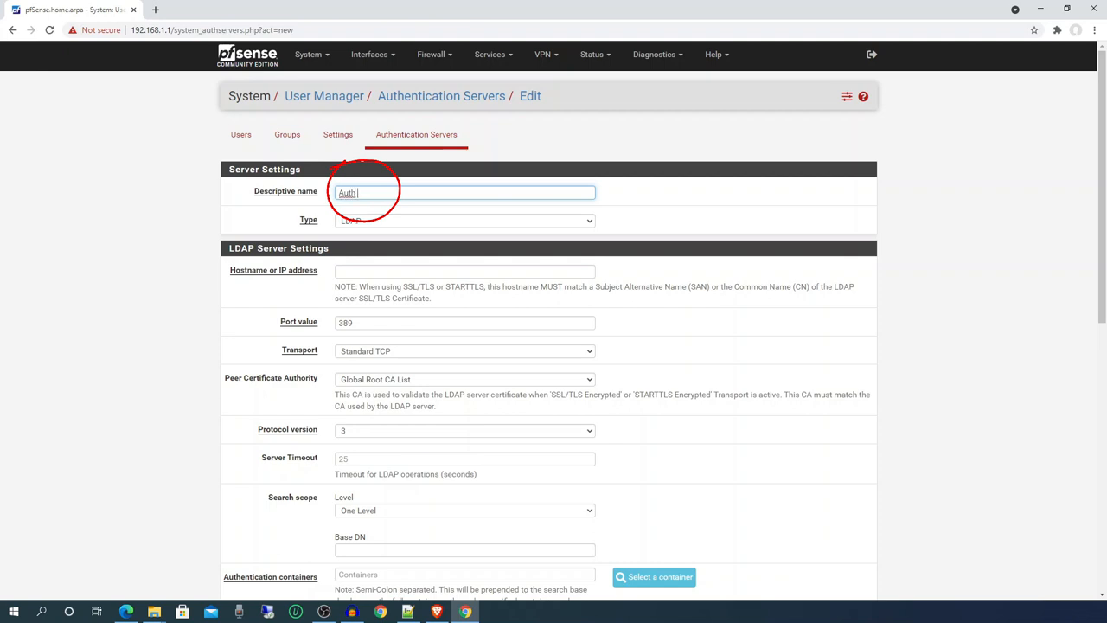
type("Server")
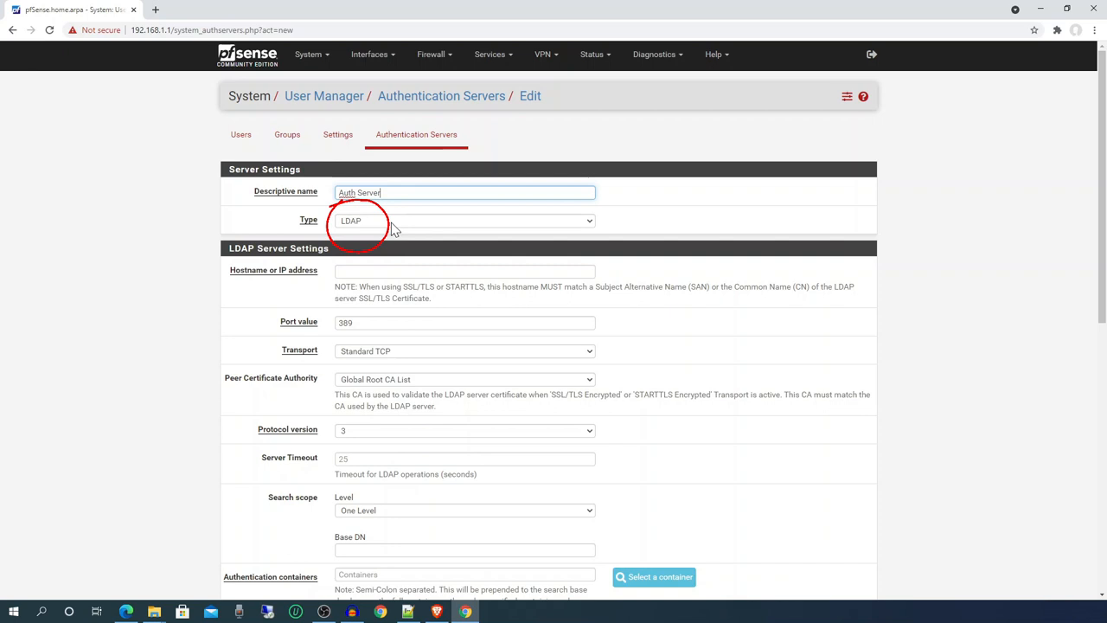
left_click(463, 222)
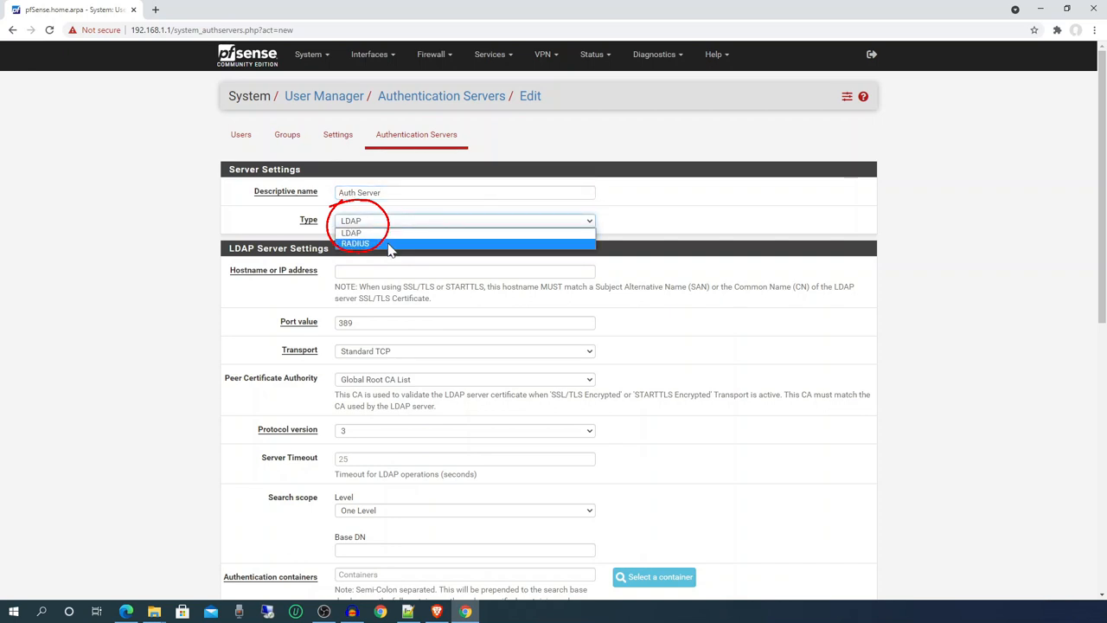
left_click(355, 242)
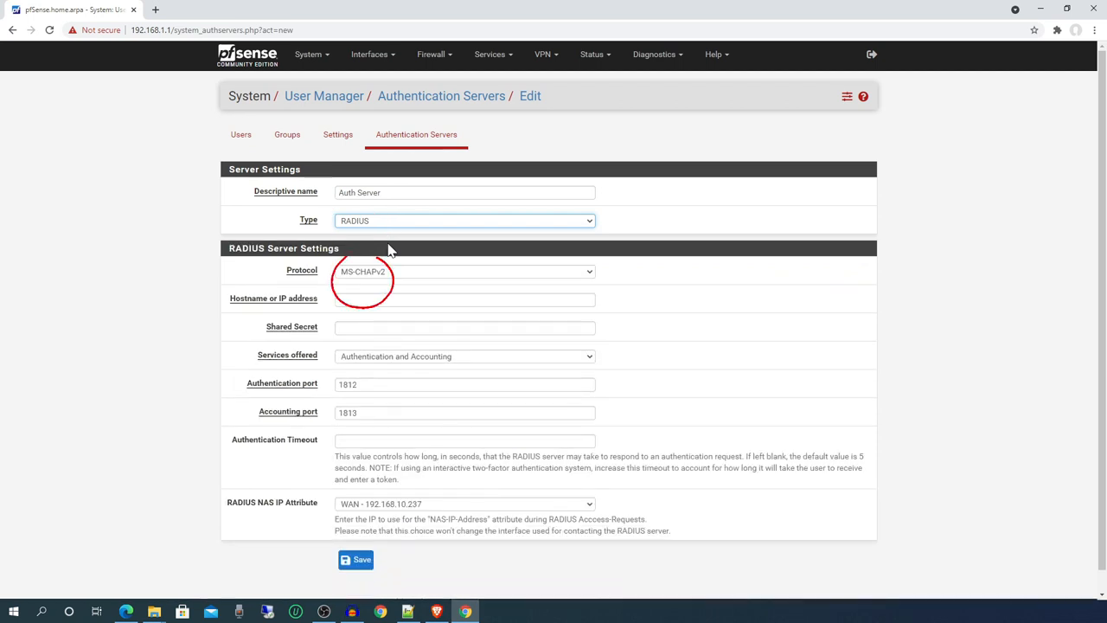
mouse_move(394, 287)
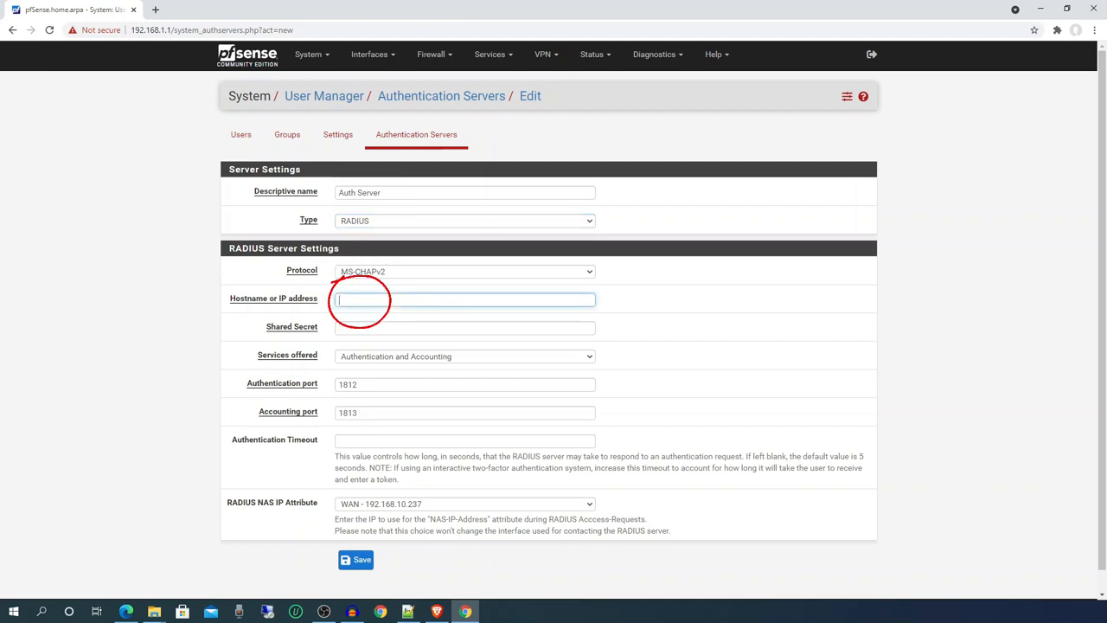
Set host 127.0.0.1 with ports 1812/1813 and shared secret, pick the NAS IP interface, and save
type("1")
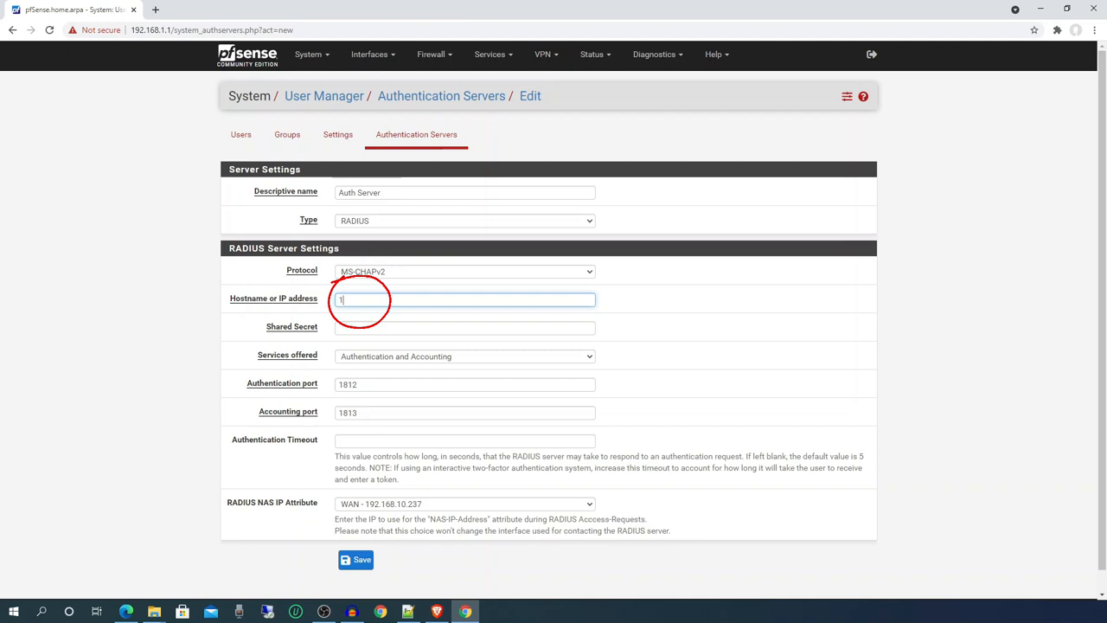
type("27.0.0.1")
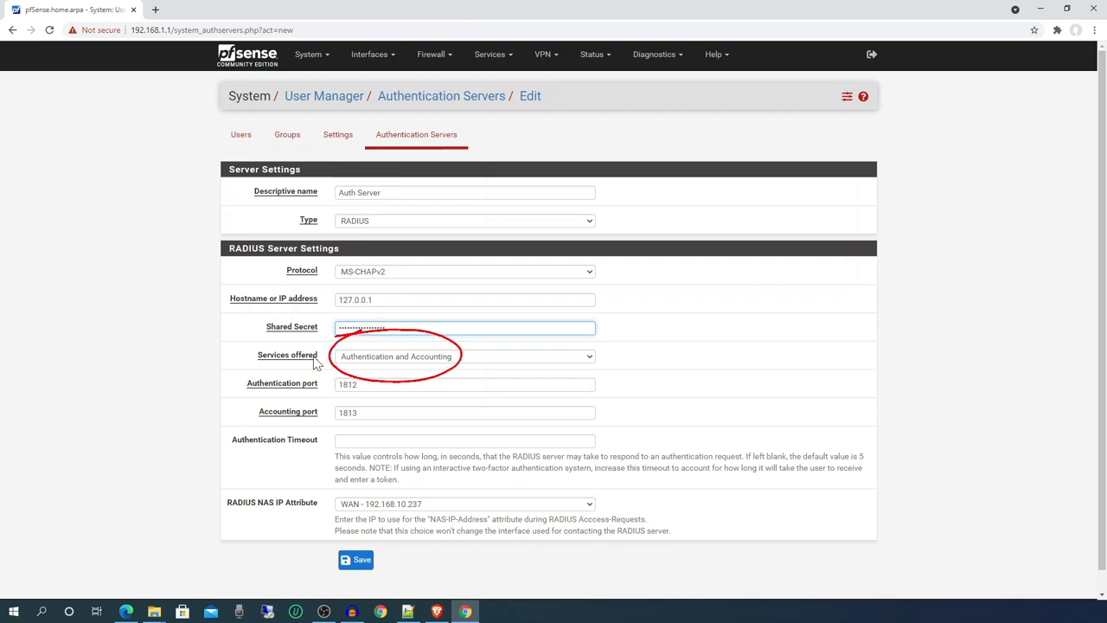
mouse_move(424, 366)
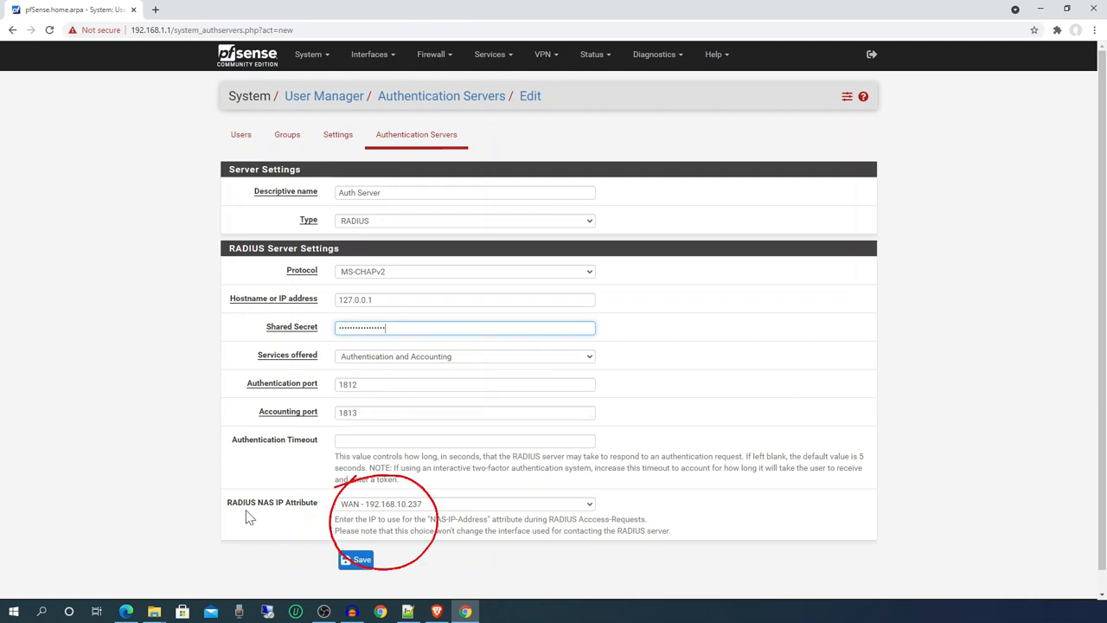
mouse_move(287, 515)
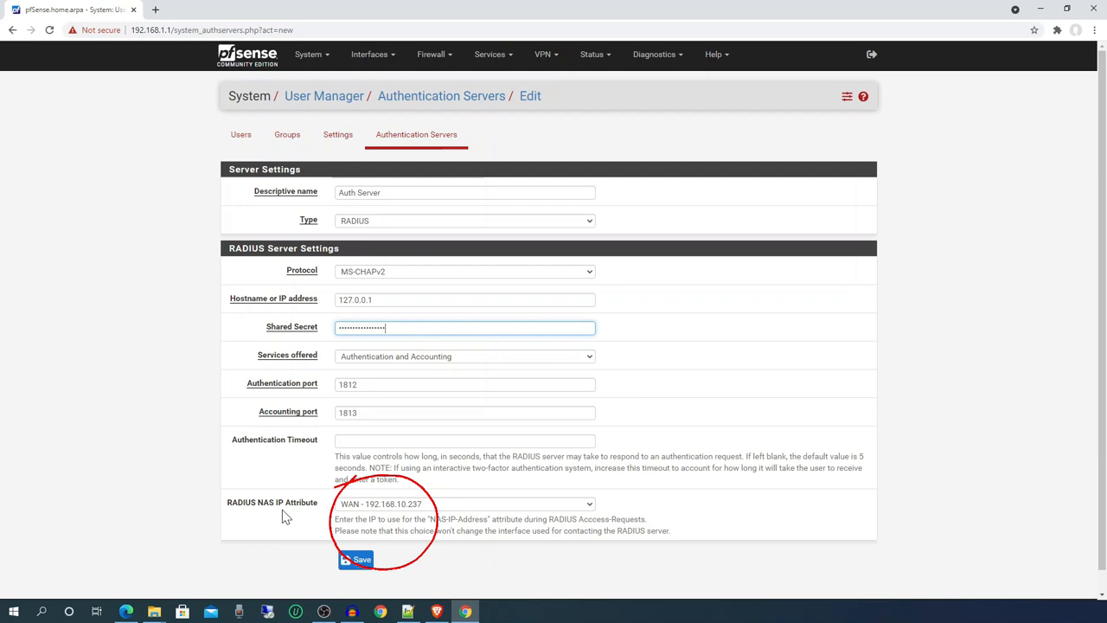
left_click(463, 503)
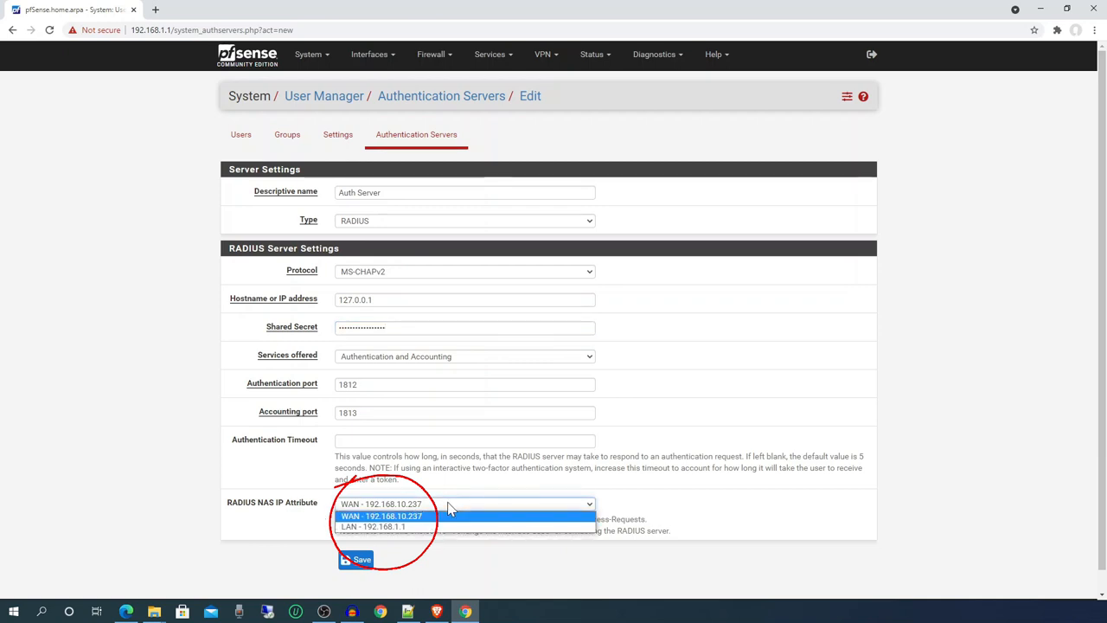
left_click(373, 526)
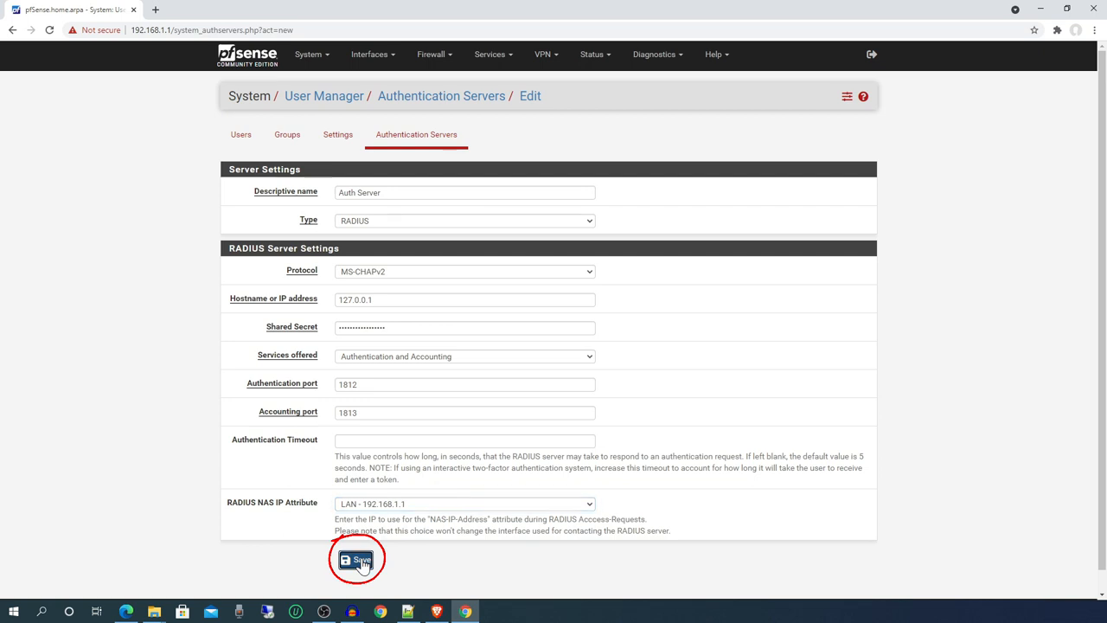
left_click(356, 558)
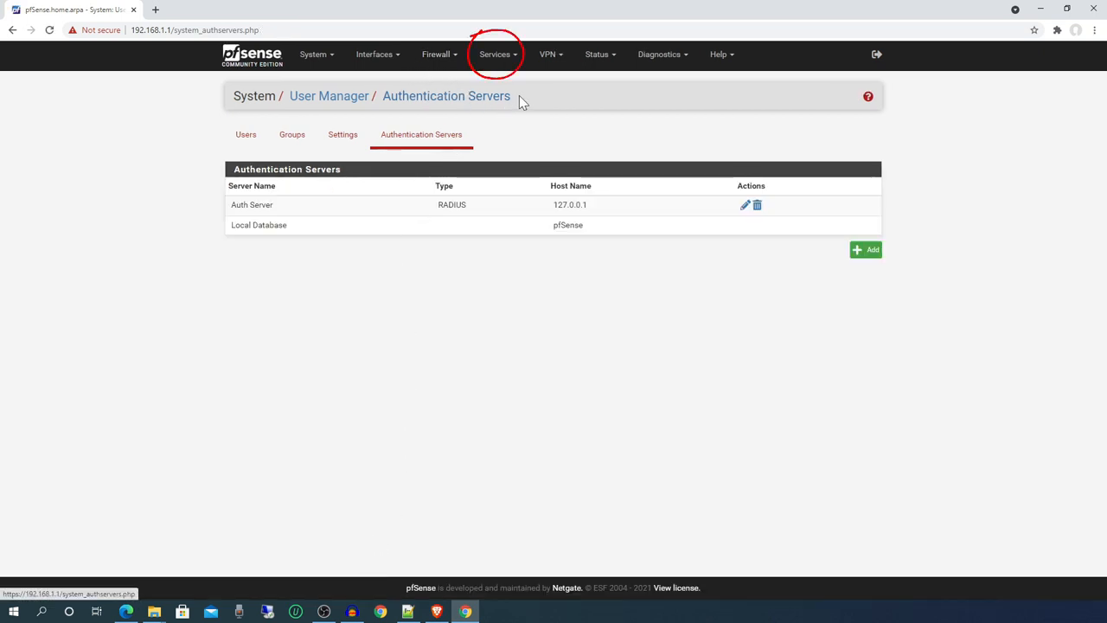
Create FreeRADIUS user Test1 with a password and save it
left_click(494, 54)
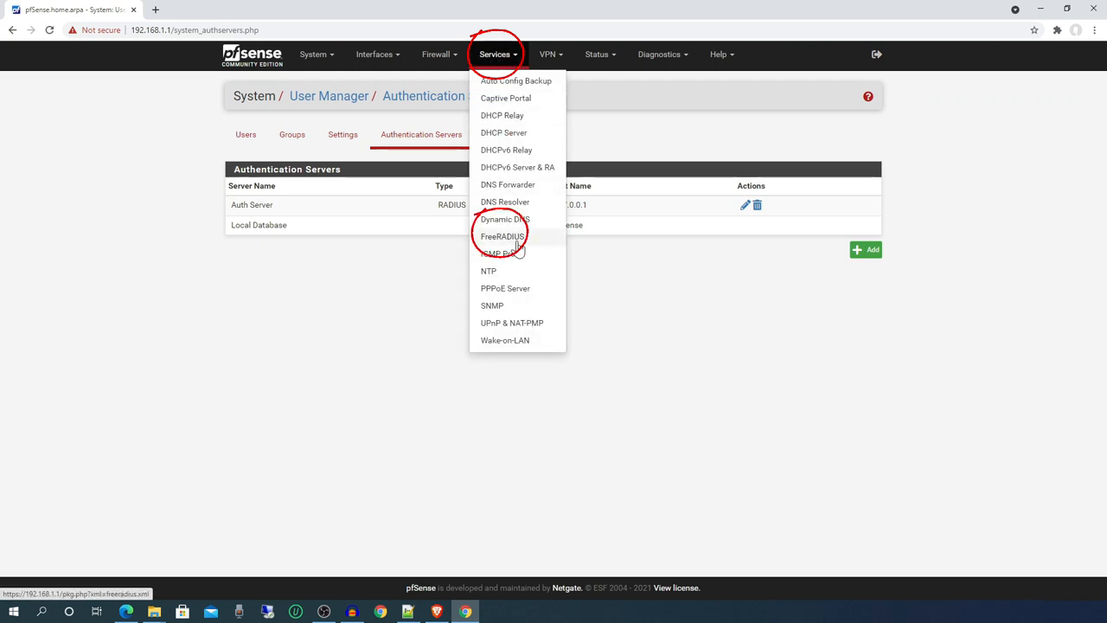
left_click(502, 235)
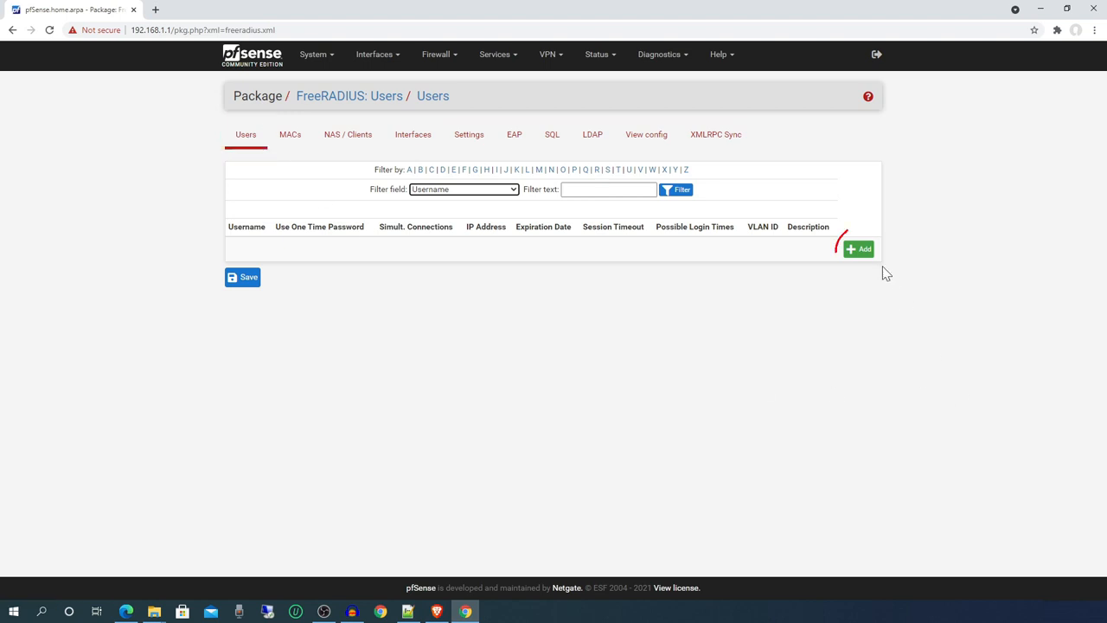
left_click(857, 249)
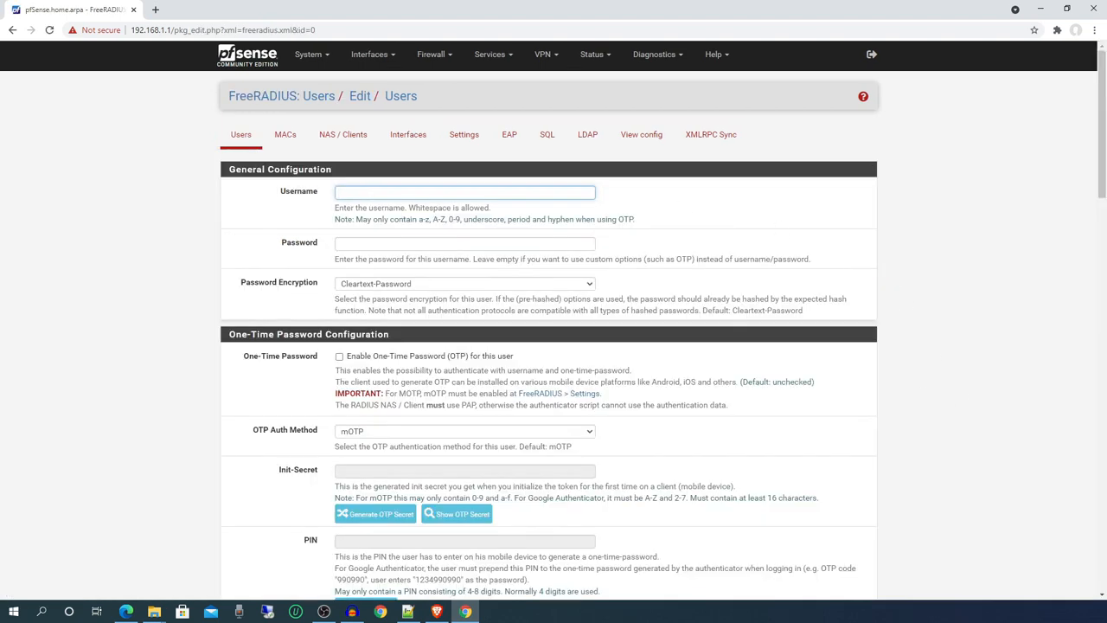
left_click(464, 191)
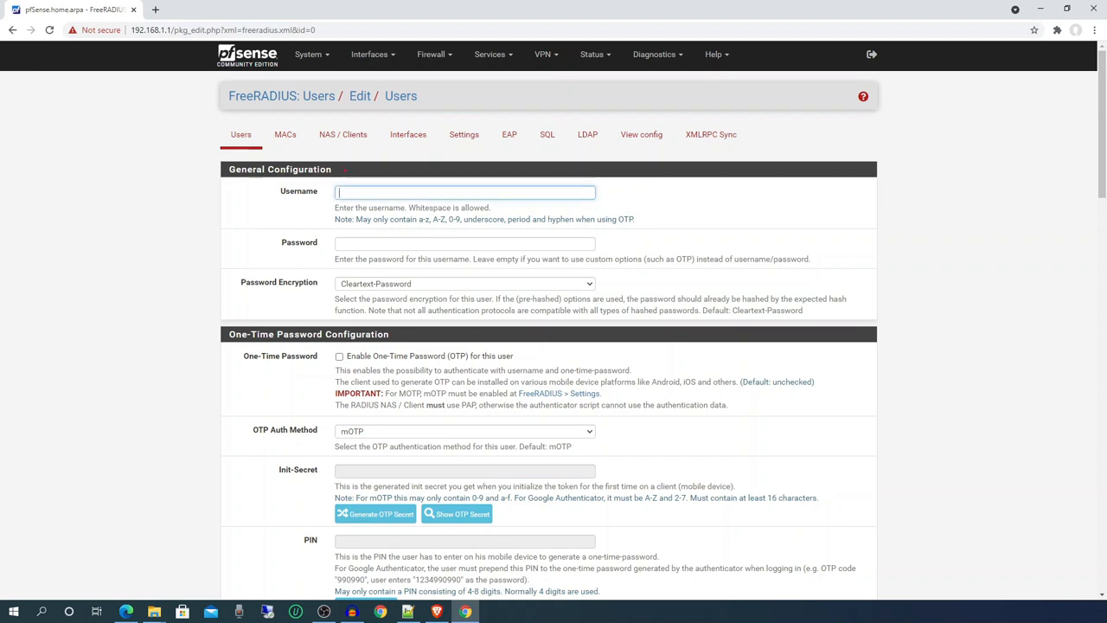
type("Test1")
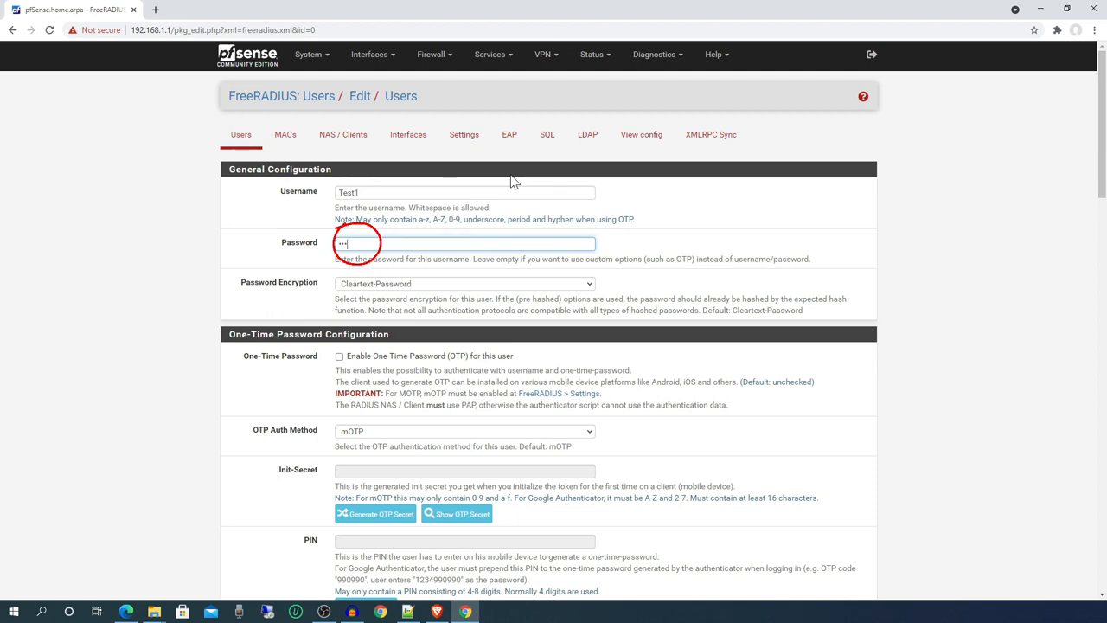
type("•")
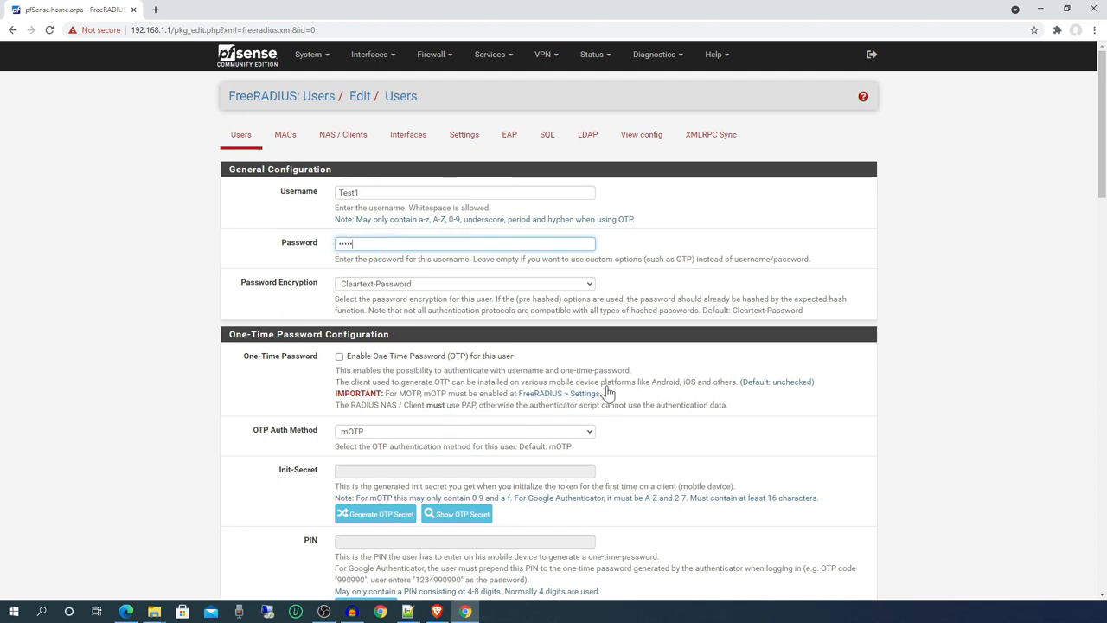
scroll("down", 3)
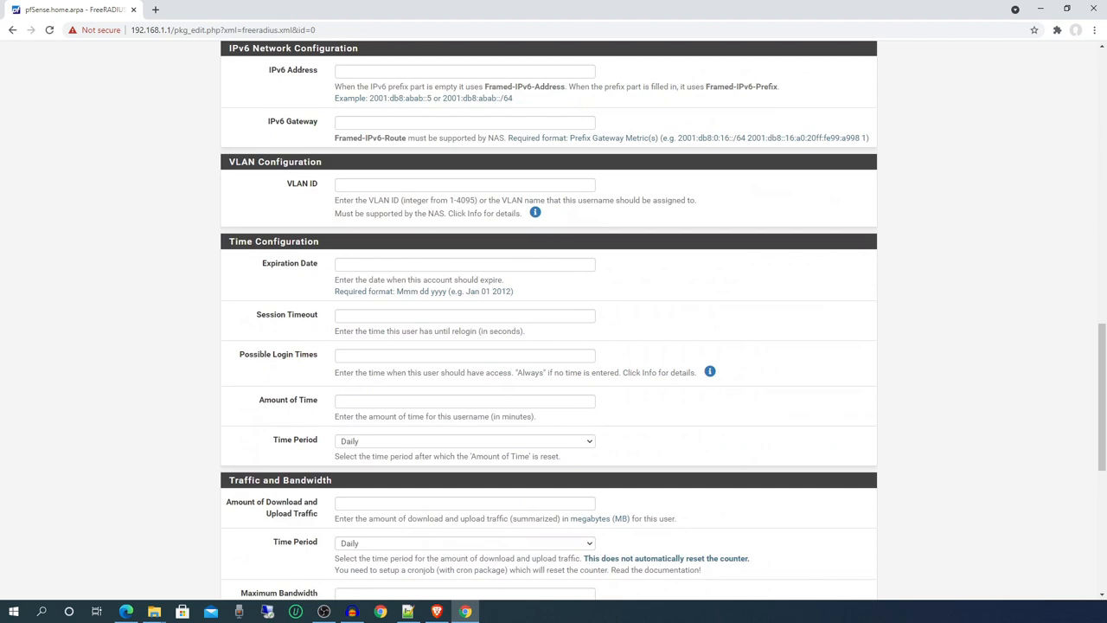
scroll("down", 3)
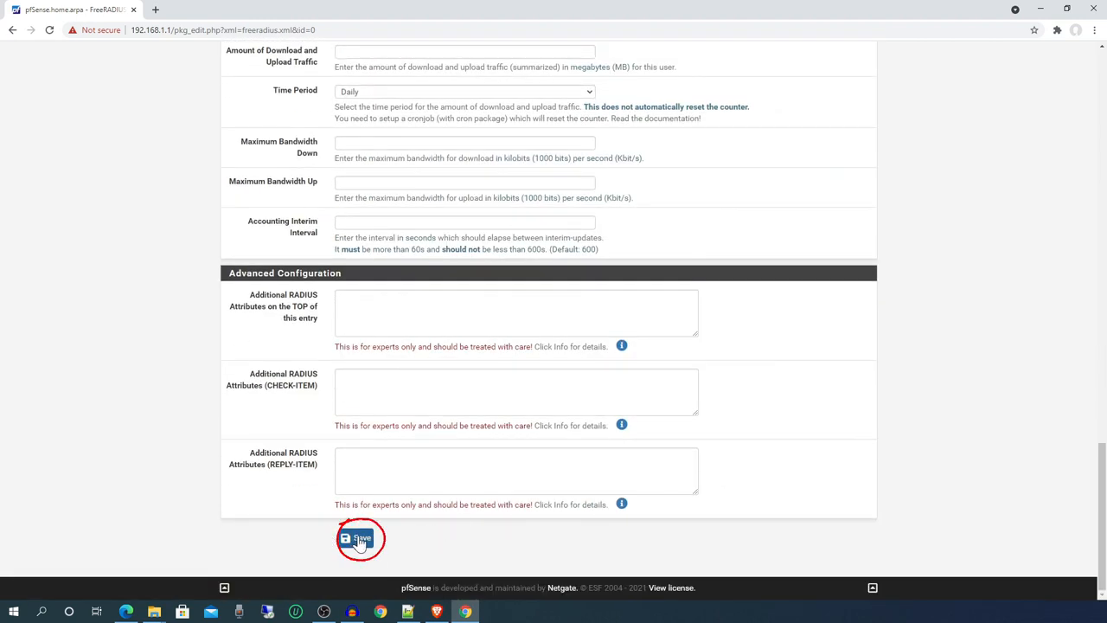
left_click(360, 538)
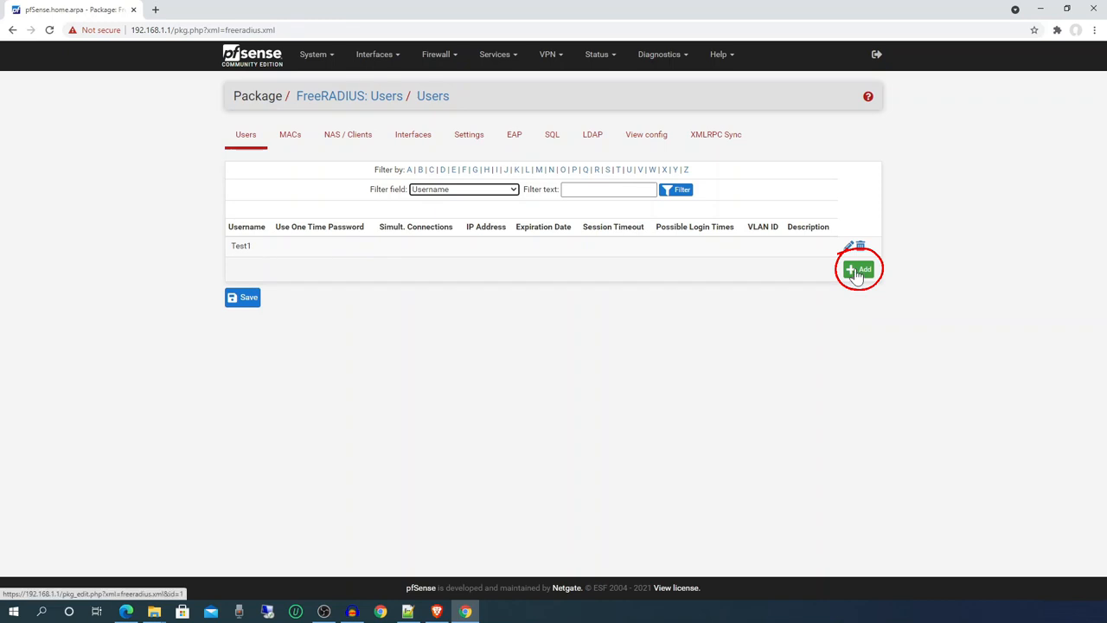
Create a second FreeRADIUS user Test2 with a password and save it
left_click(857, 269)
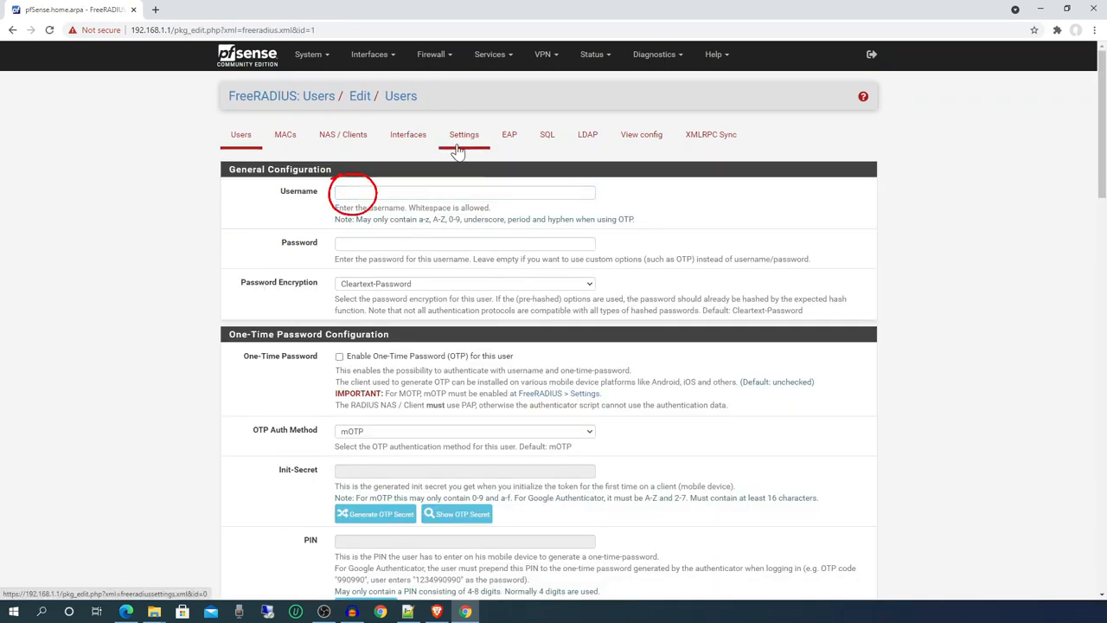
type("Test2")
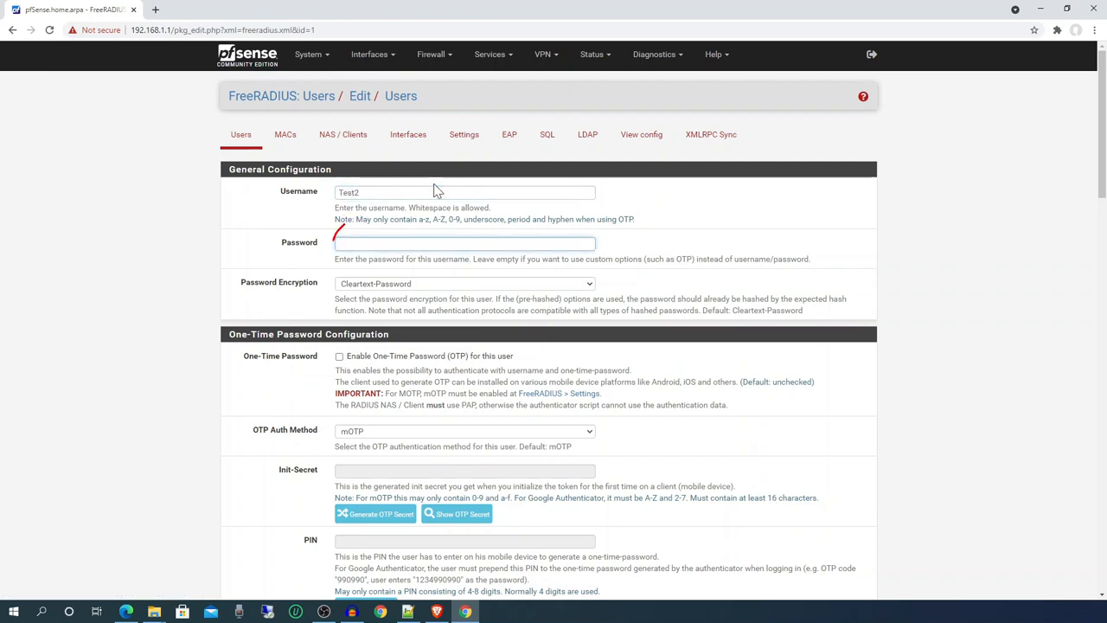
type("••••")
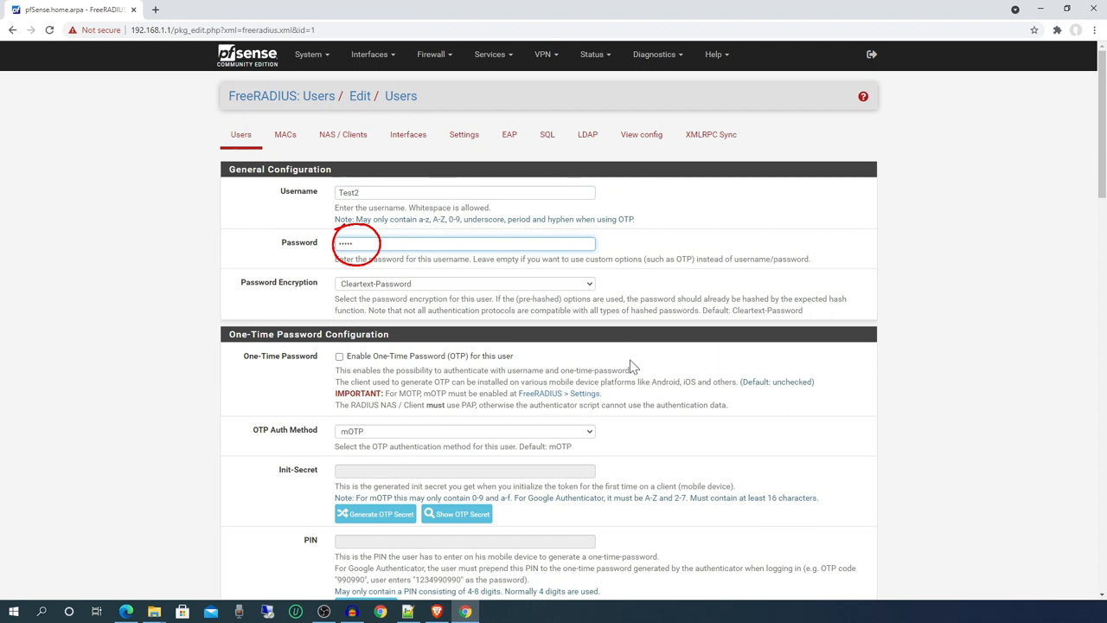
scroll("down", 3)
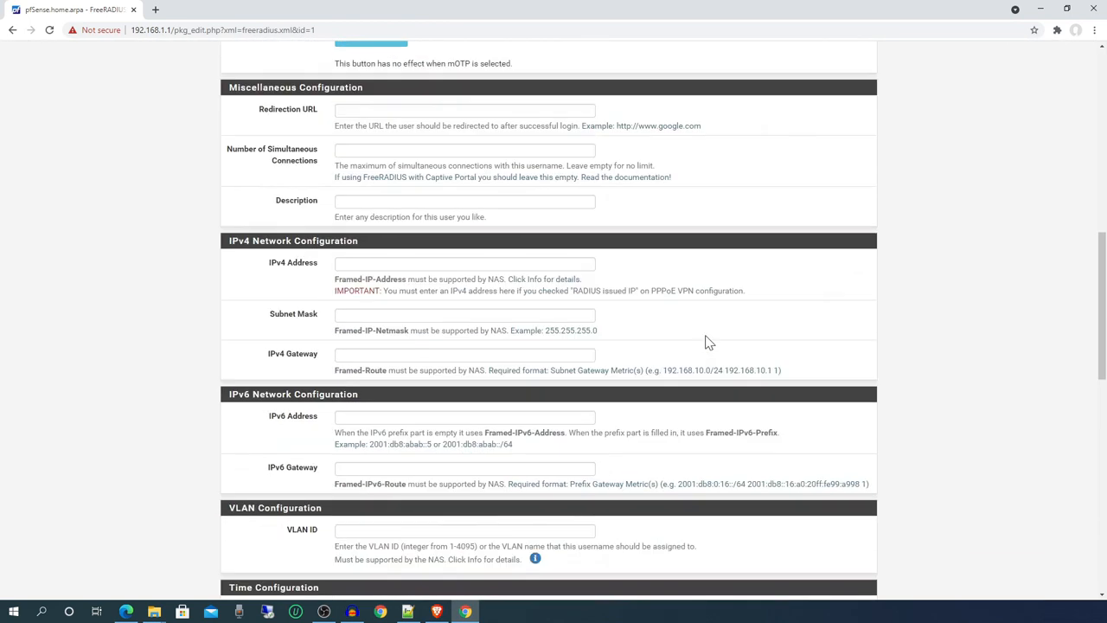
scroll("down", 3)
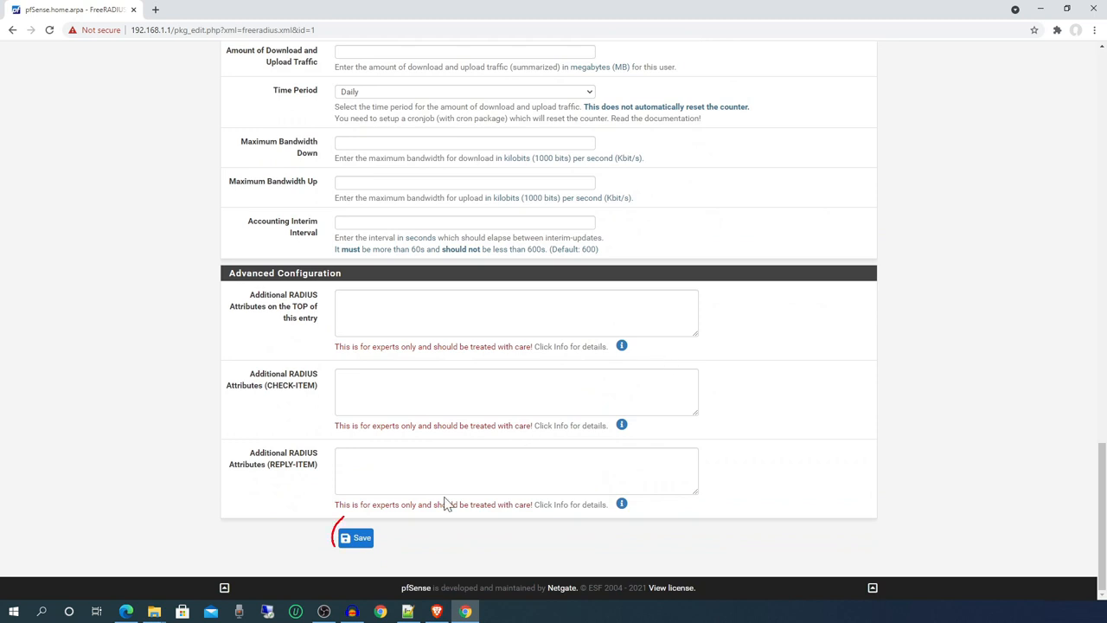
left_click(354, 536)
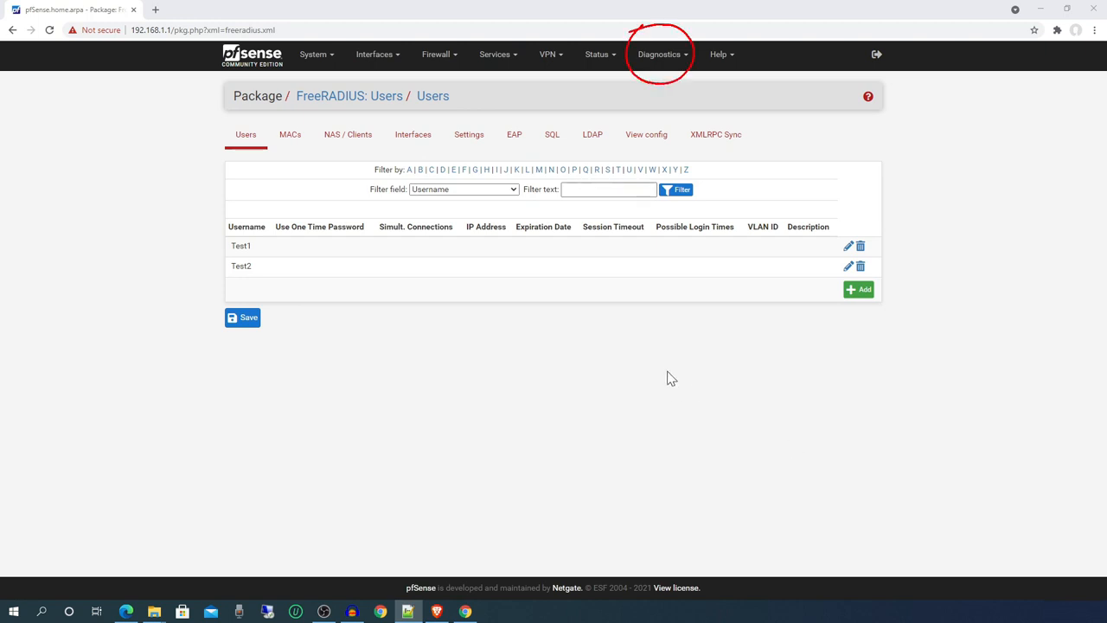
In Diagnostics > Authentication, test Test1 with its password against Auth Server
left_click(659, 53)
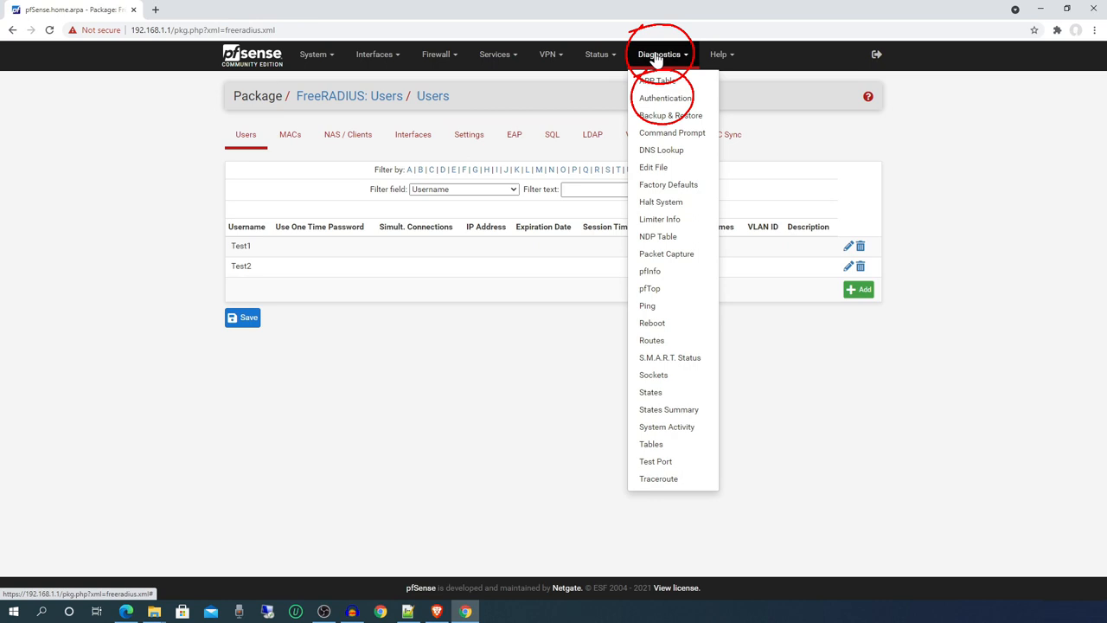
left_click(664, 97)
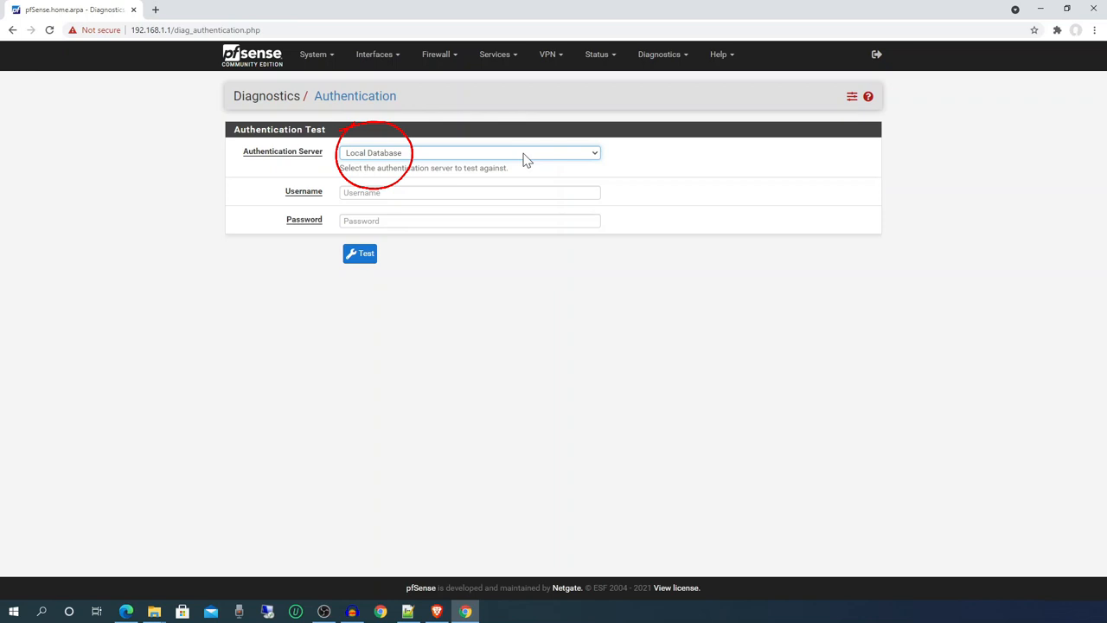
left_click(467, 152)
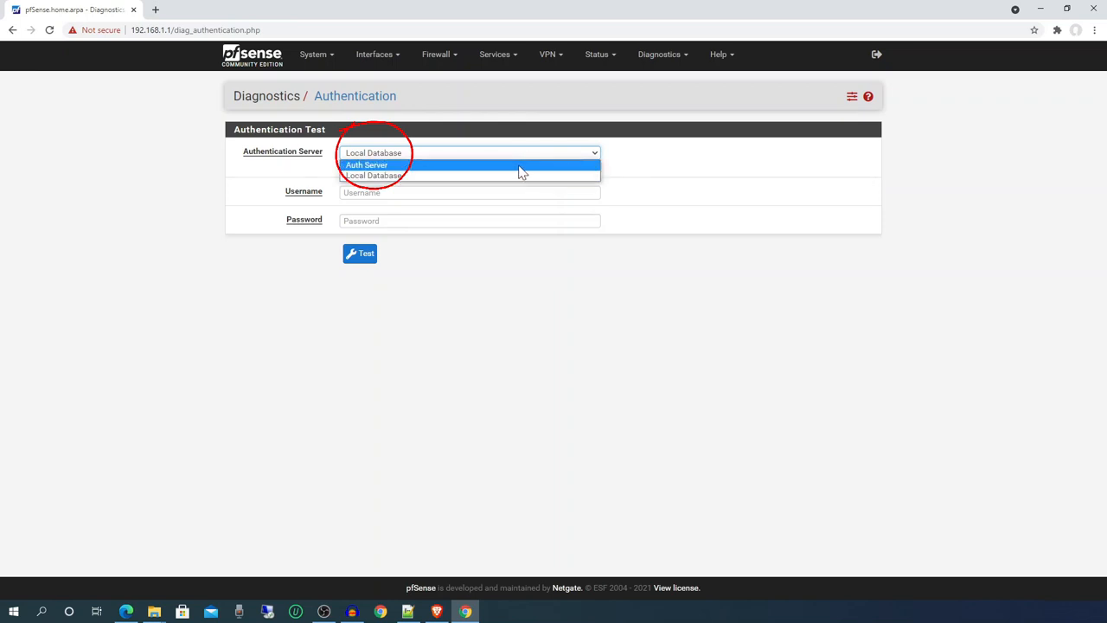
left_click(367, 164)
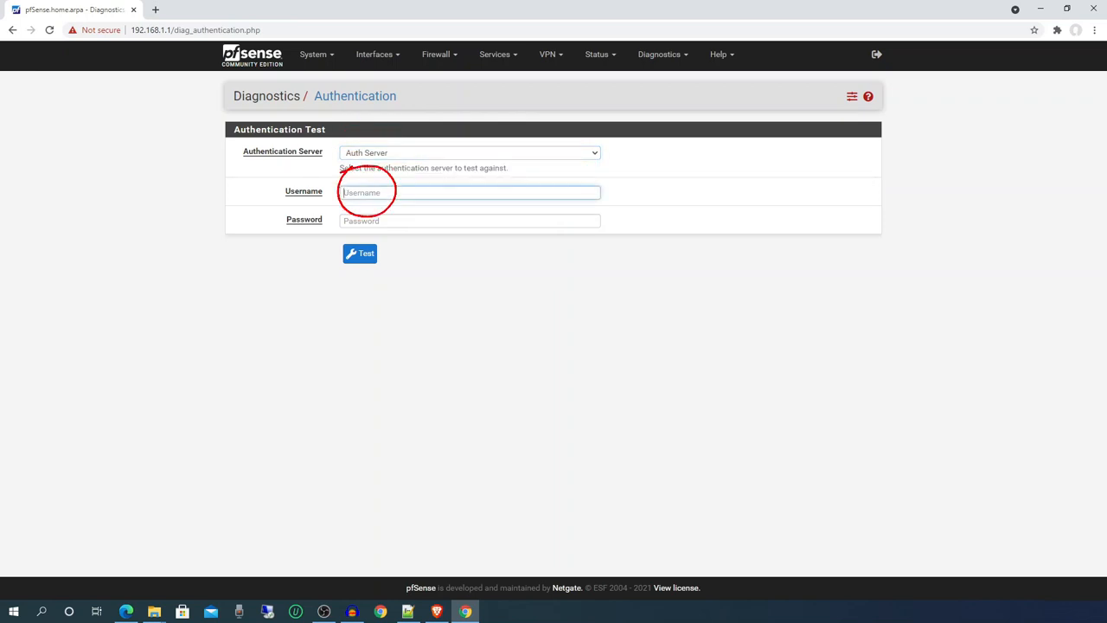
type("T")
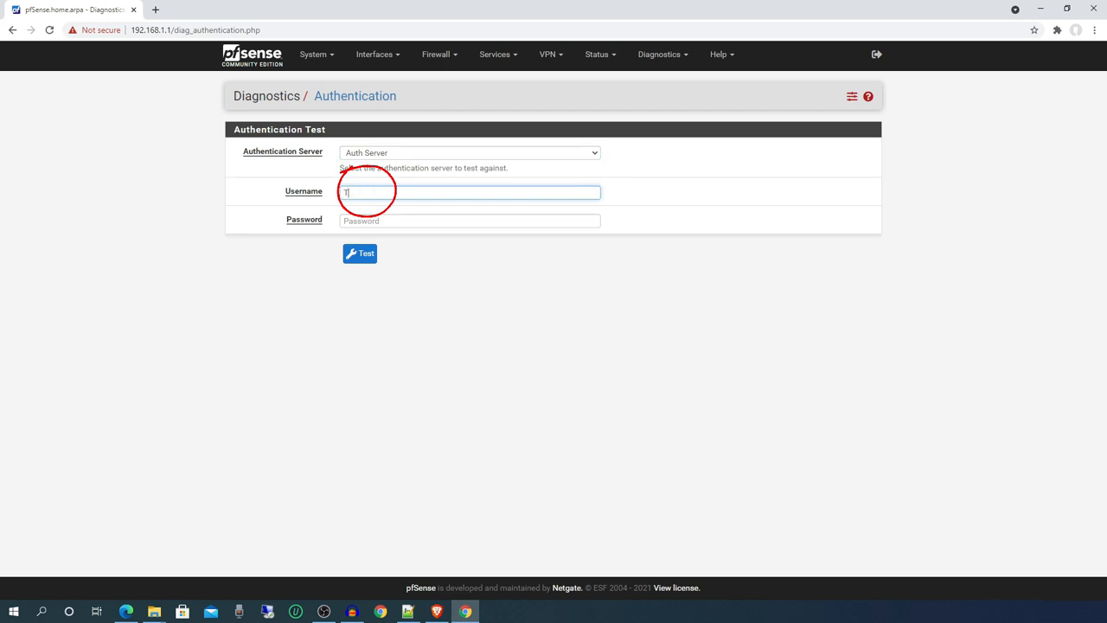
type("est1")
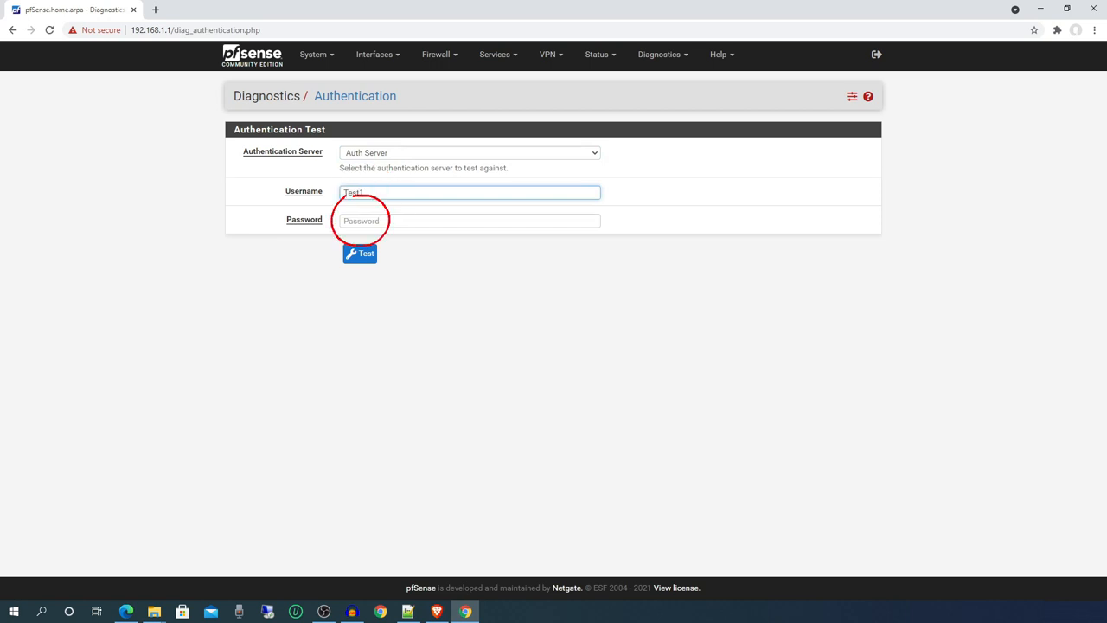
type("•••")
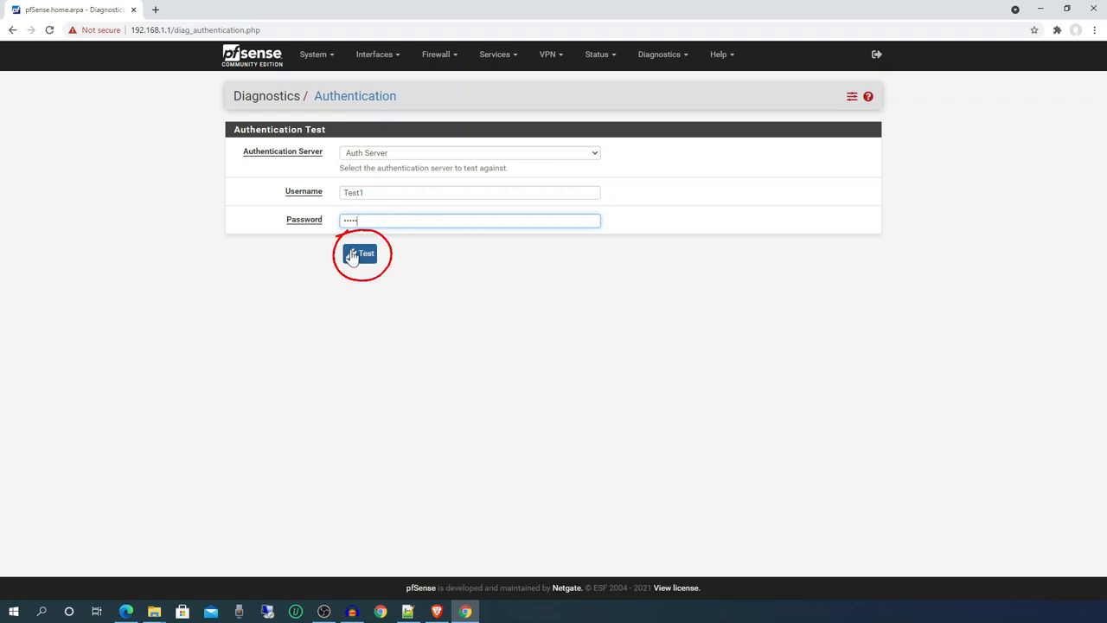
left_click(360, 253)
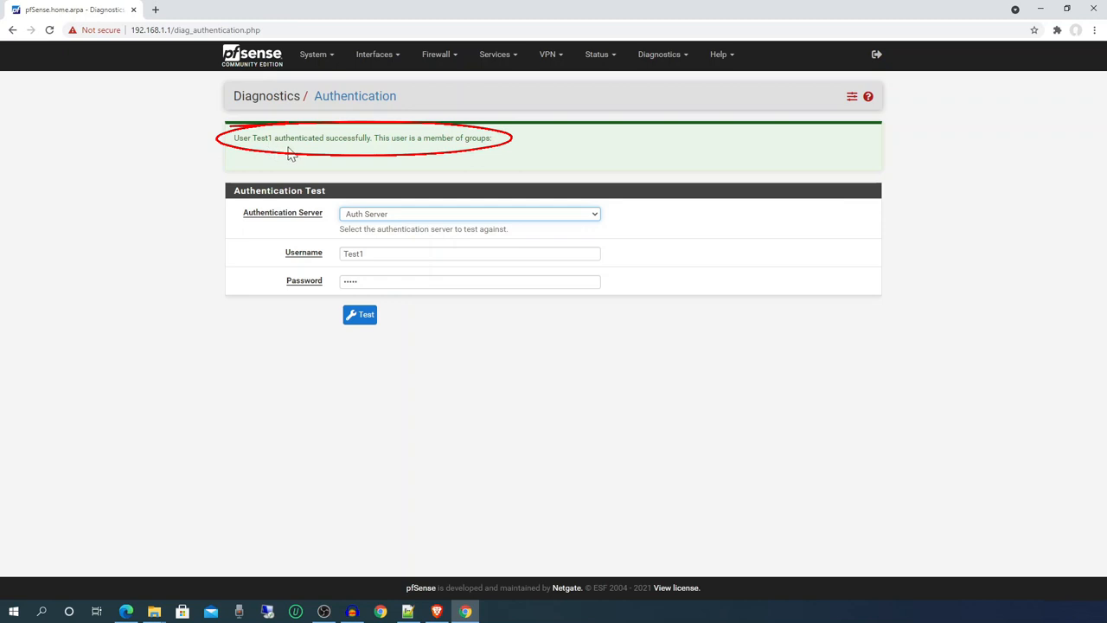
mouse_move(424, 158)
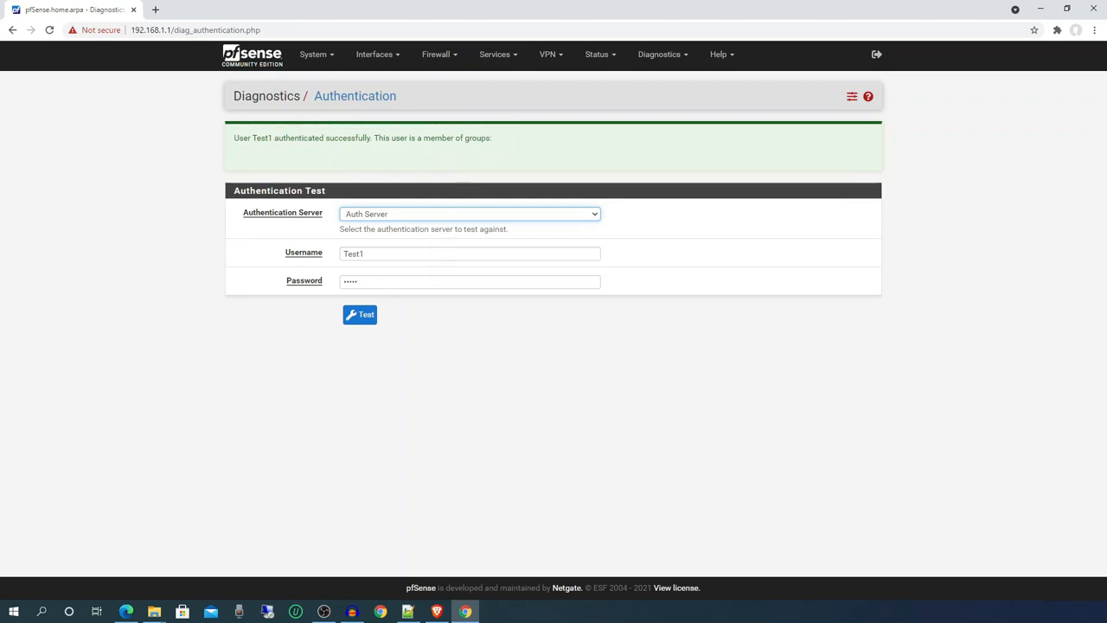
Repeat the authentication test for Test2 against Auth Server
left_click(468, 253)
type("2")
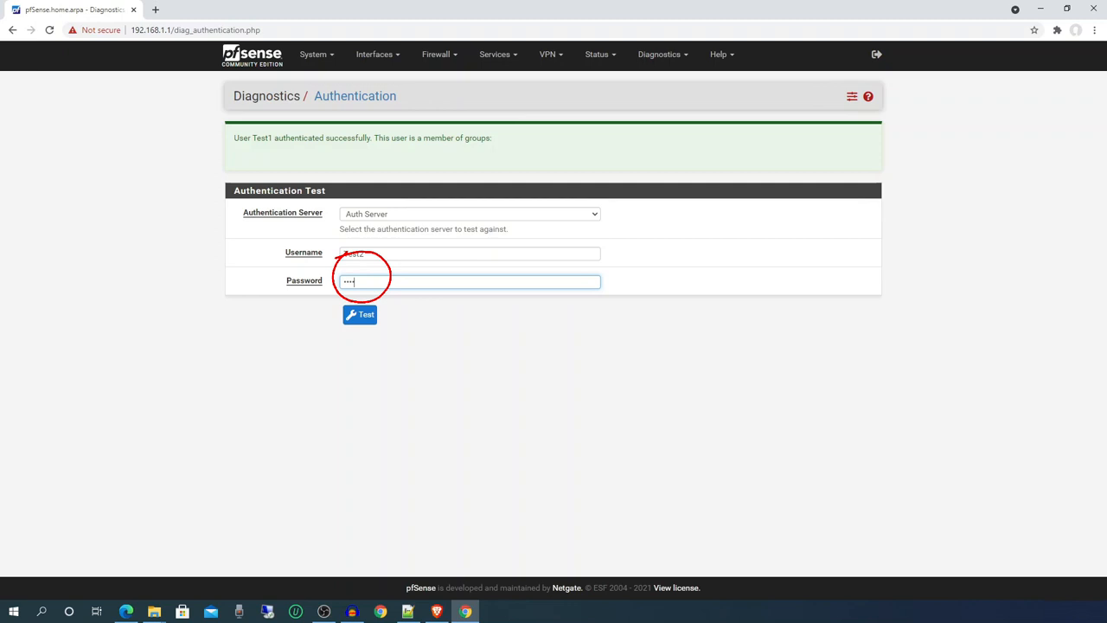
left_click(360, 315)
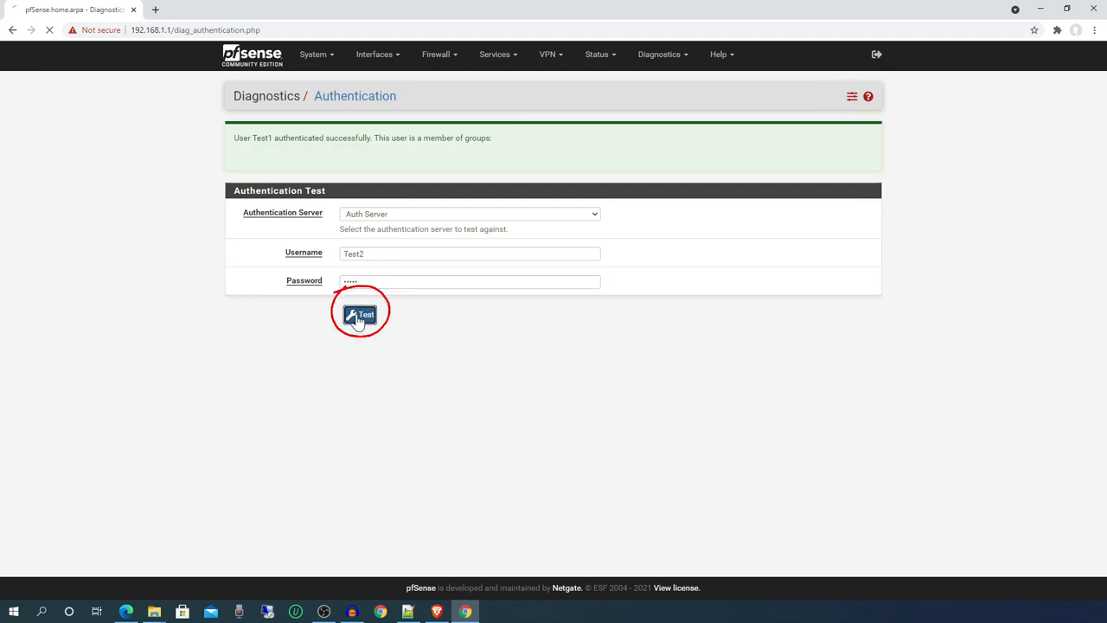
left_click(359, 315)
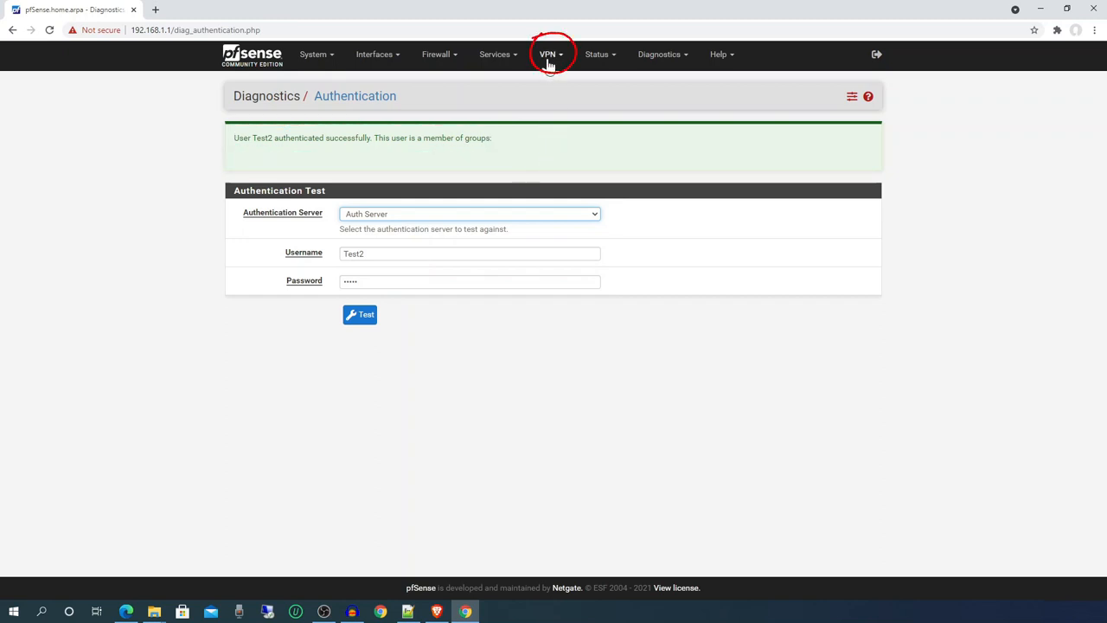
Go to VPN > OpenVPN servers and edit VPN Server 1
left_click(548, 53)
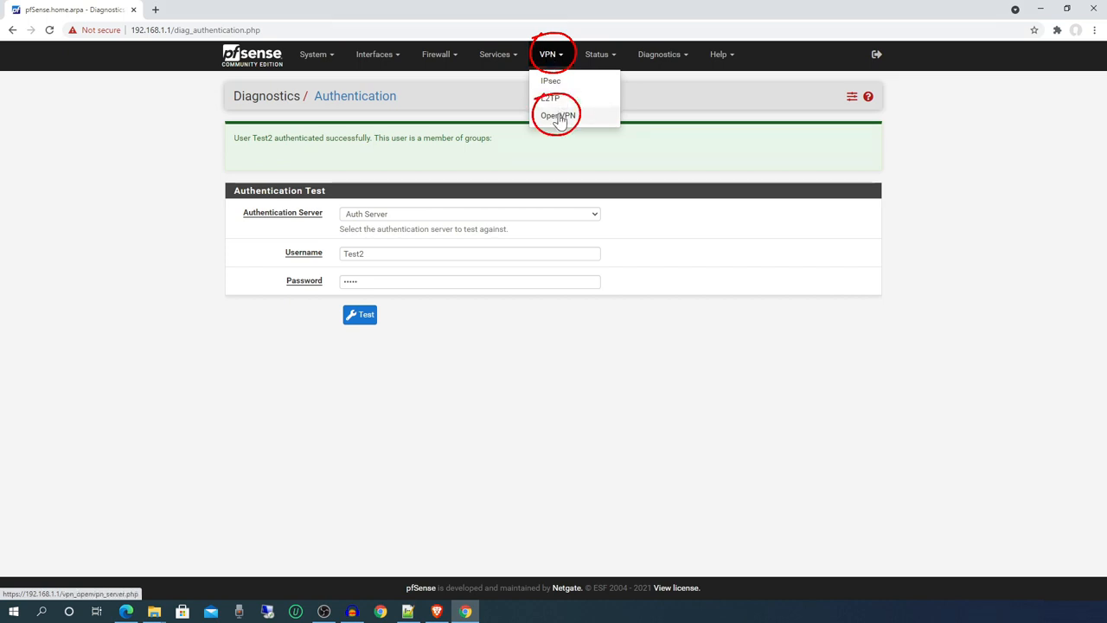
left_click(557, 115)
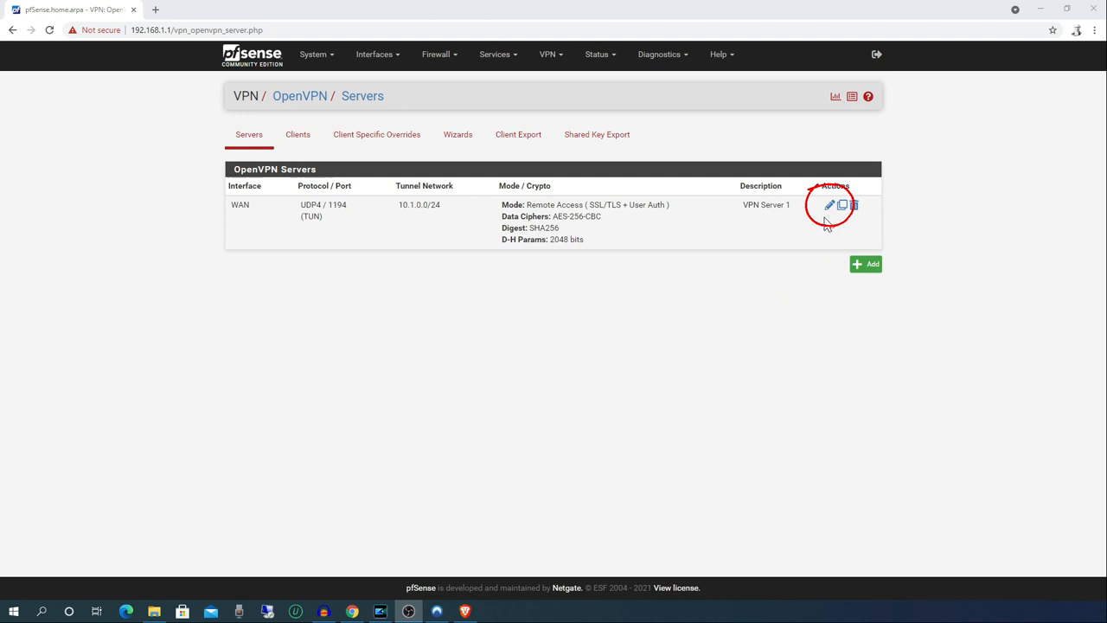
left_click(830, 204)
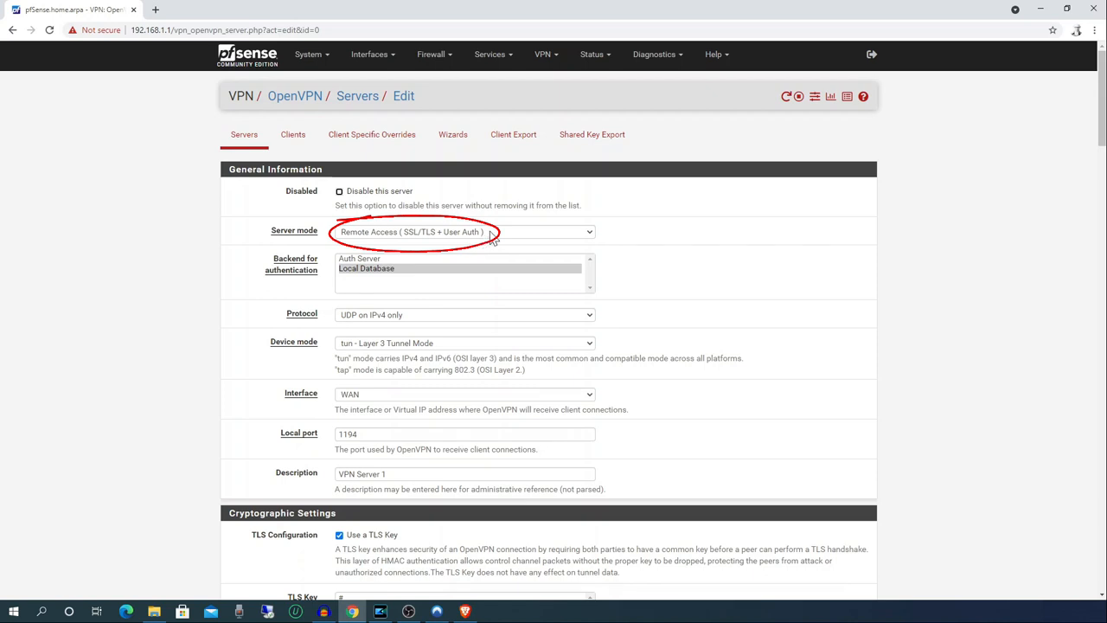
Set Server mode to Remote Access (User Auth) with Auth Server as backend, and save
left_click(462, 232)
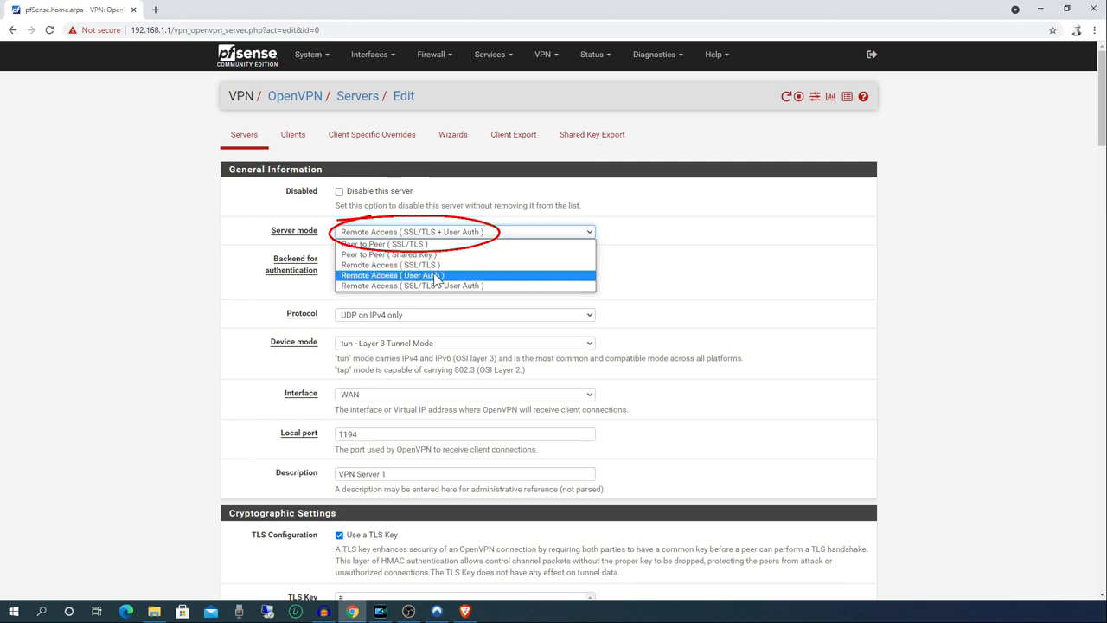
left_click(391, 275)
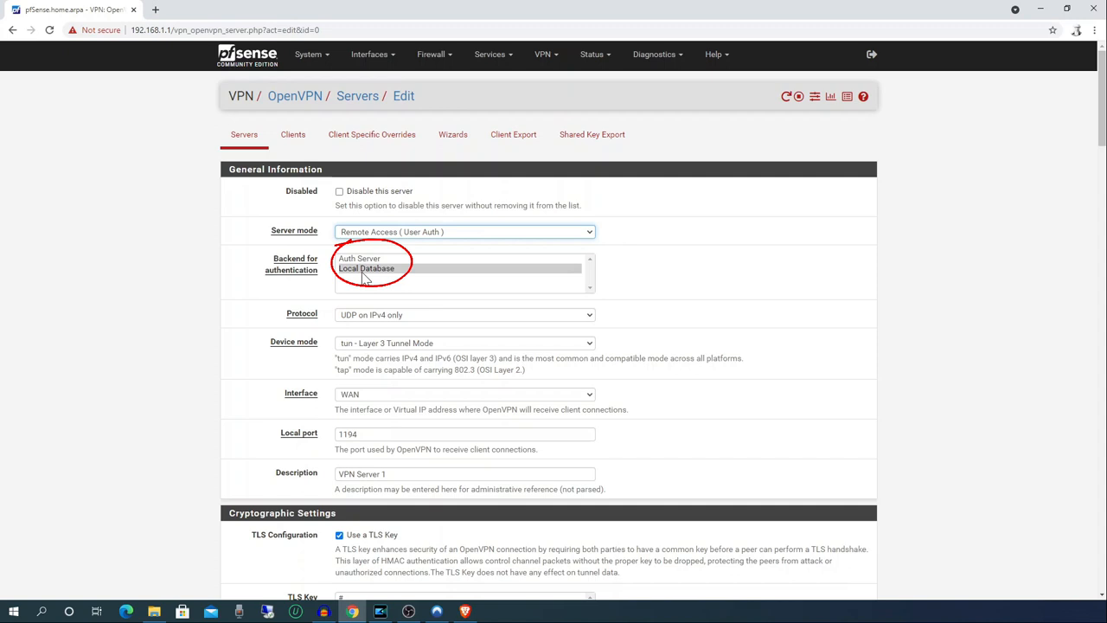
left_click(366, 268)
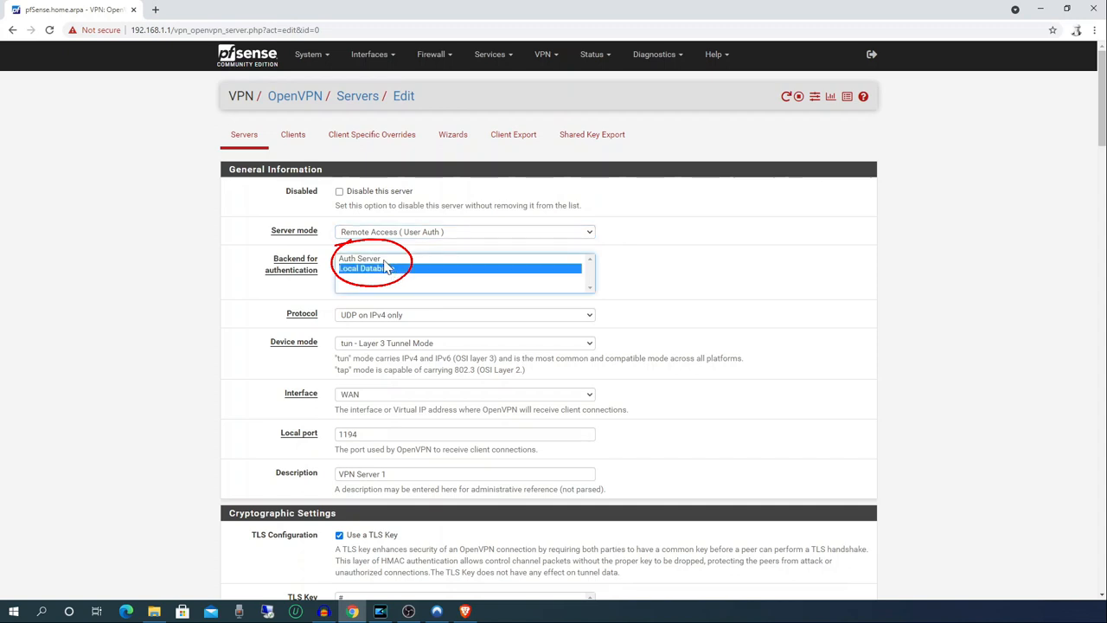
left_click(359, 258)
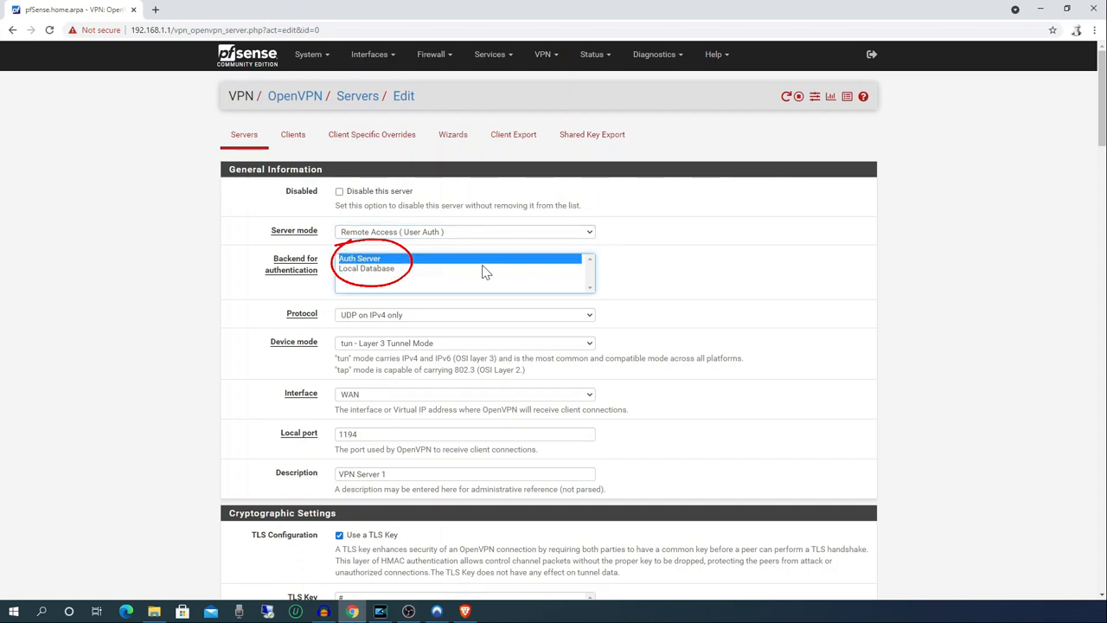
scroll("down", 3)
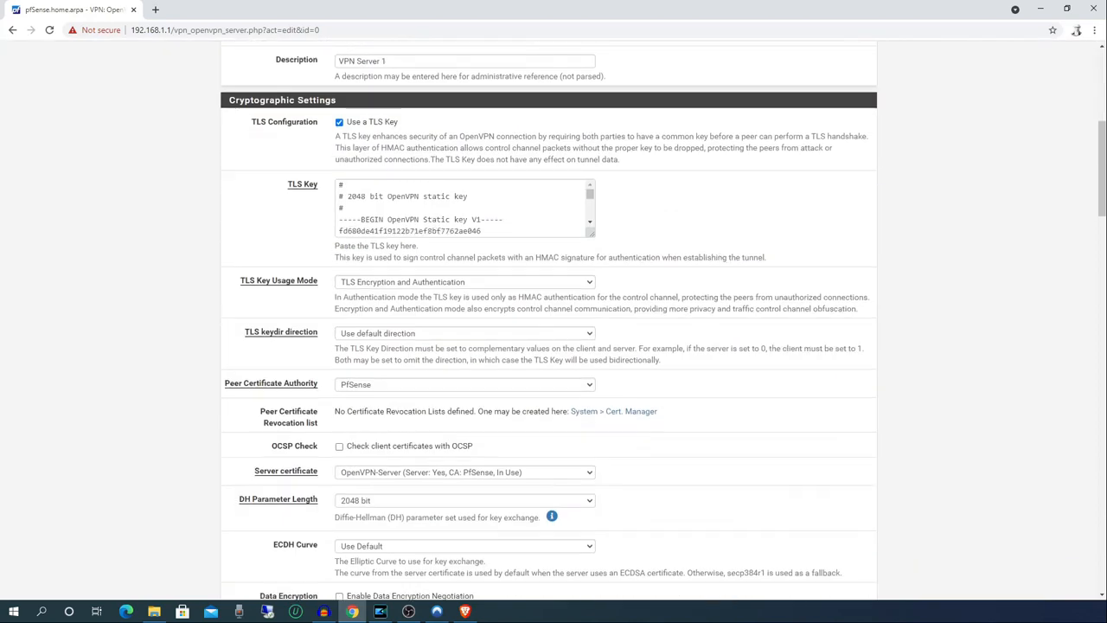
scroll("down", 3)
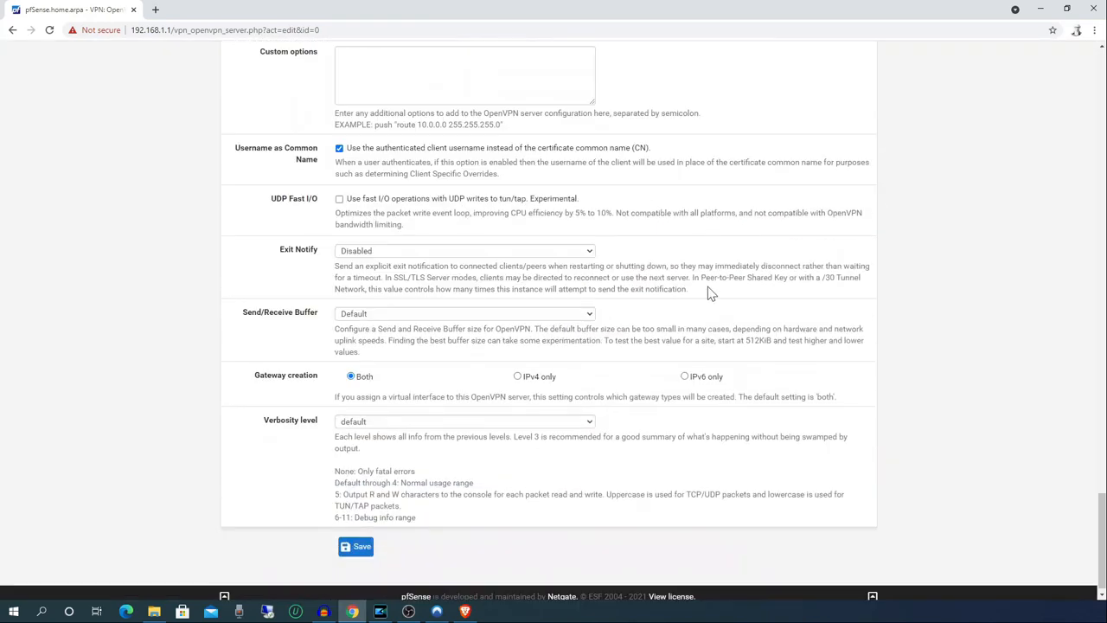
left_click(357, 546)
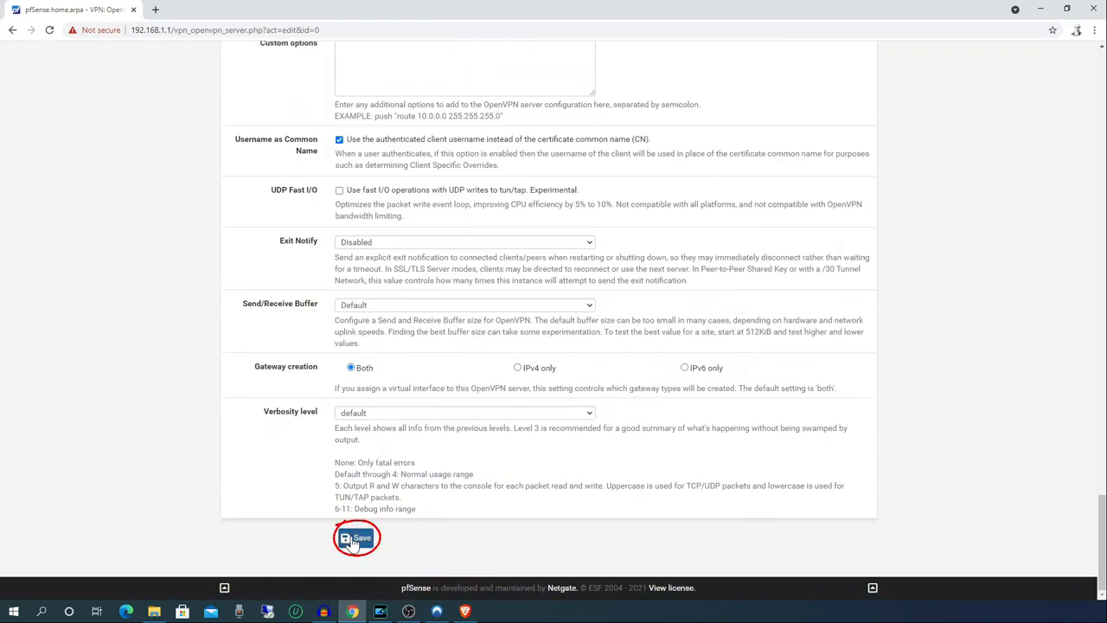
left_click(356, 536)
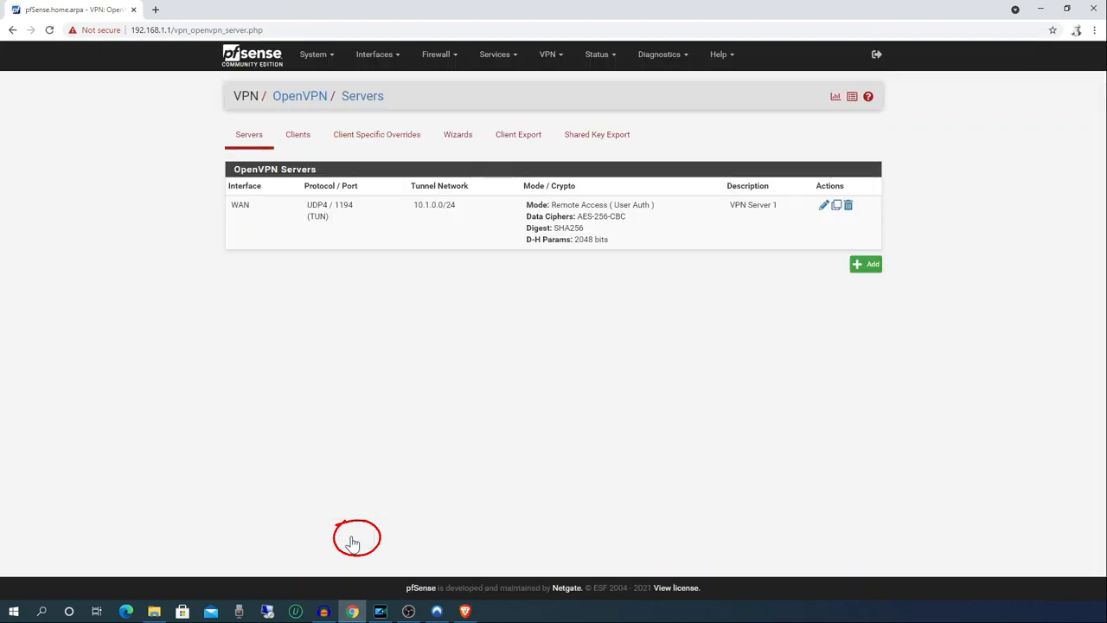
mouse_move(475, 277)
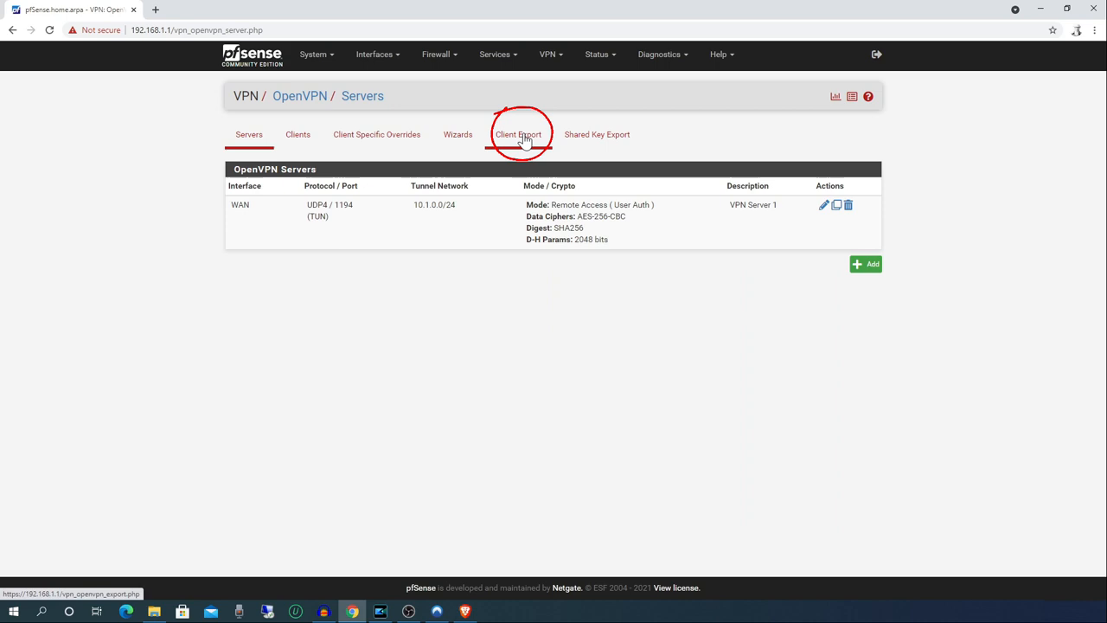
From Client Export, download the OpenVPN Connect (iOS/Android) inline configuration for VPN Server 1
left_click(518, 135)
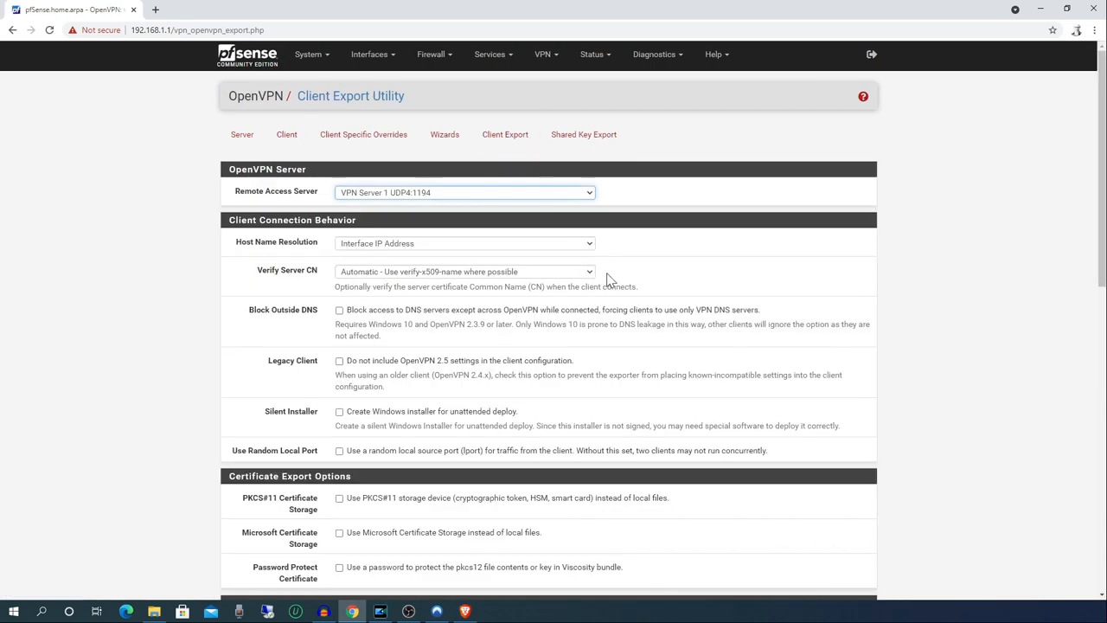
scroll("down", 3)
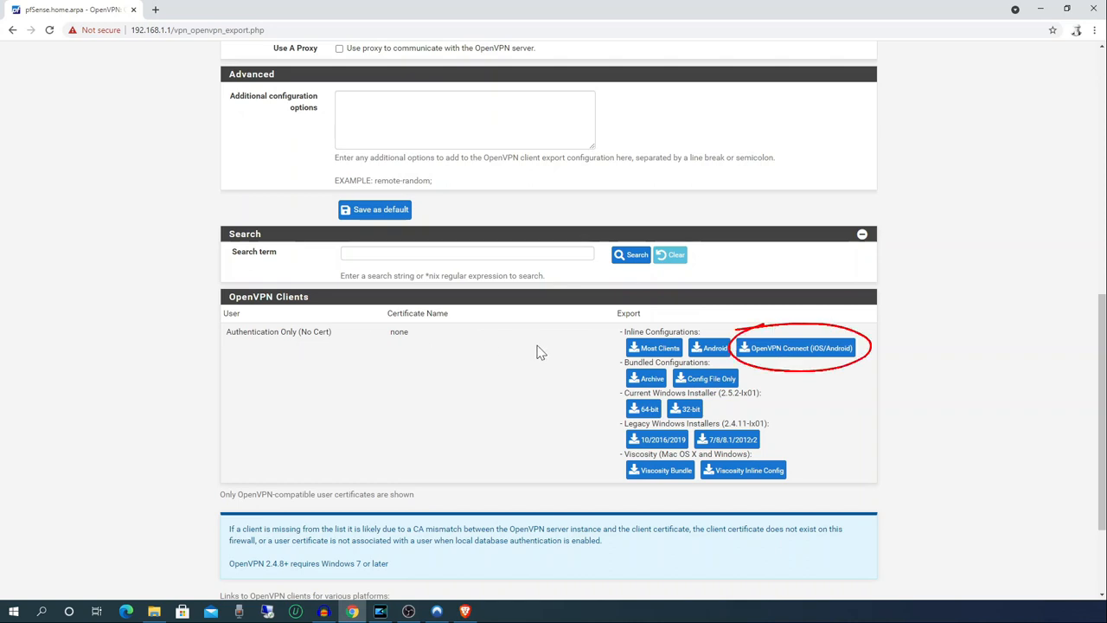
left_click(794, 345)
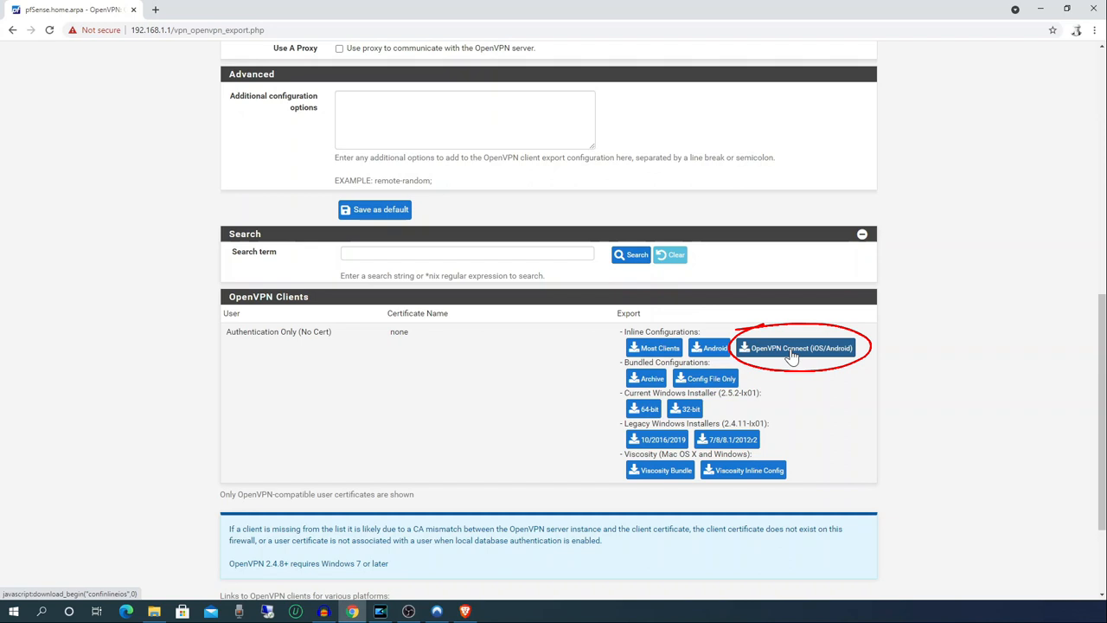
left_click(792, 347)
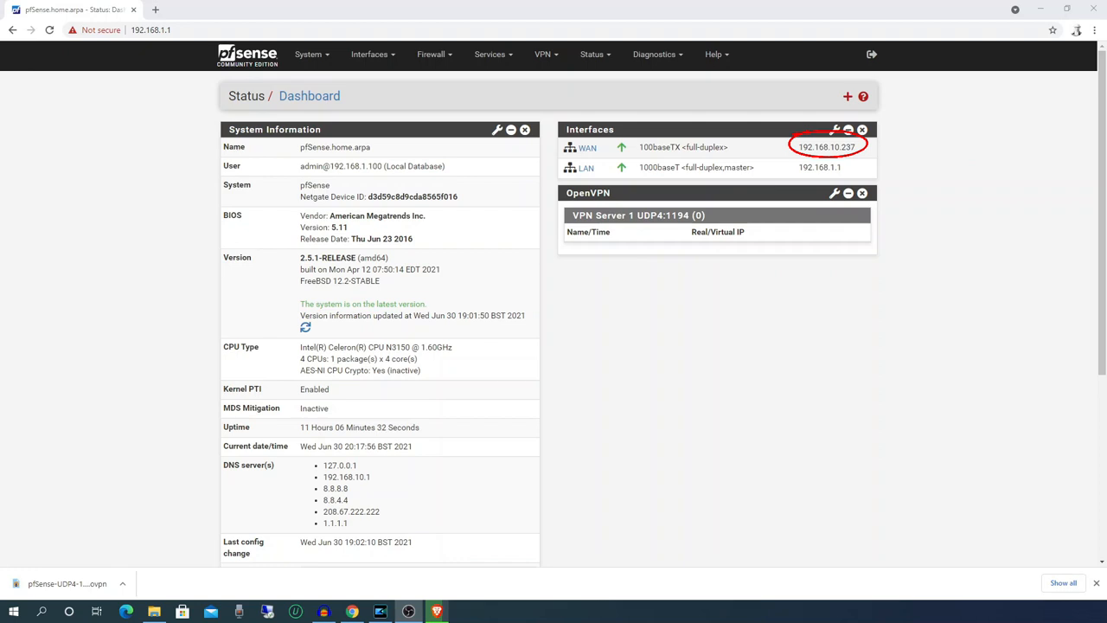
mouse_move(878, 156)
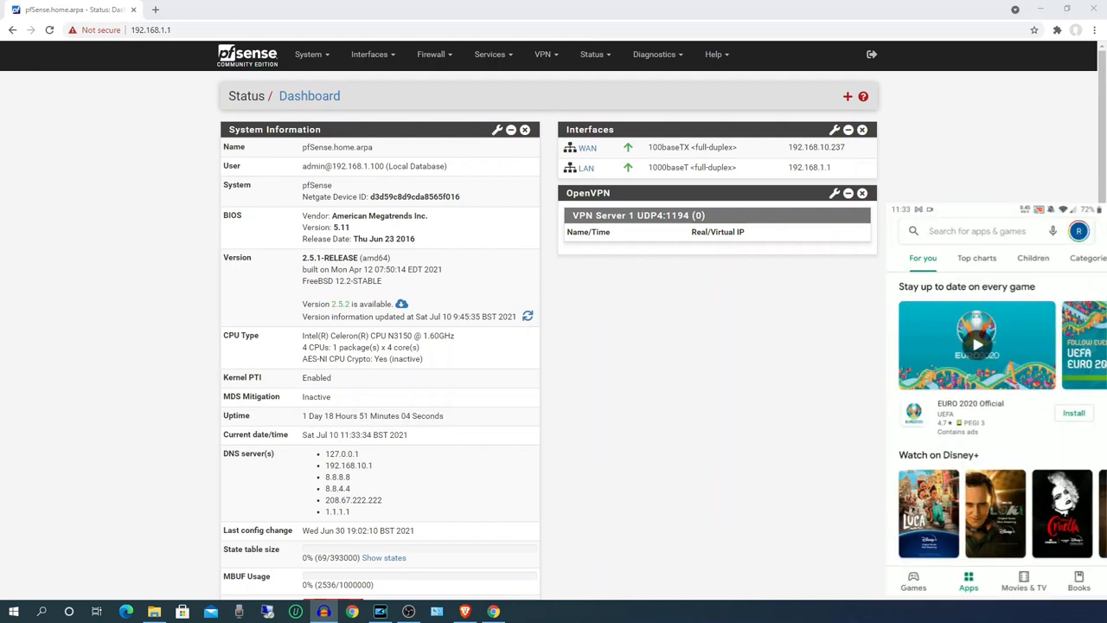
Search Play Store for openvpn, install OpenVPN Connect and agree to its data policy
left_click(972, 230)
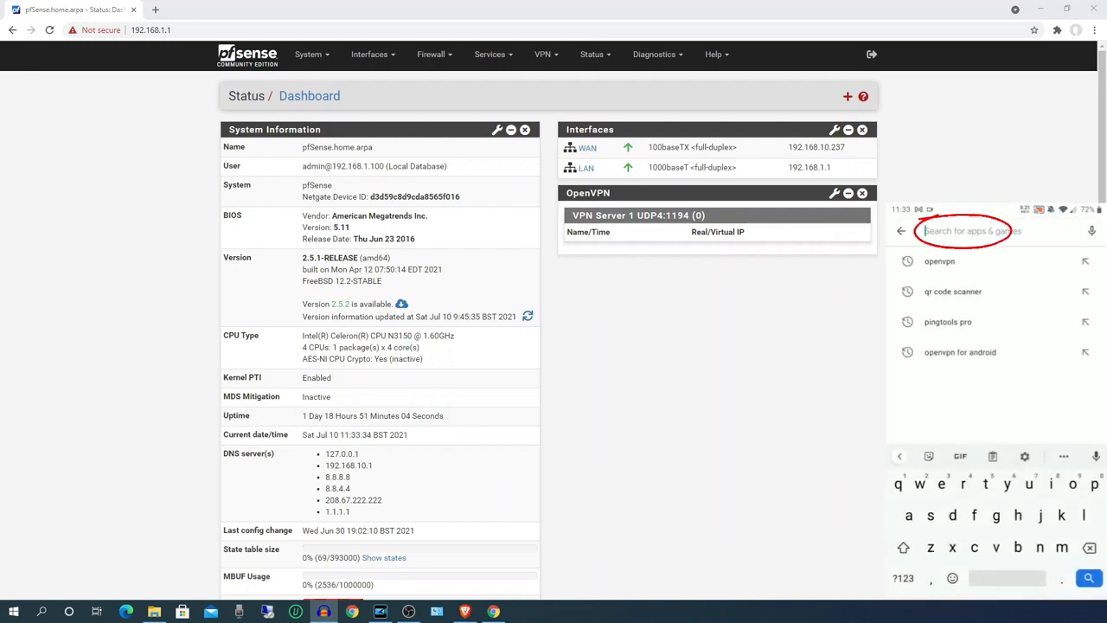
type("openvpn")
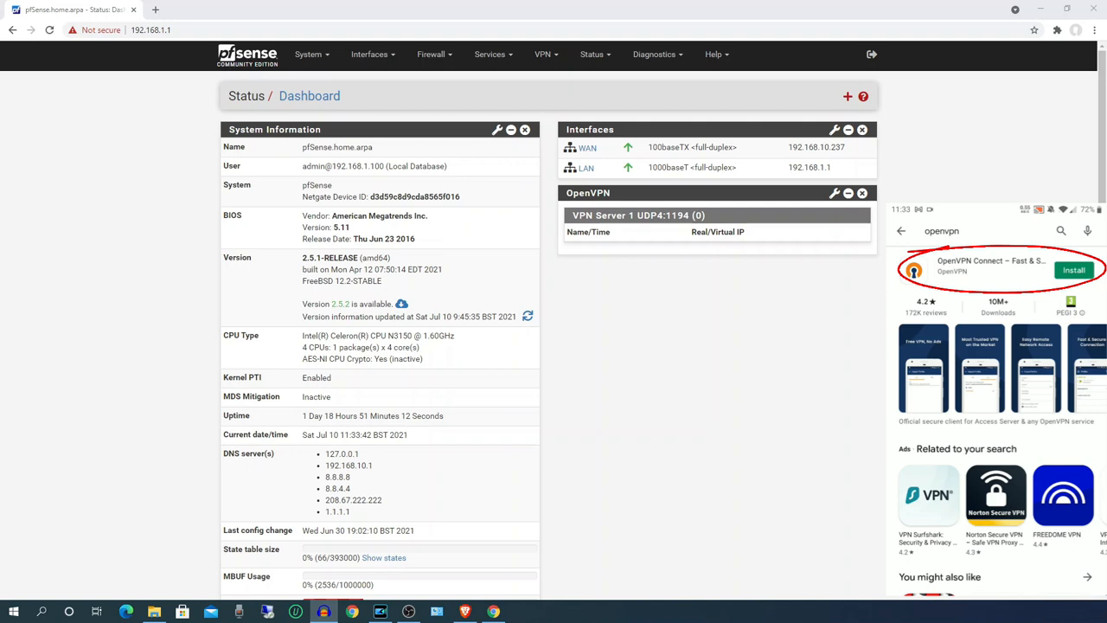
left_click(1072, 270)
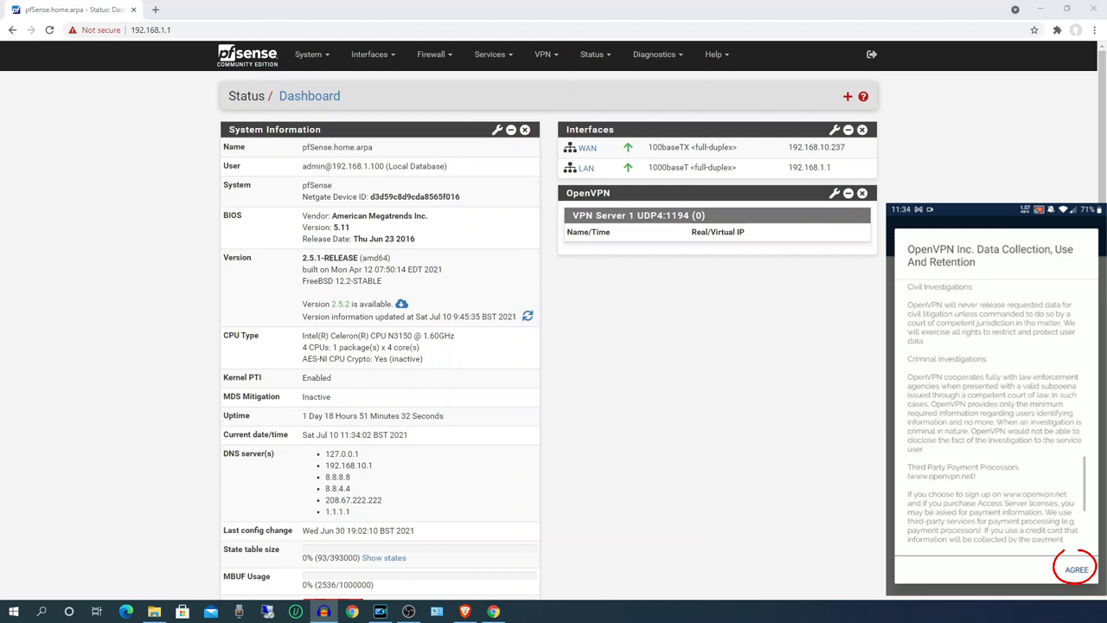
left_click(1075, 569)
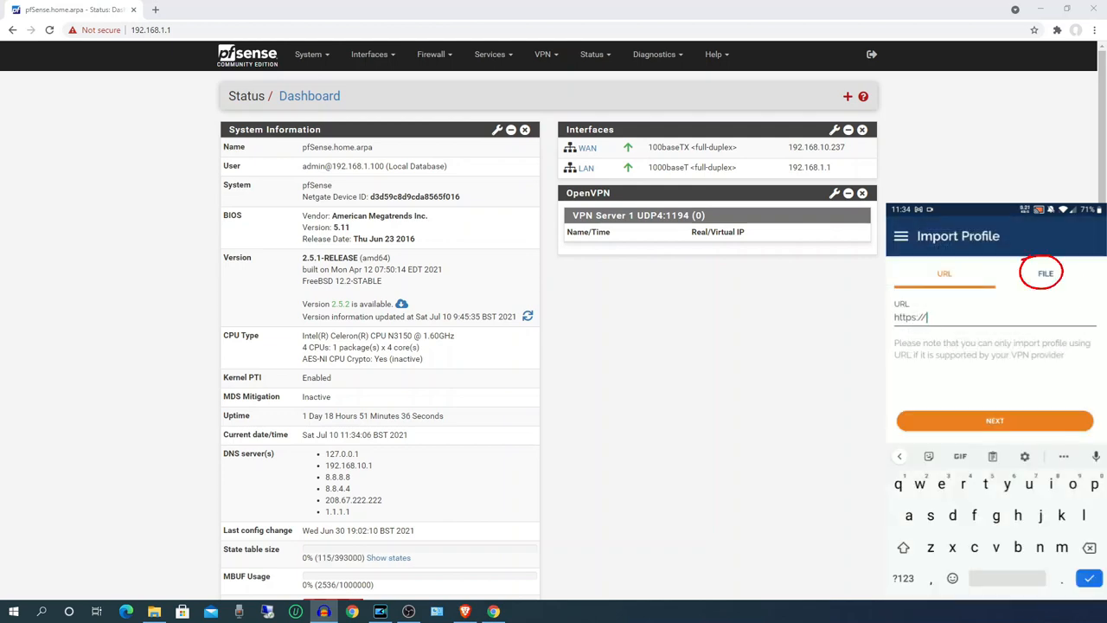
Import the downloaded pfSense .ovpn file, allowing storage access
left_click(1044, 273)
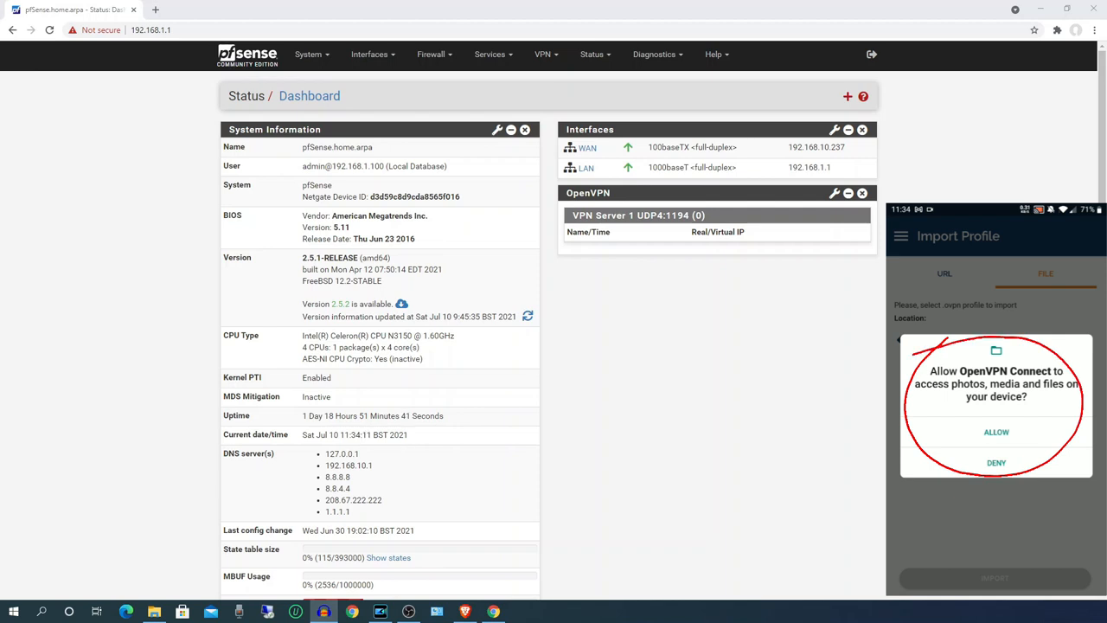
left_click(996, 432)
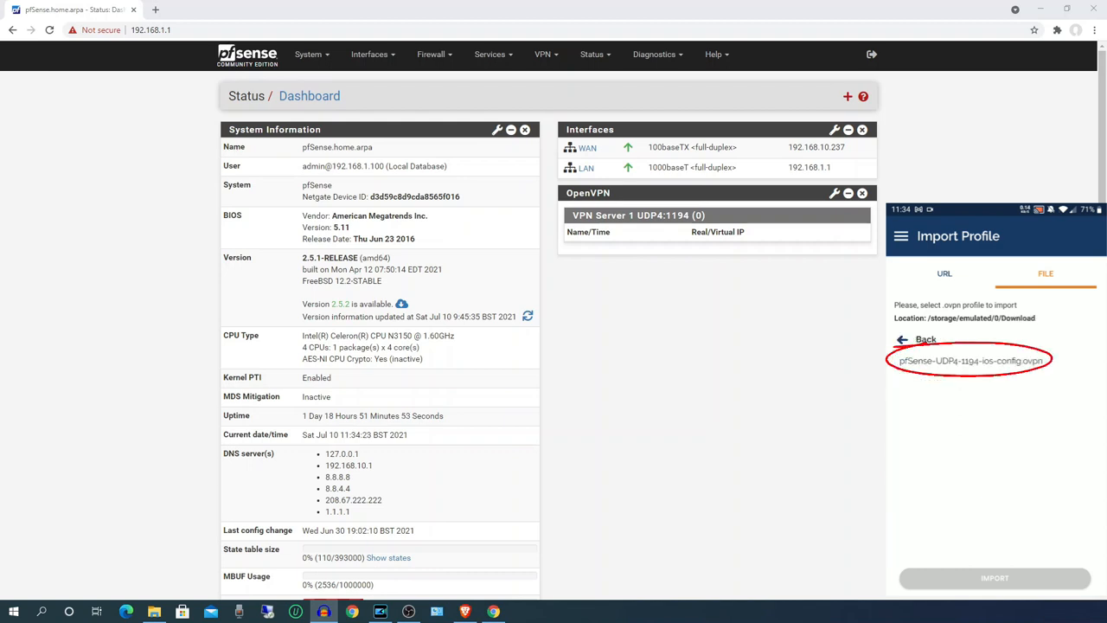
left_click(970, 361)
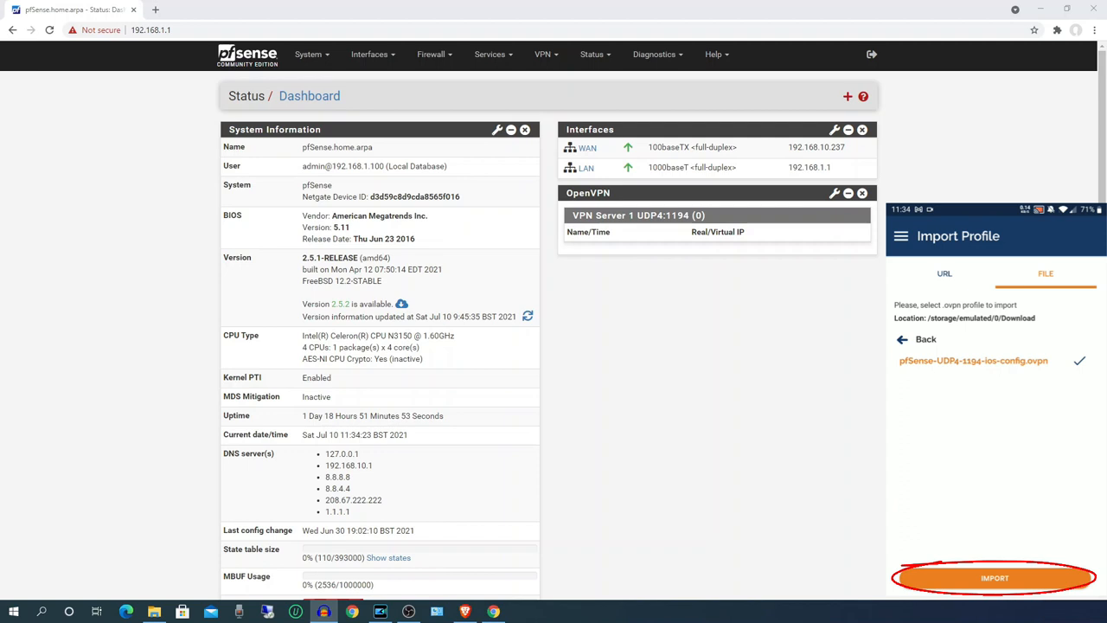
left_click(994, 577)
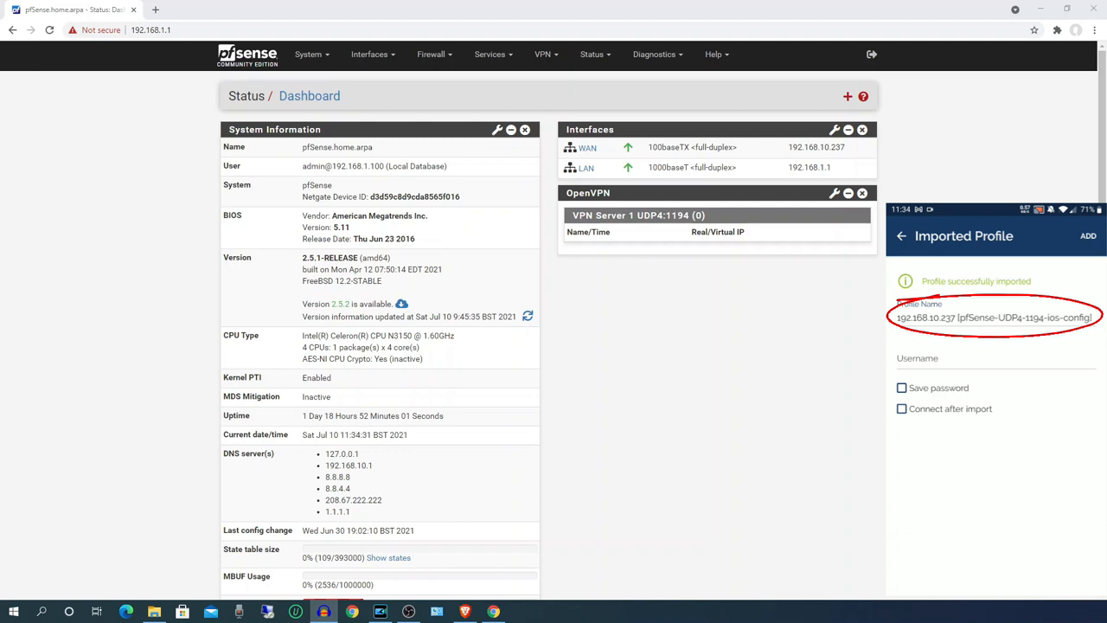
Add the imported profile with username Test1
left_click(951, 356)
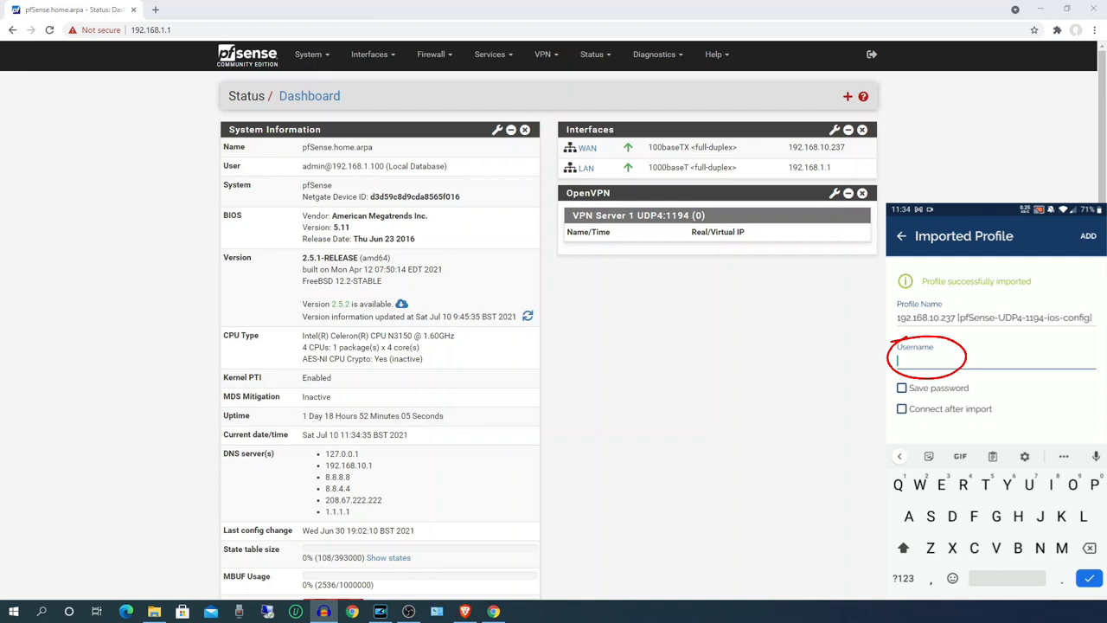
type("Test1")
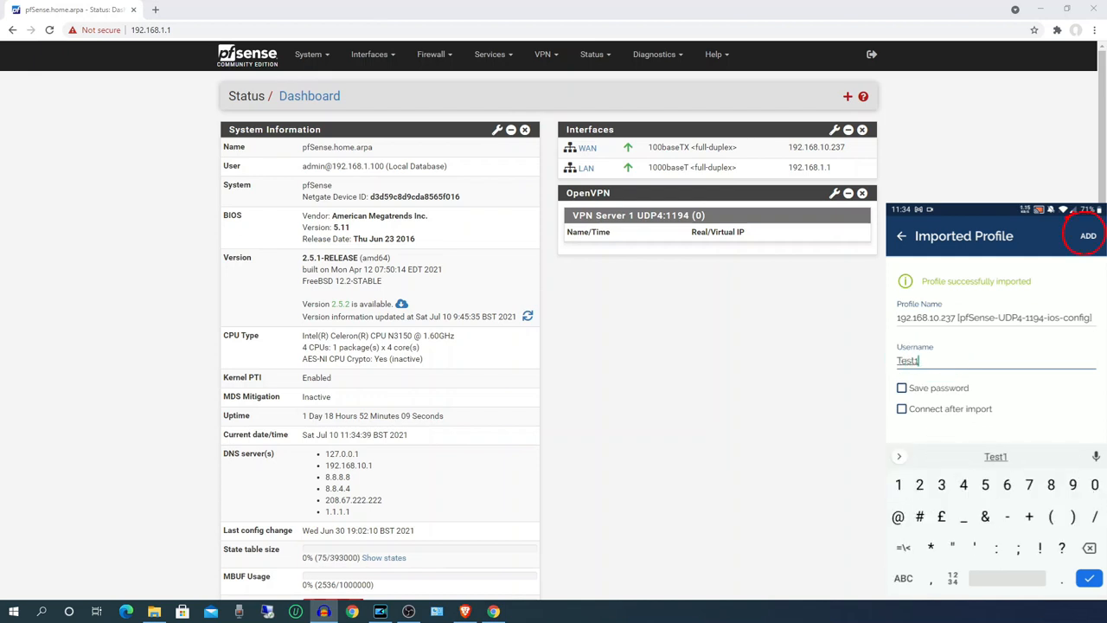
left_click(1088, 235)
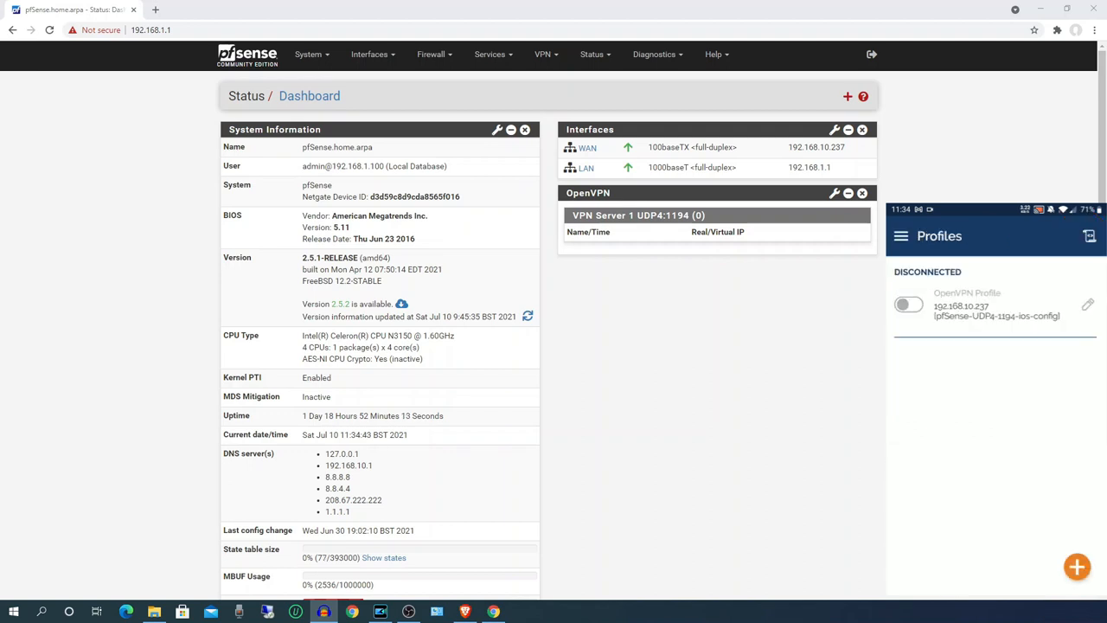
Connect the pfSense profile with the PIN and one-time code, allowing the VPN connection request
left_click(907, 304)
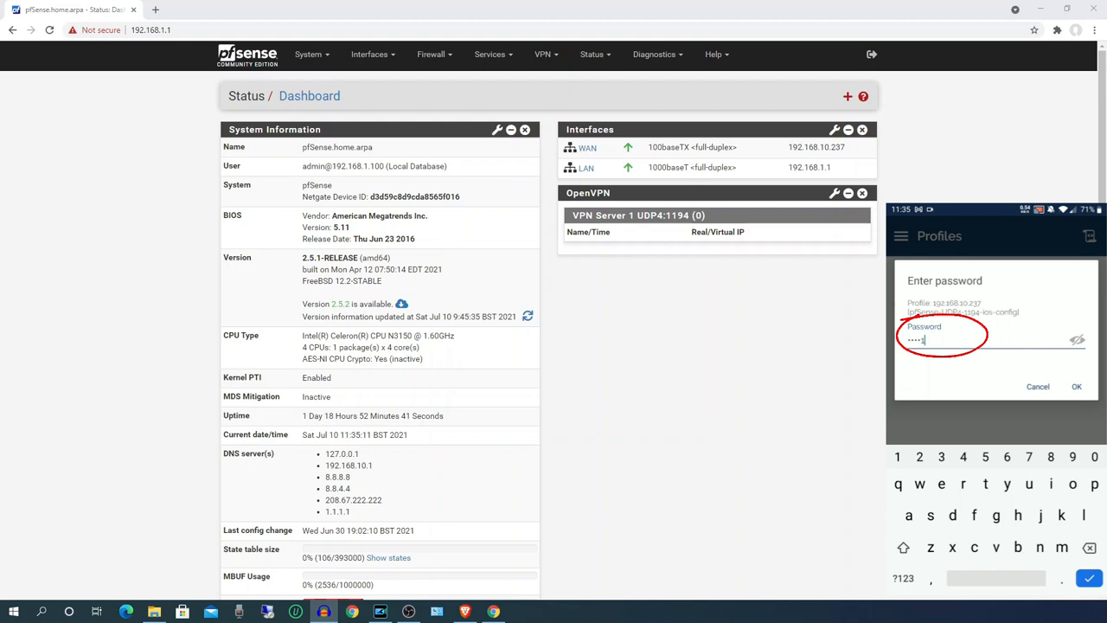
left_click(1075, 387)
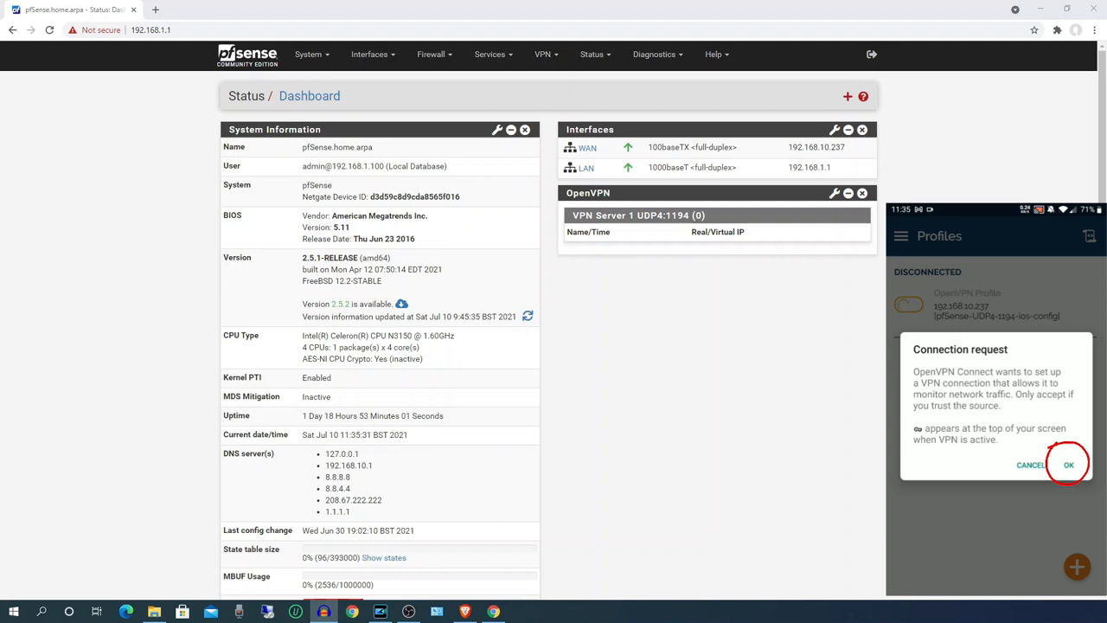
left_click(1068, 463)
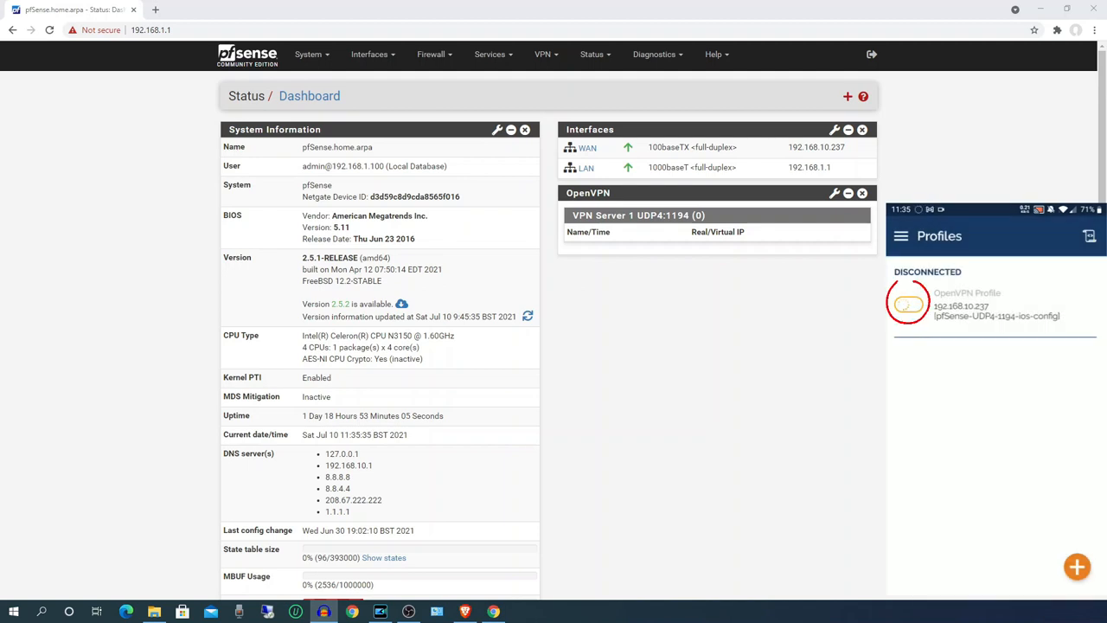
left_click(908, 304)
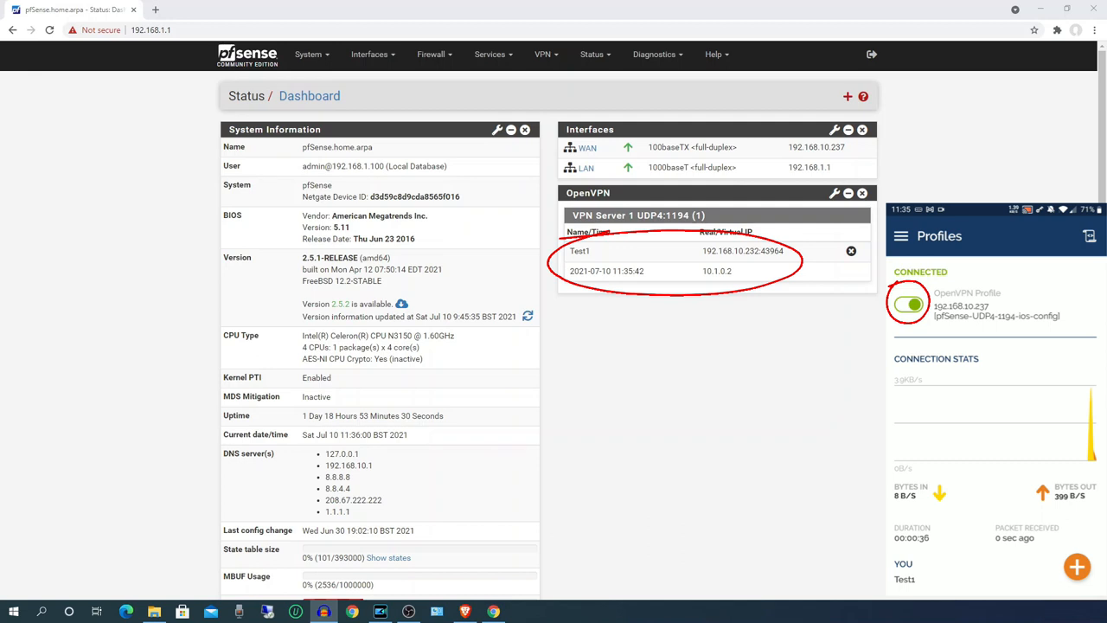
Disconnect the pfSense profile, ticking 'Don't show again' in the Disconnect VPN dialog
left_click(910, 304)
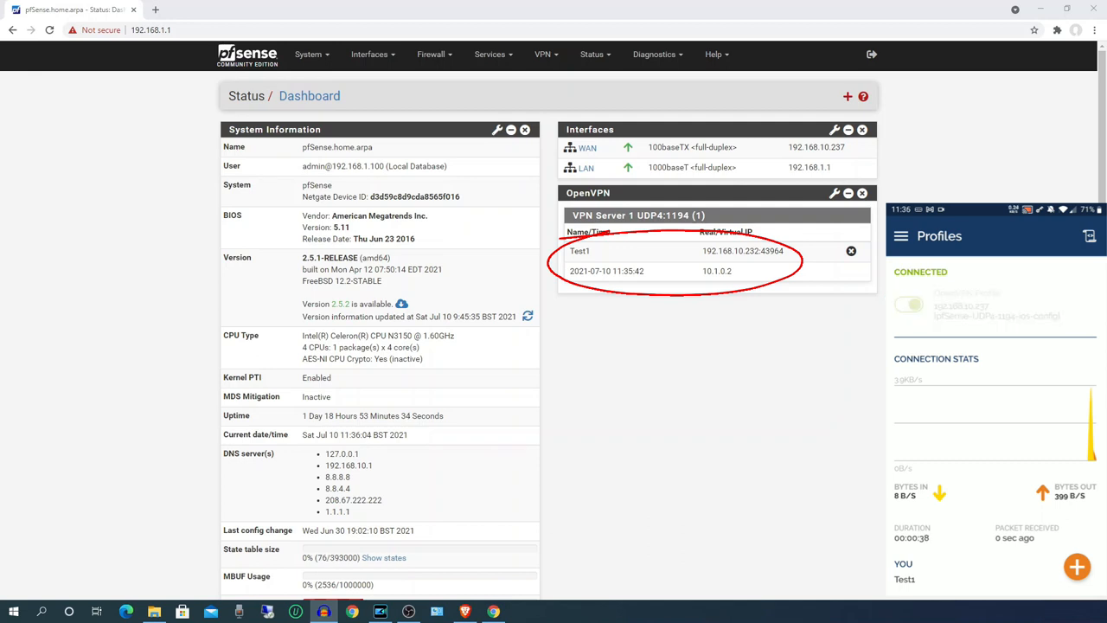
left_click(908, 304)
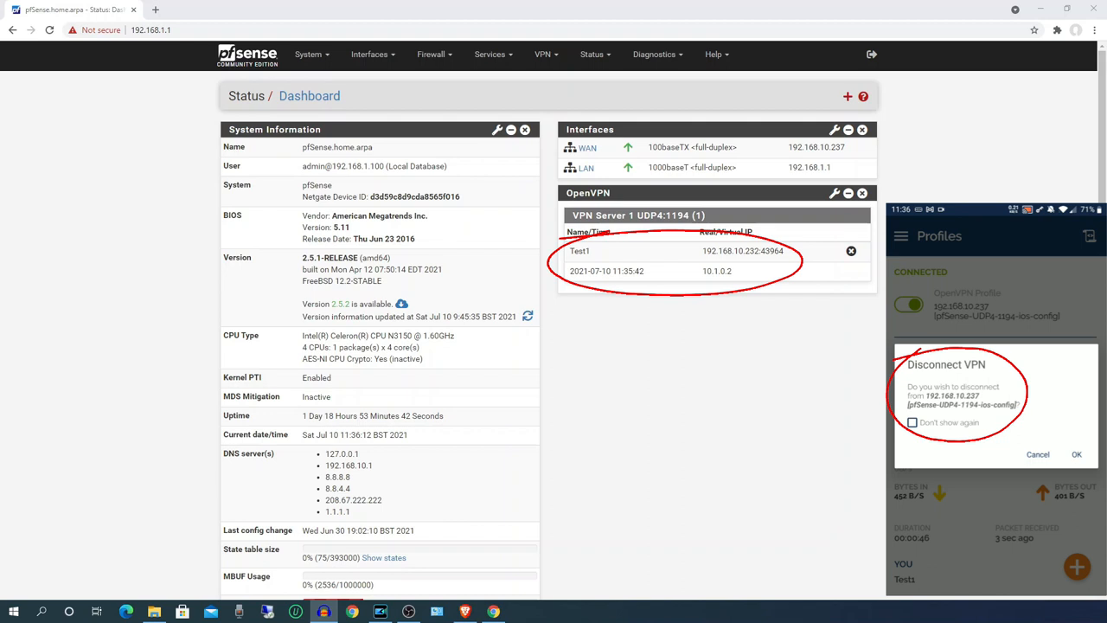
left_click(913, 422)
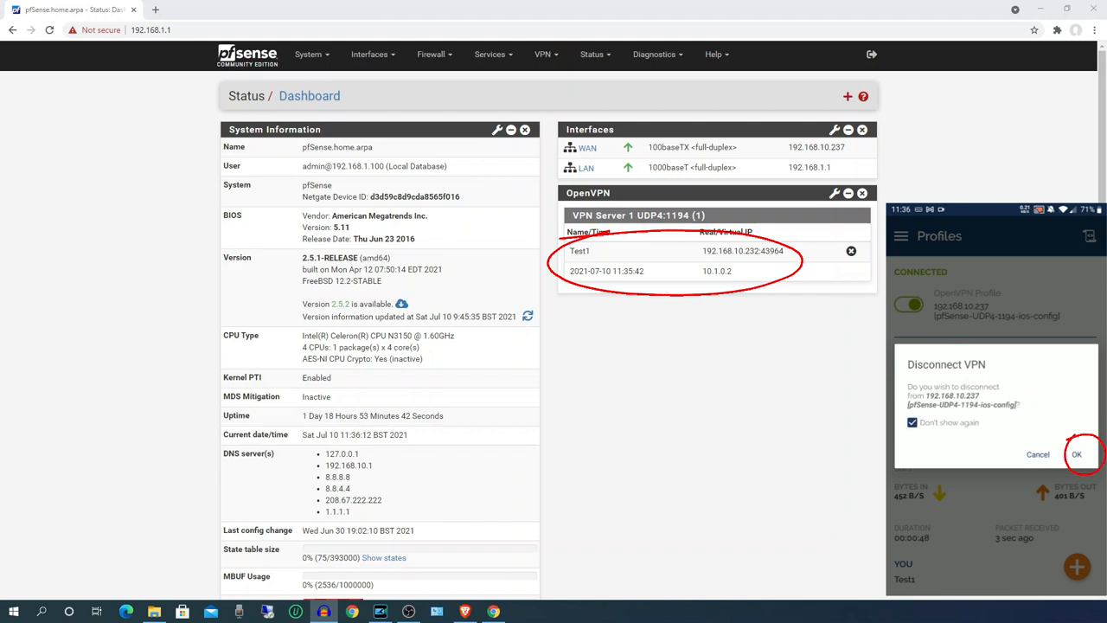
left_click(1075, 453)
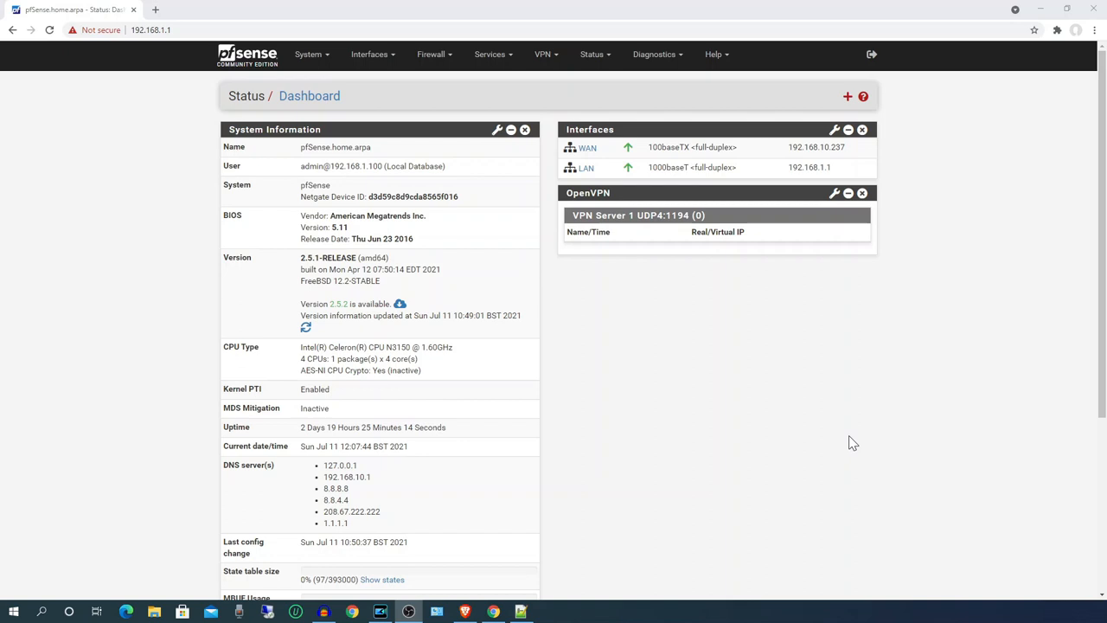
mouse_move(353, 97)
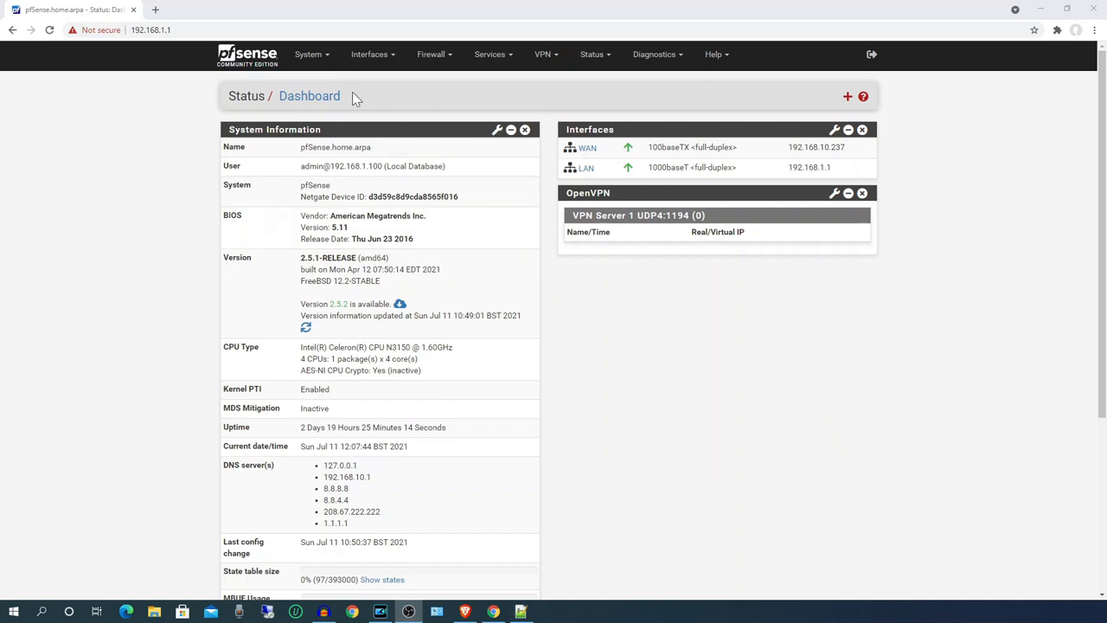
Go to System > User Manager > Authentication Servers and edit Auth Server
left_click(308, 54)
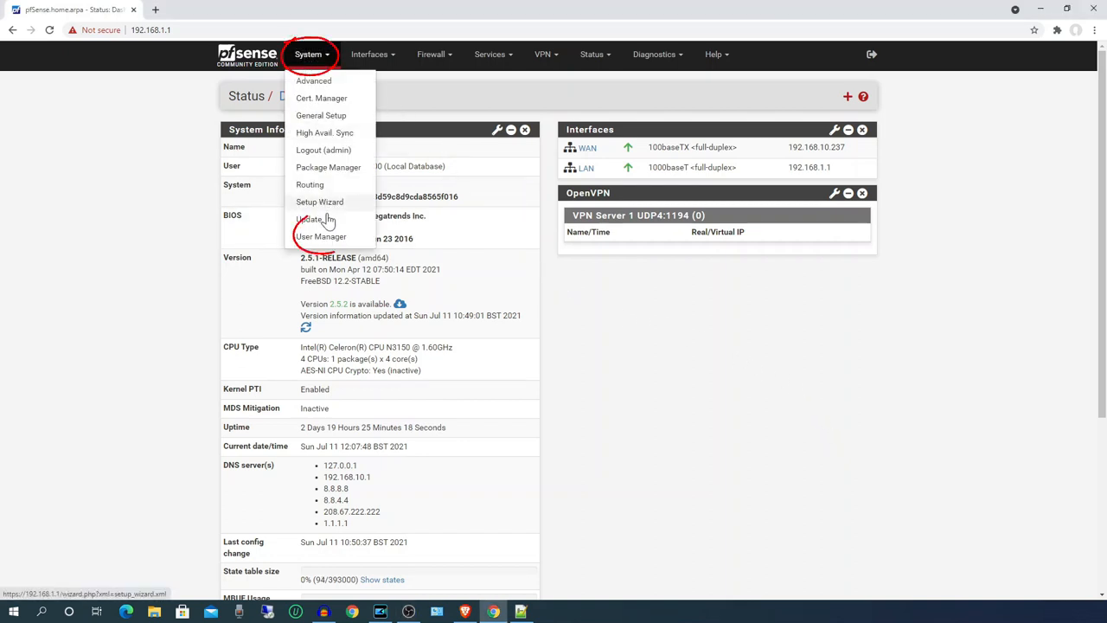
left_click(322, 235)
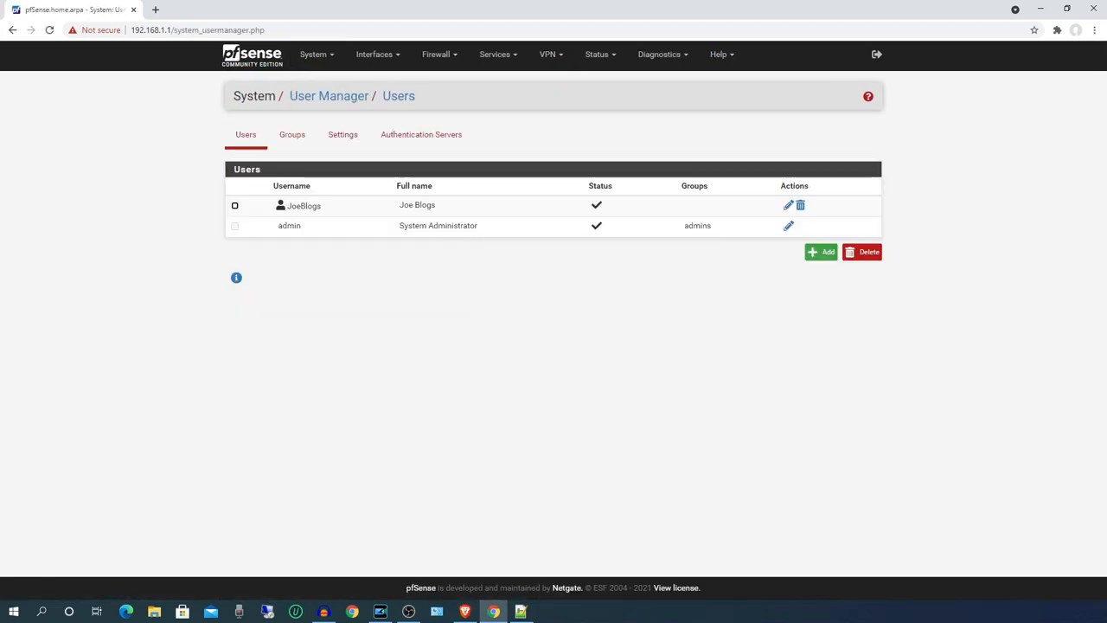
mouse_move(377, 193)
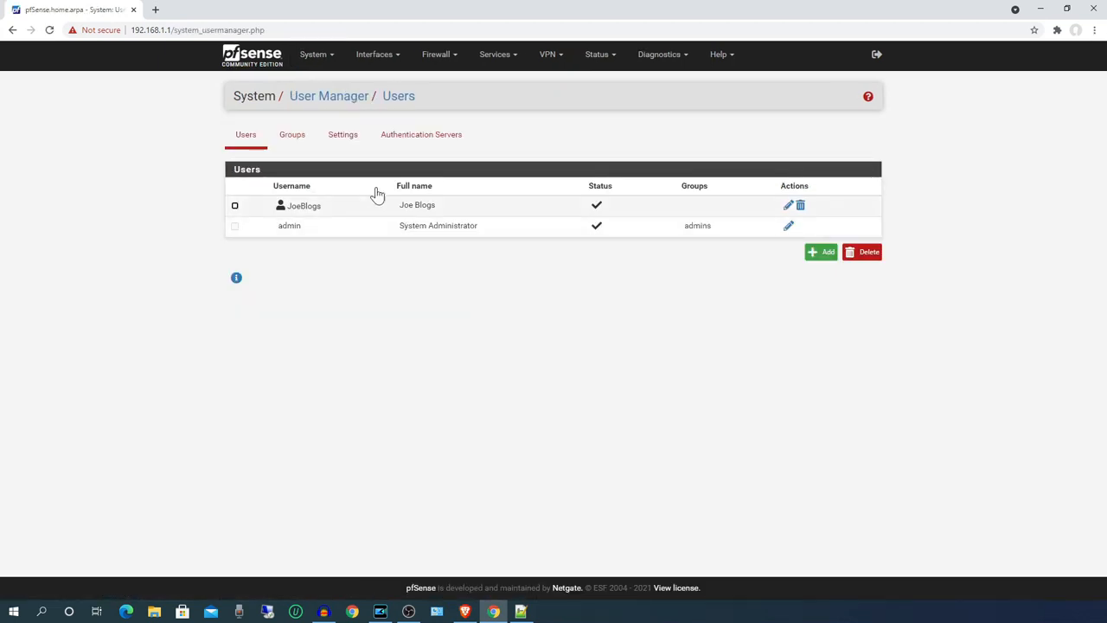
left_click(422, 135)
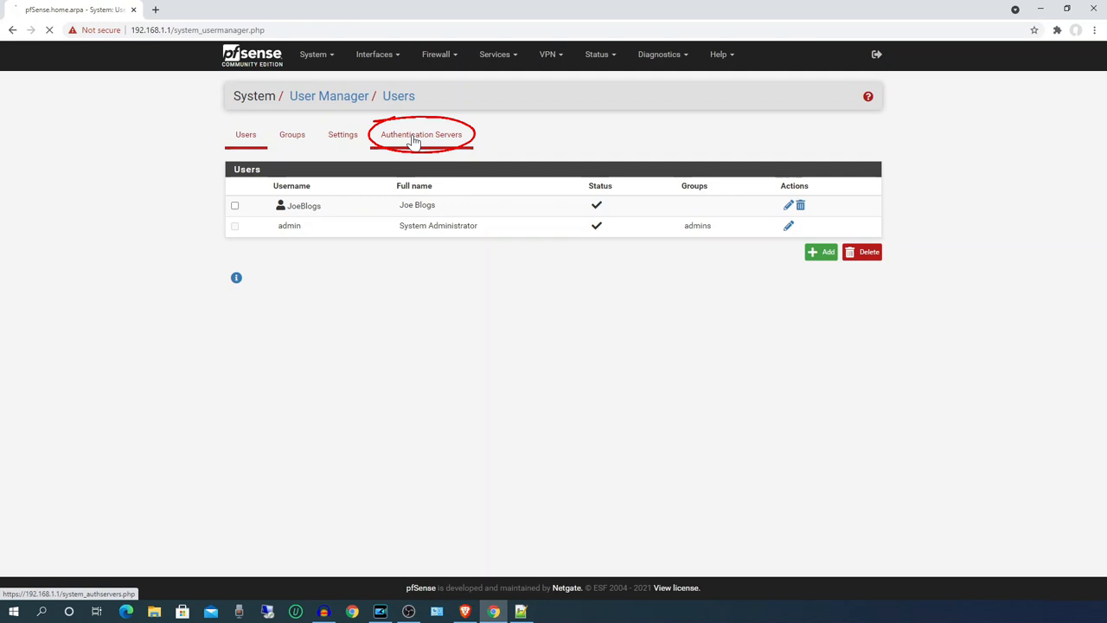
left_click(422, 135)
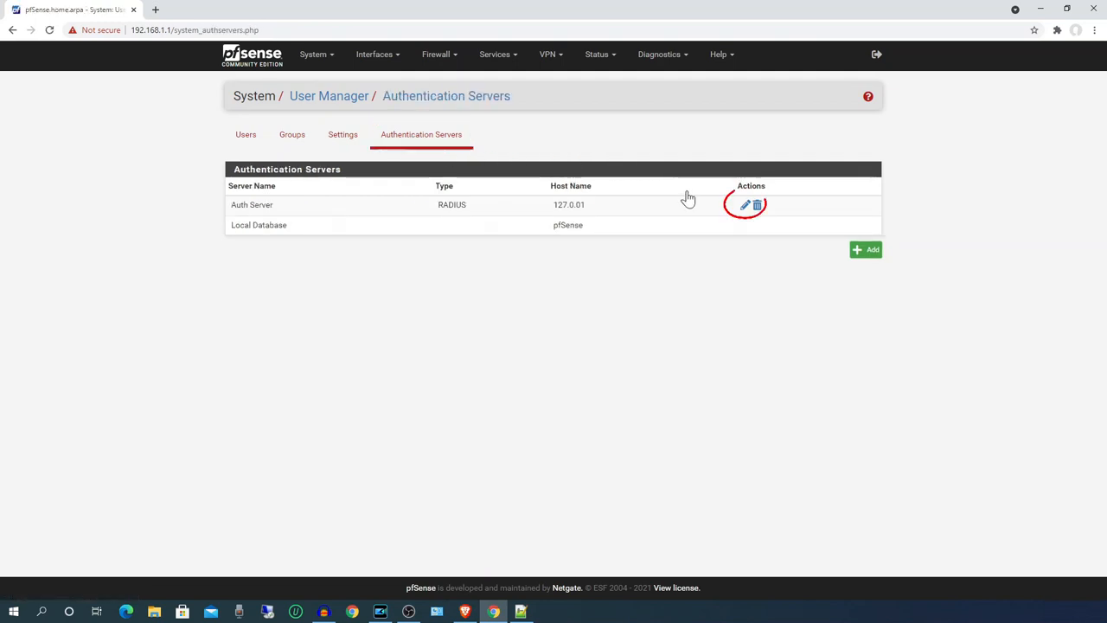
left_click(744, 204)
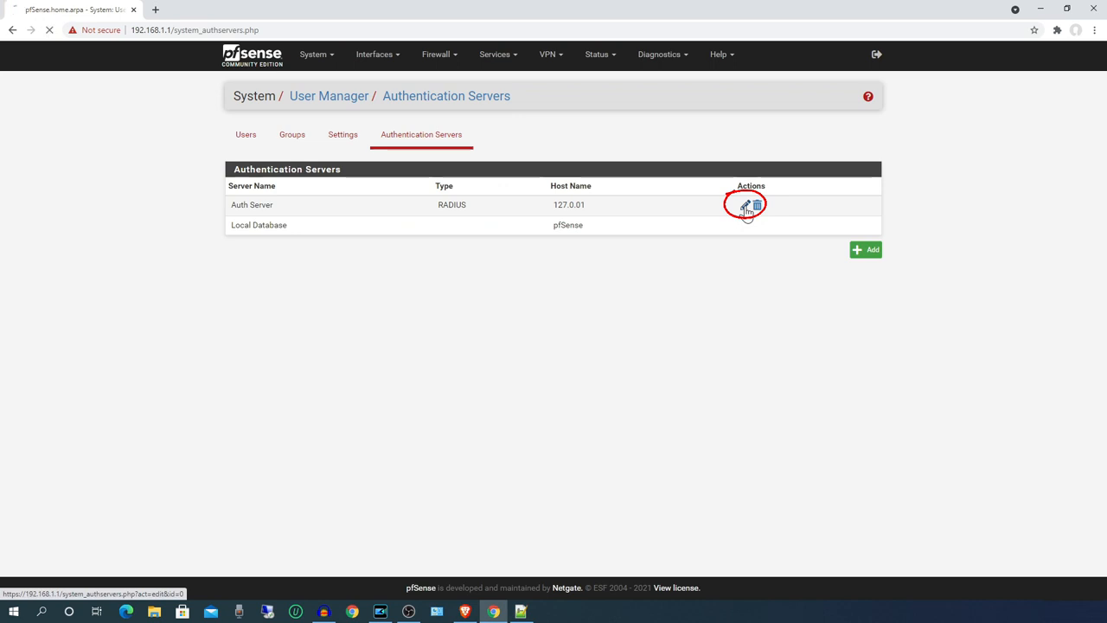
left_click(745, 204)
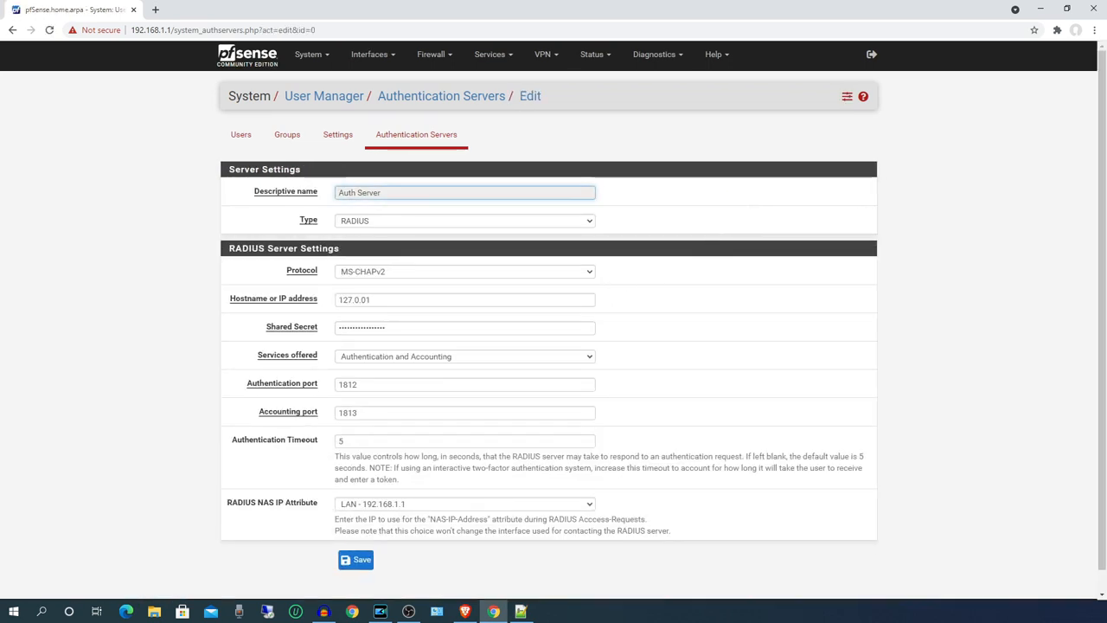
mouse_move(474, 327)
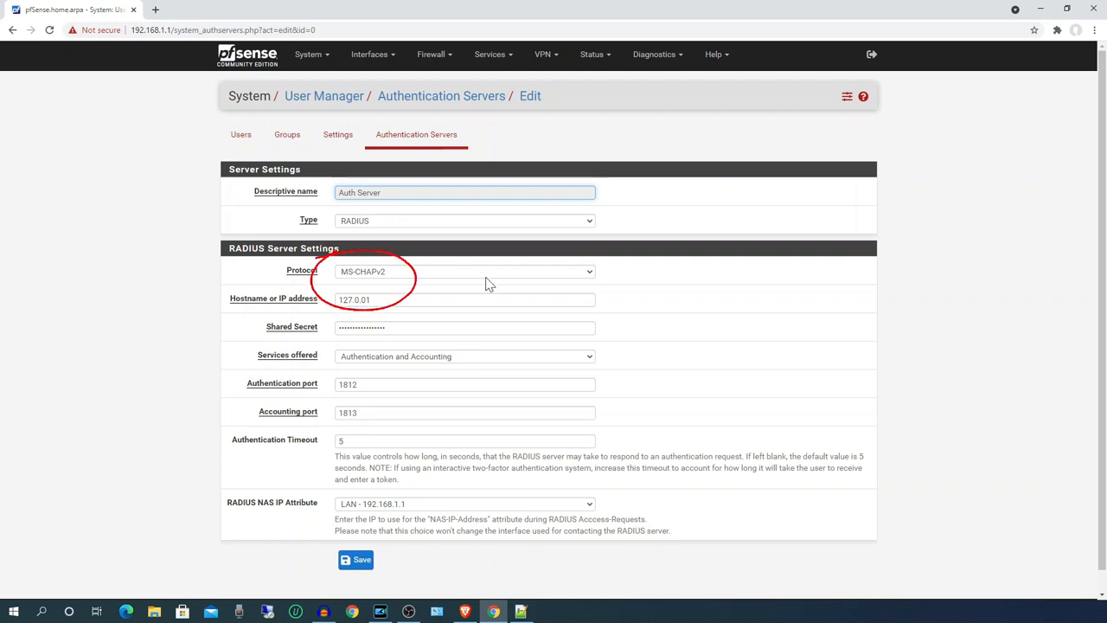
Change the RADIUS protocol from MS-CHAPv2 to PAP and save
left_click(463, 270)
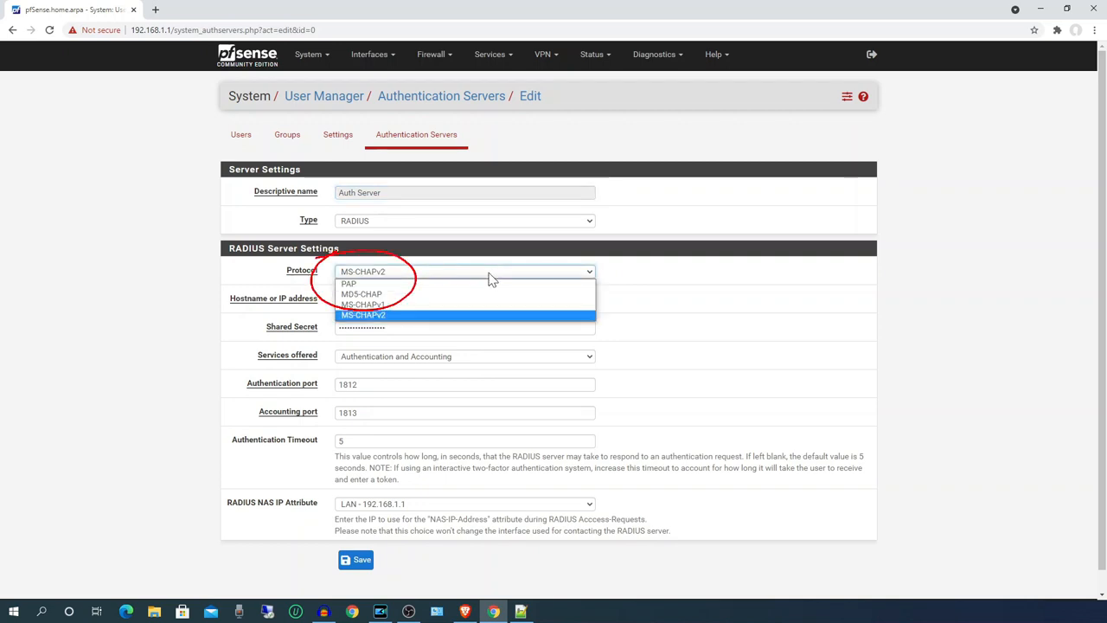
left_click(349, 284)
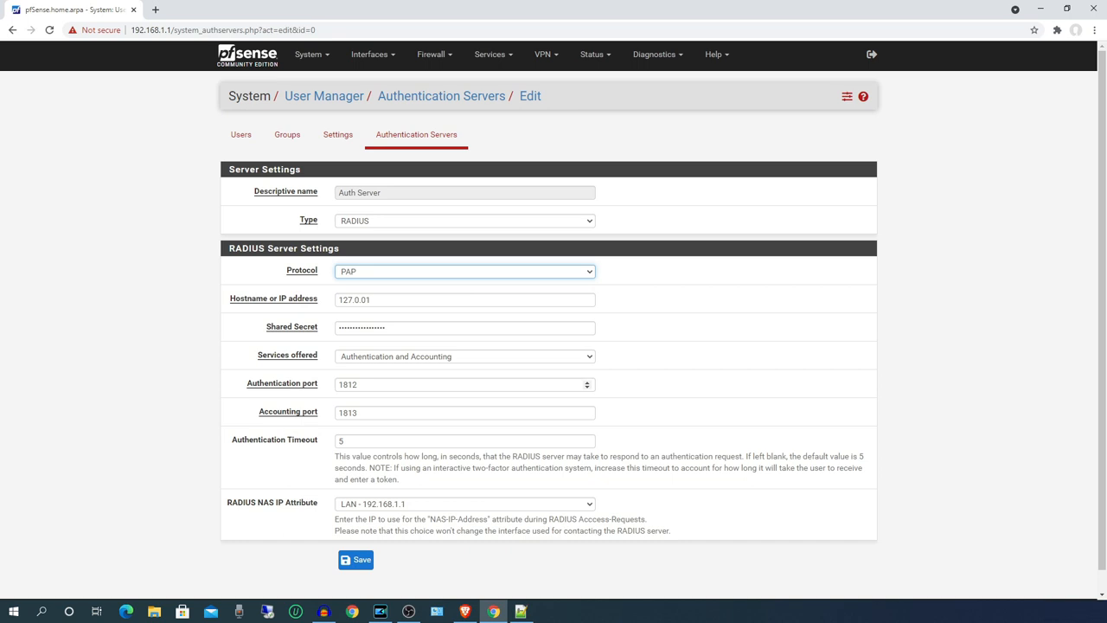
left_click(356, 560)
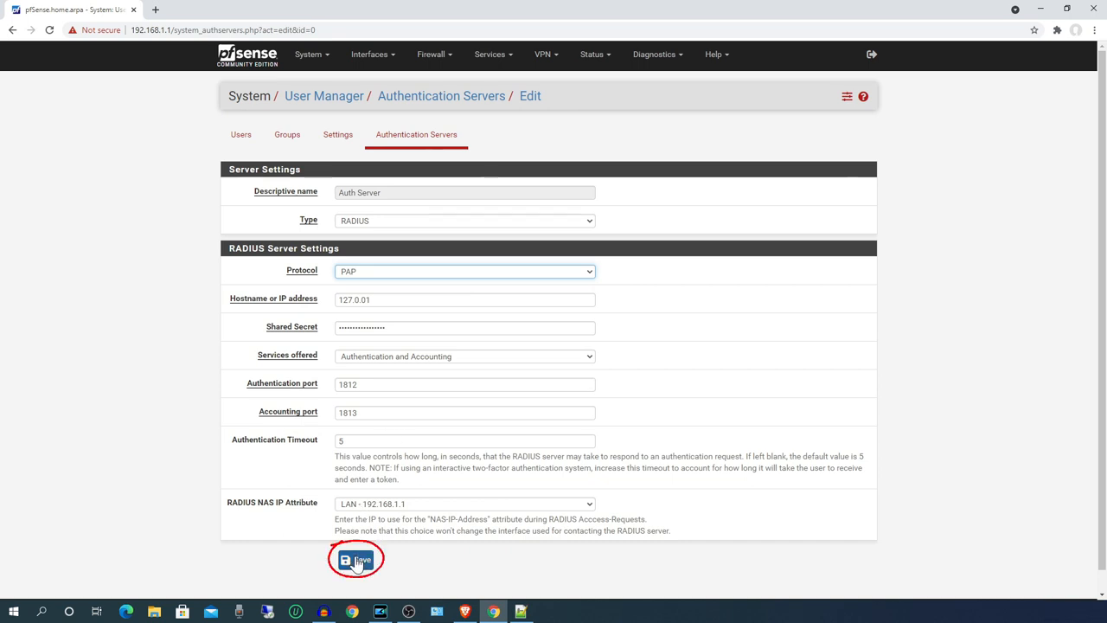
left_click(355, 559)
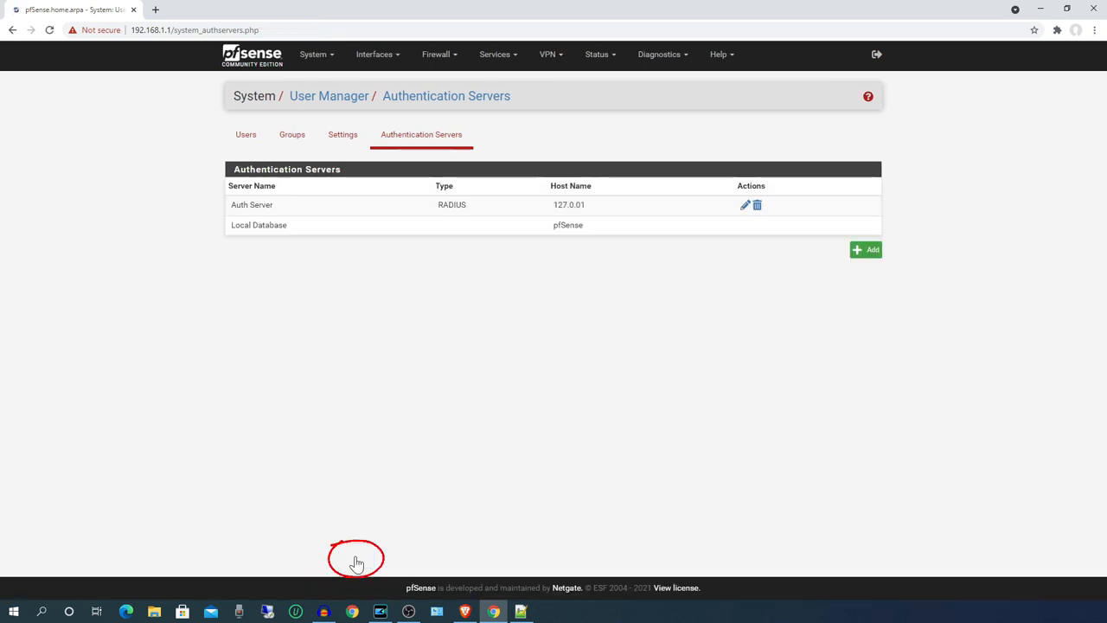
mouse_move(481, 90)
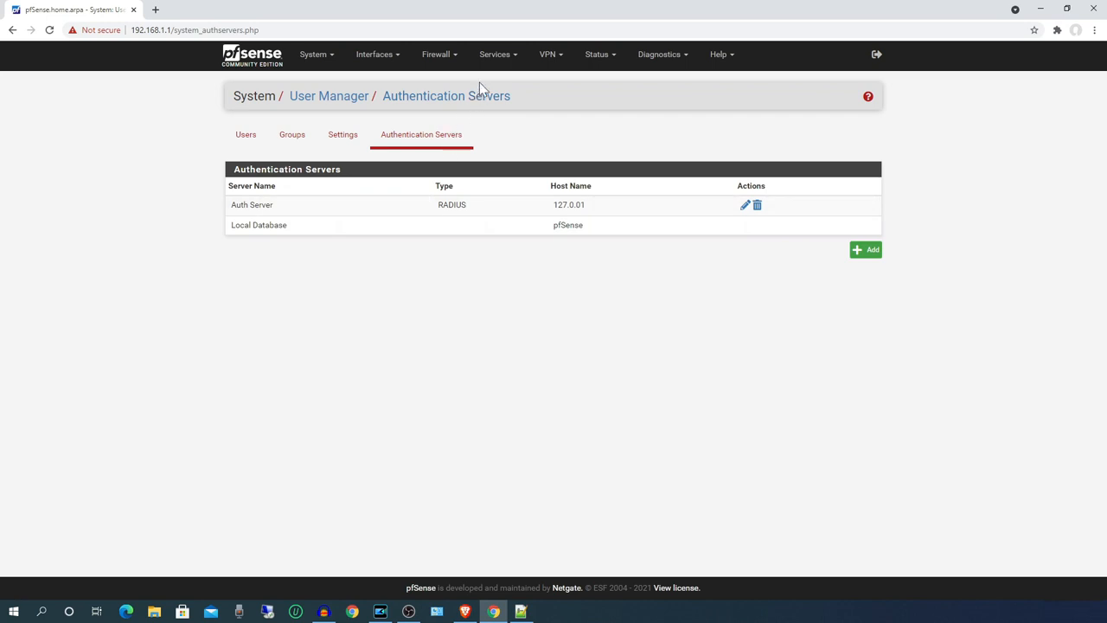
Go to Services > FreeRADIUS and its Settings tab
left_click(494, 53)
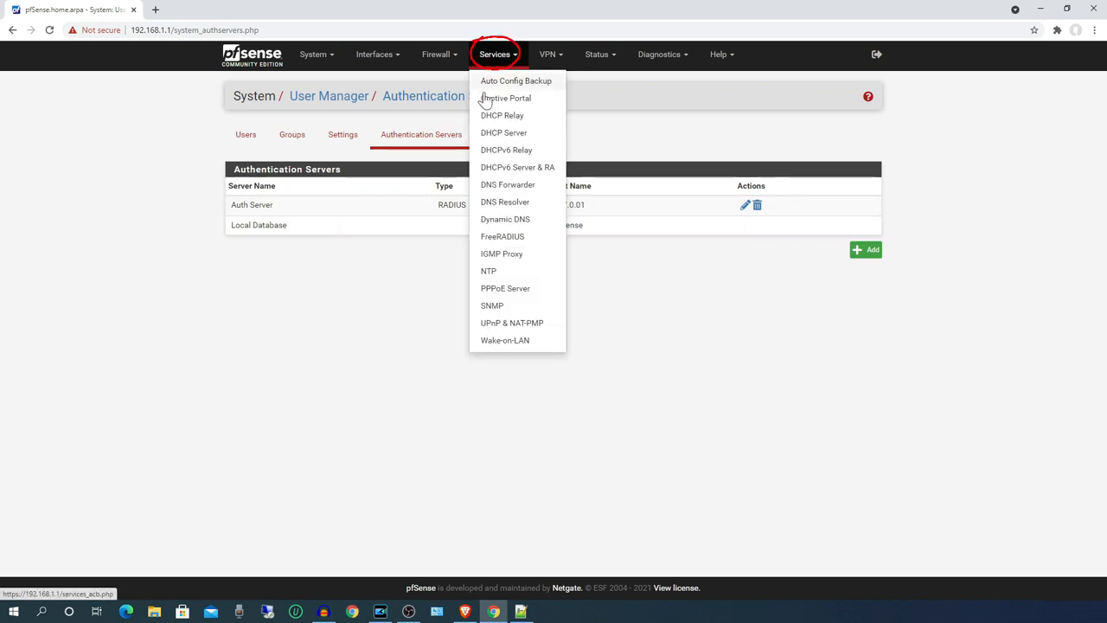
mouse_move(502, 236)
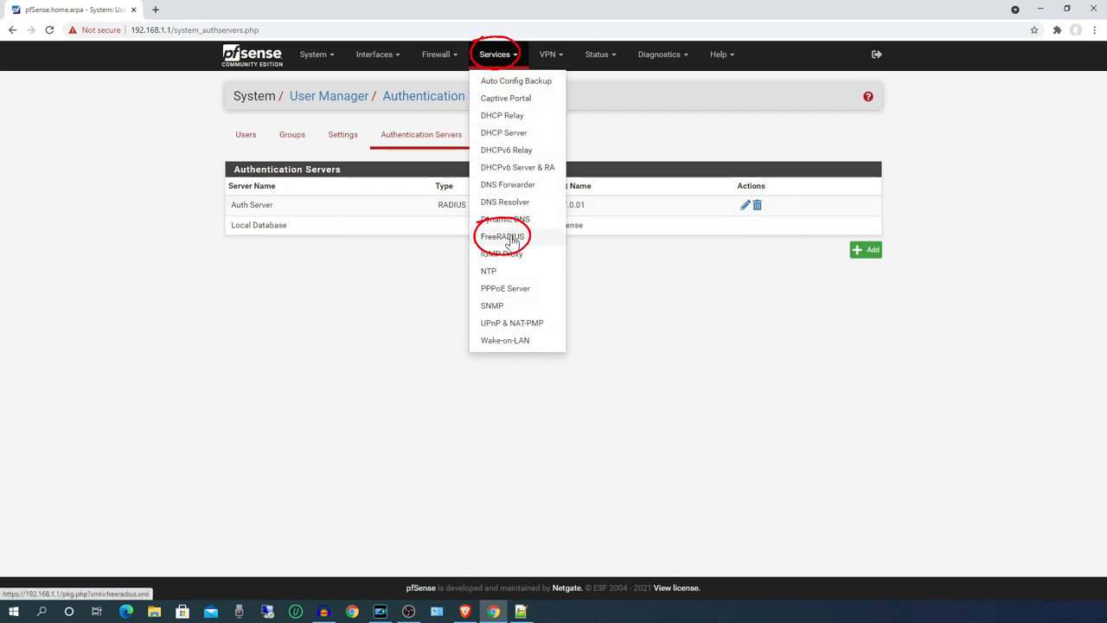
left_click(502, 236)
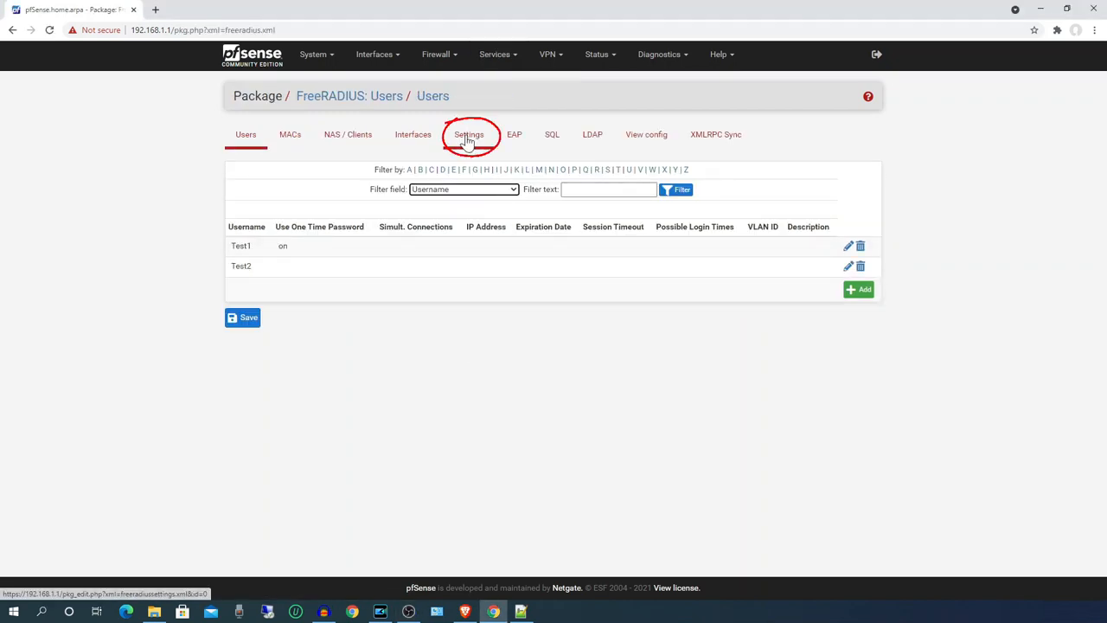
left_click(469, 135)
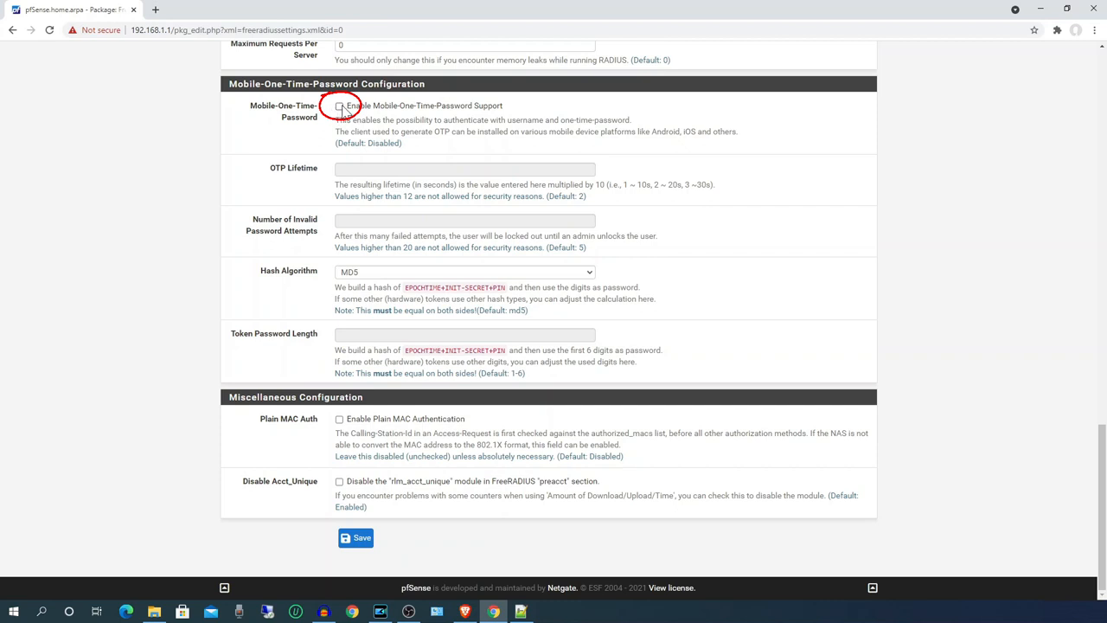
Enable Mobile-One-Time-Password support with OTP lifetime 2 and 5 invalid attempts, and save
left_click(339, 106)
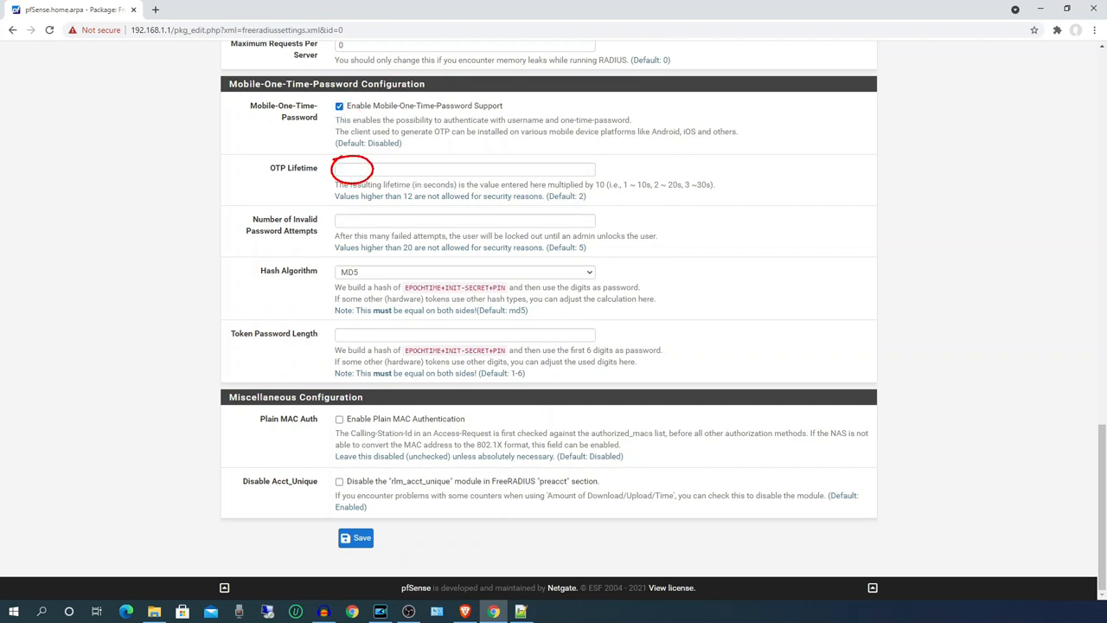
type("2")
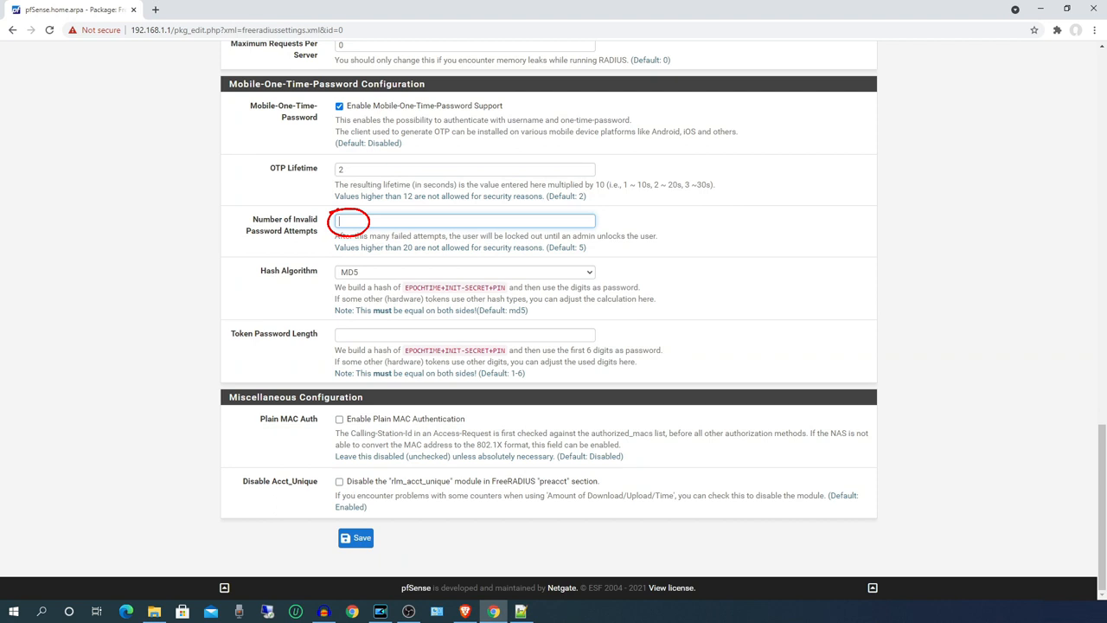
type("5")
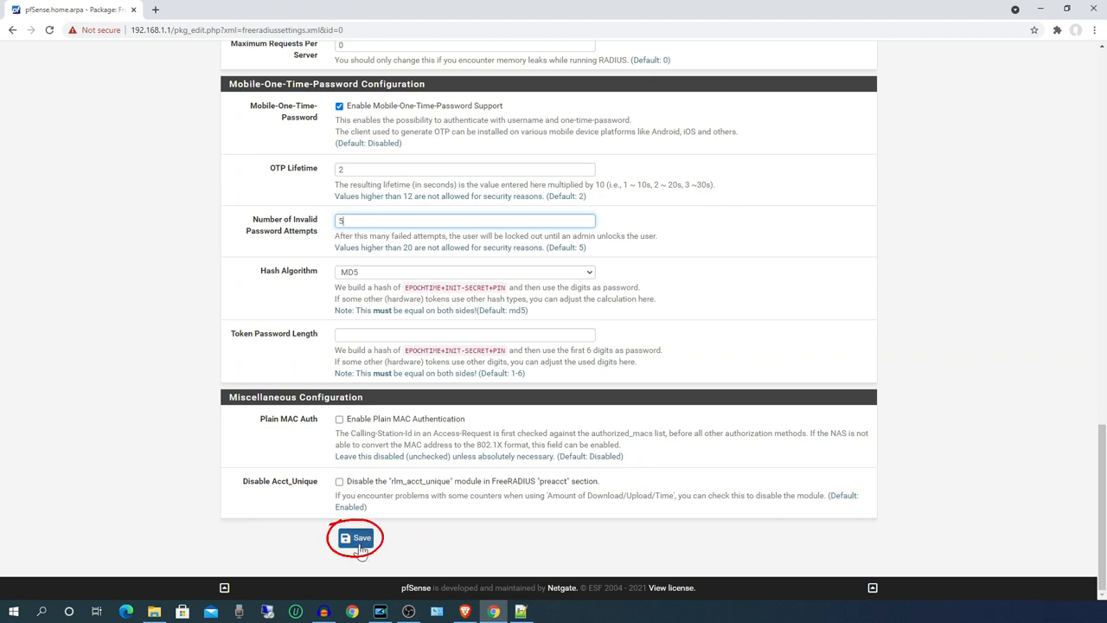
left_click(354, 536)
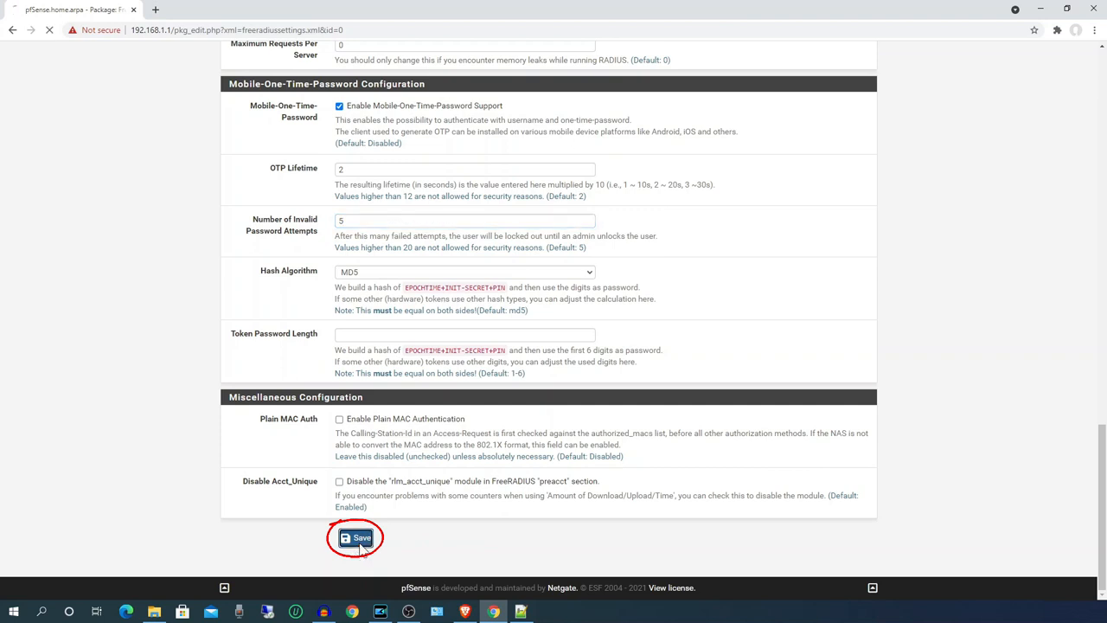
left_click(354, 536)
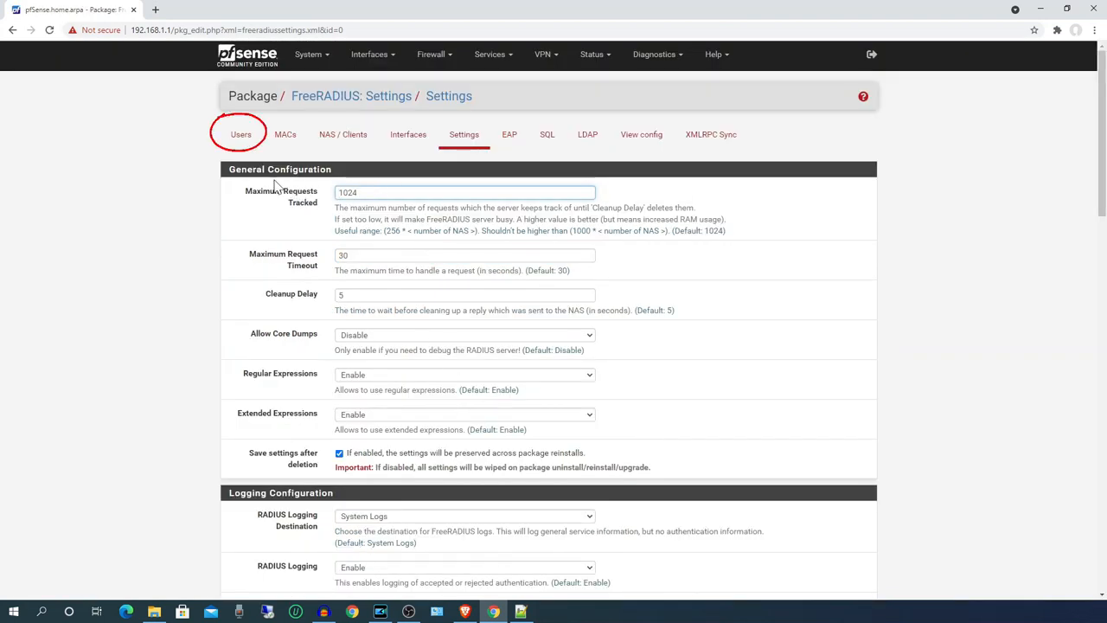
Edit FreeRADIUS user Test1, enable OTP with Google-Authenticator as the method
left_click(240, 134)
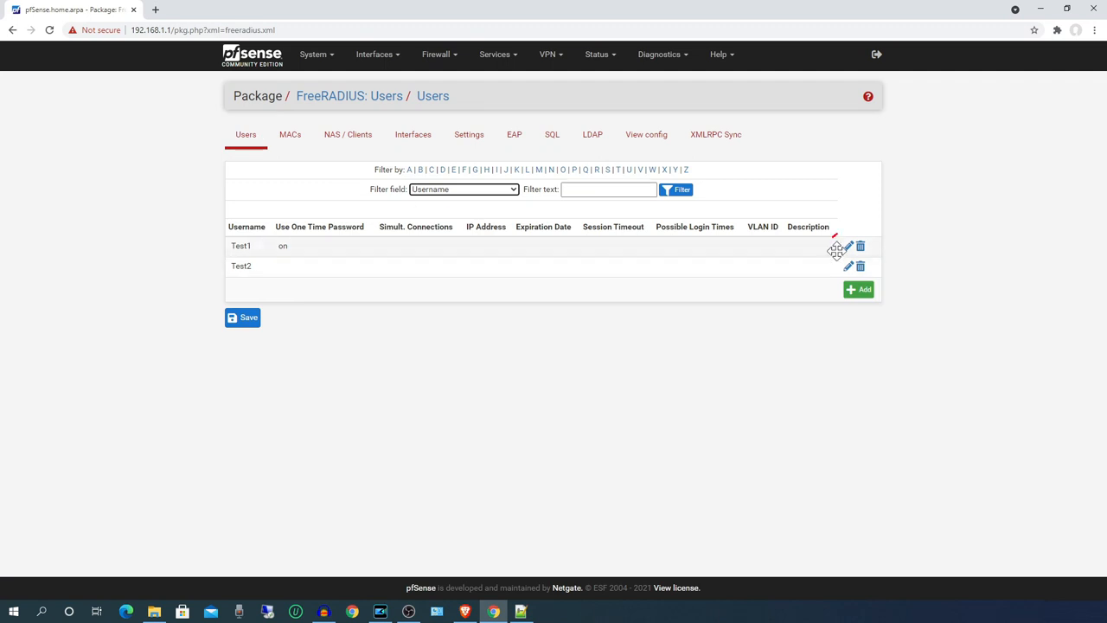
left_click(847, 246)
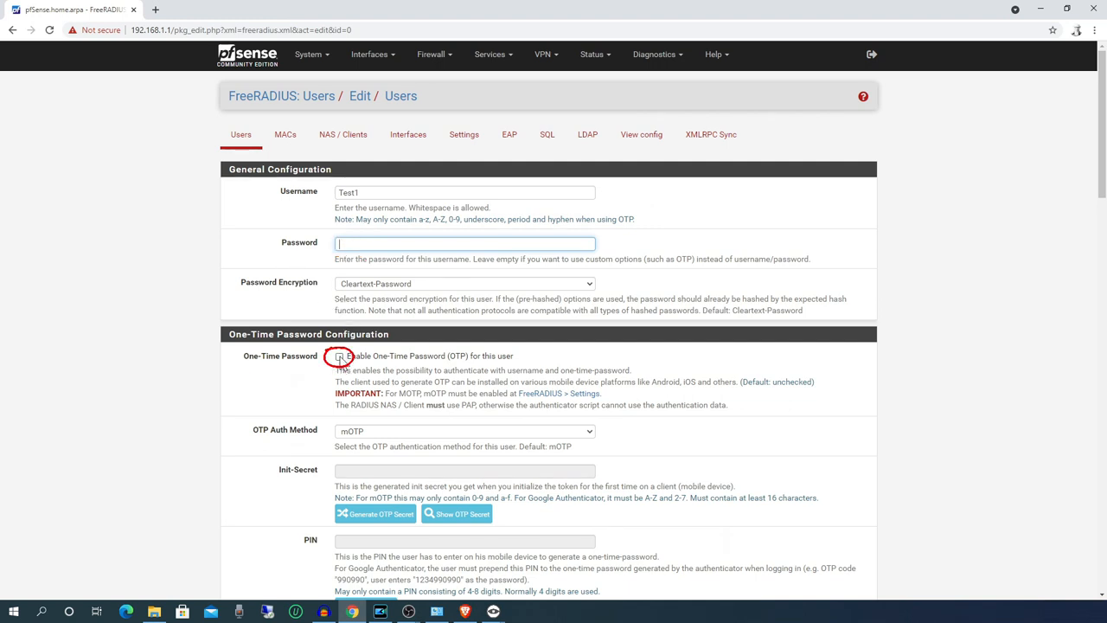
left_click(339, 356)
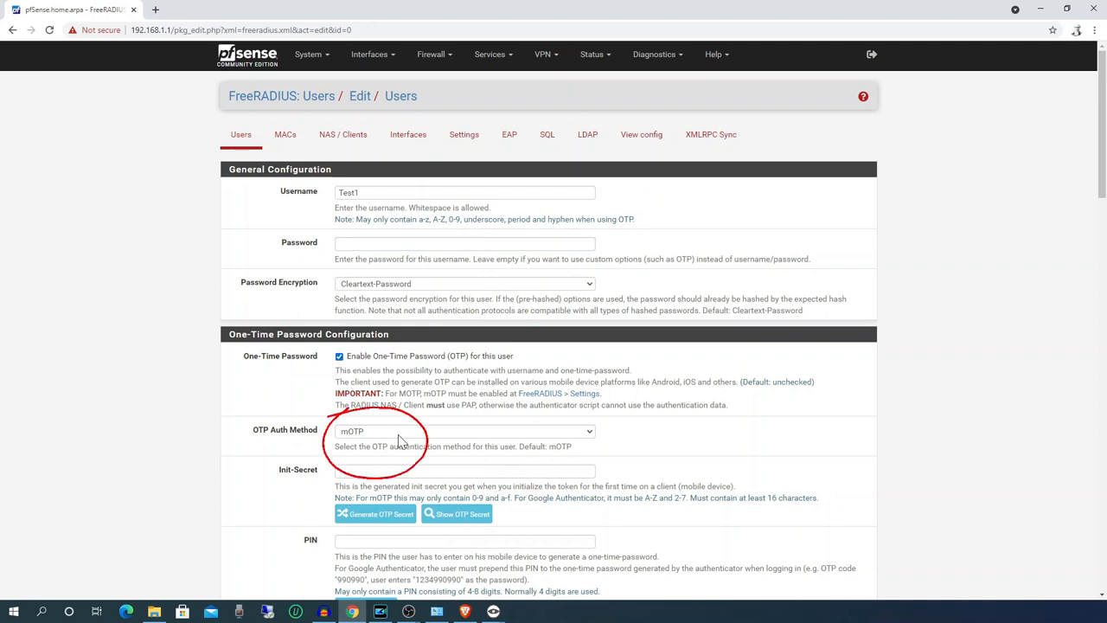
left_click(464, 431)
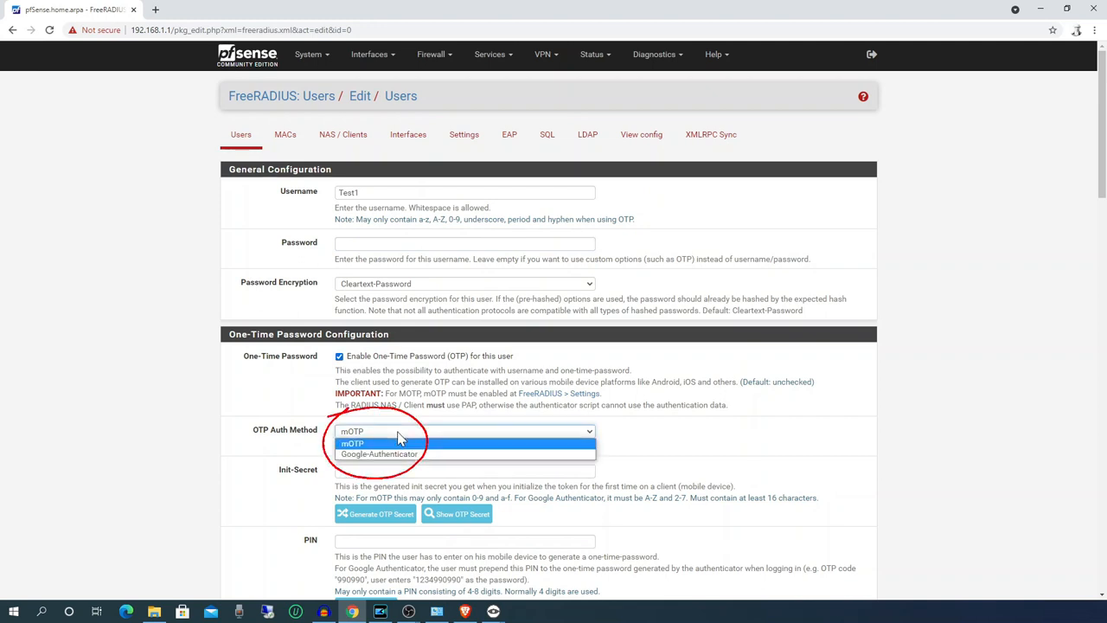
left_click(379, 453)
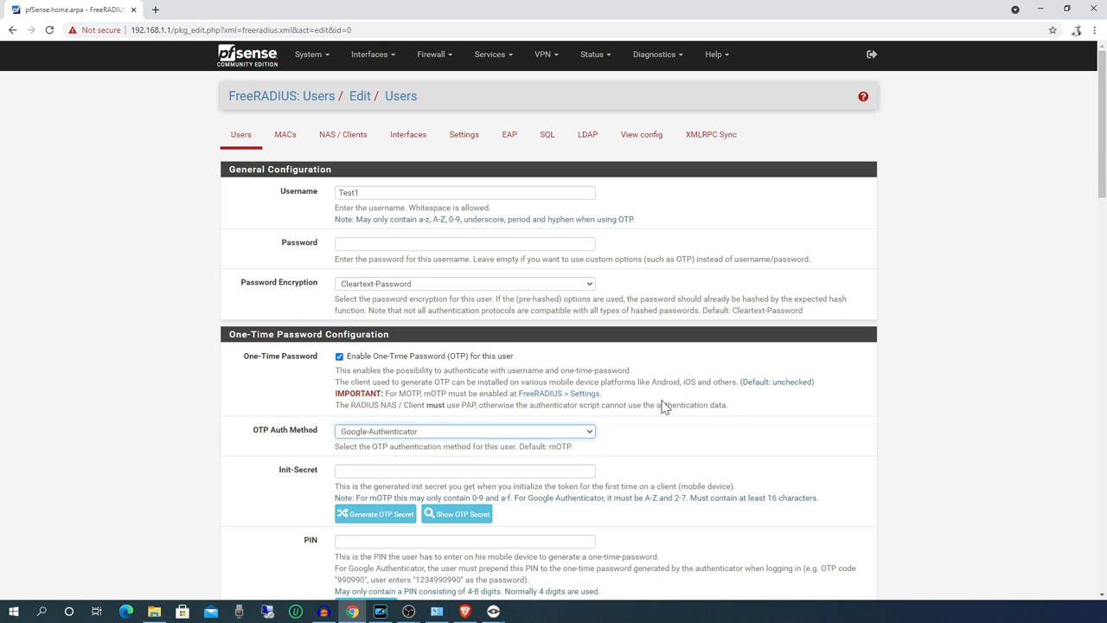
Generate Test1's OTP secret and the QR code for the authenticator app
scroll("down", 3)
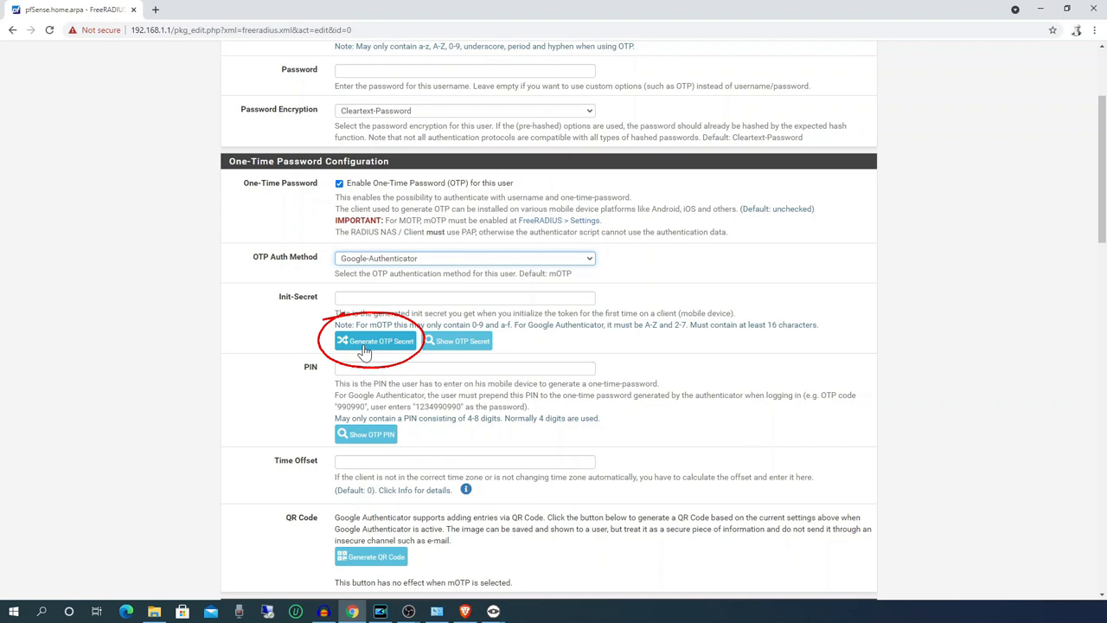
left_click(375, 339)
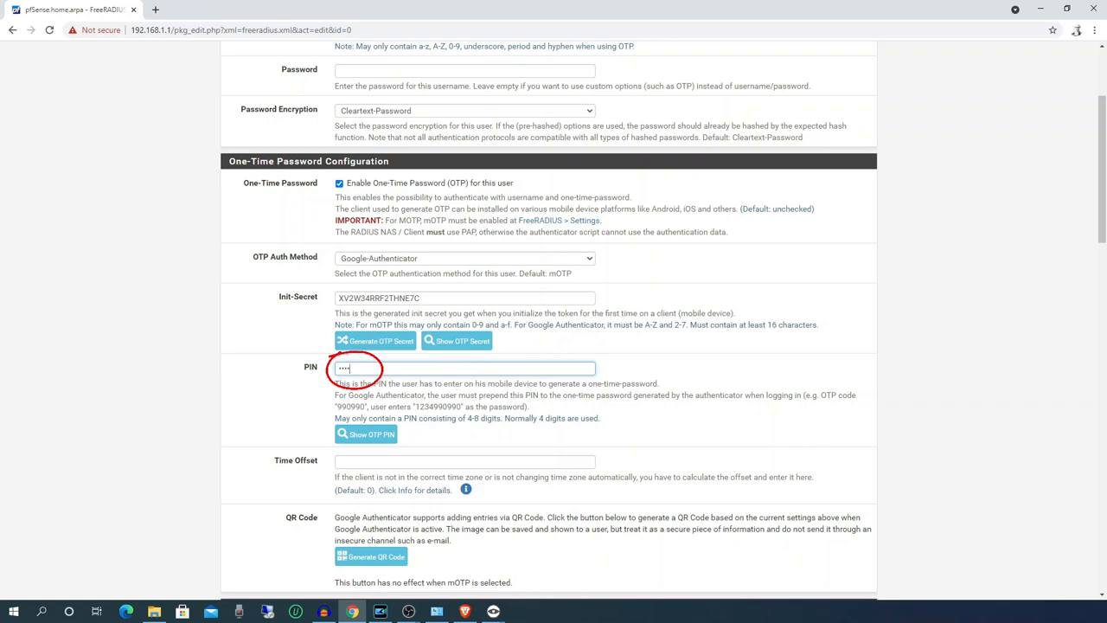
scroll("down", 3)
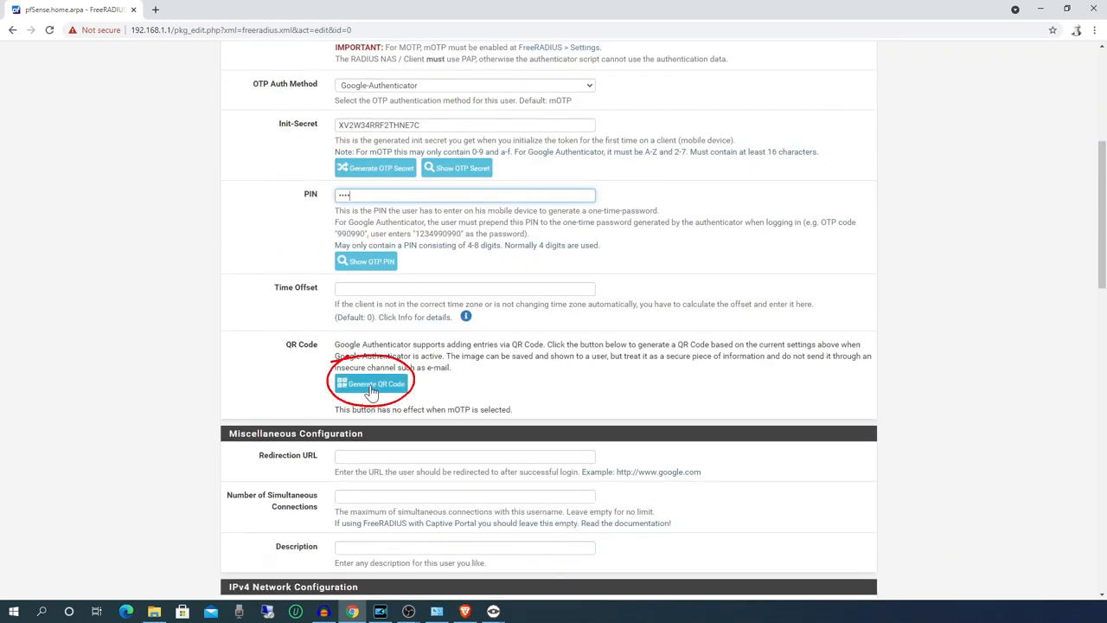
left_click(370, 384)
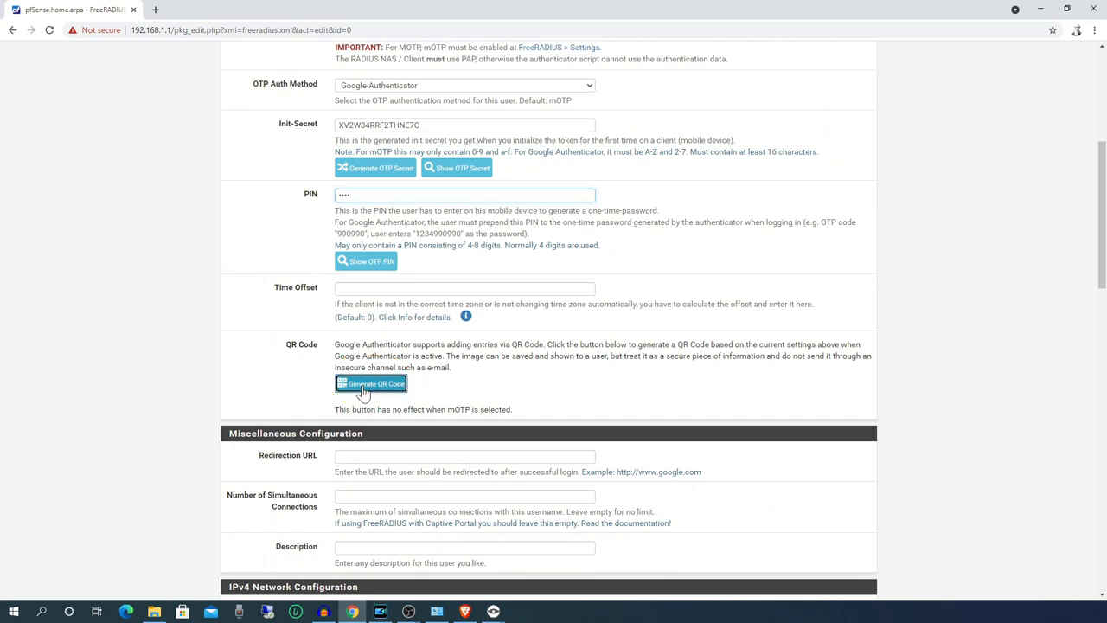
left_click(370, 384)
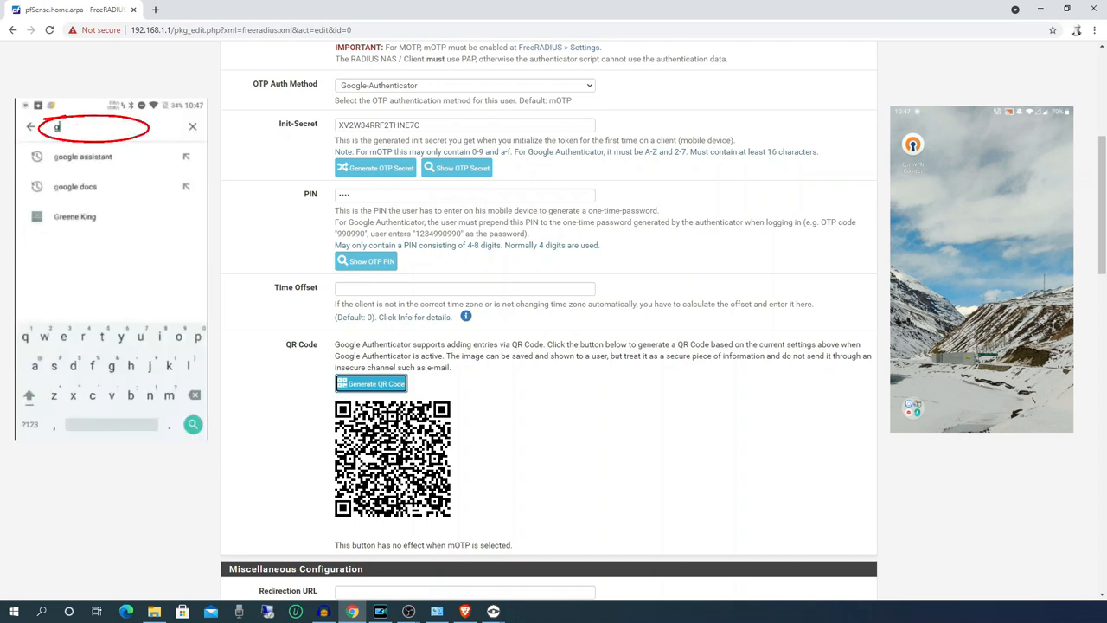
Install Google Authenticator and add the FreeRADIUS (Test1) account by scanning the QR code, allowing camera
type("oogle")
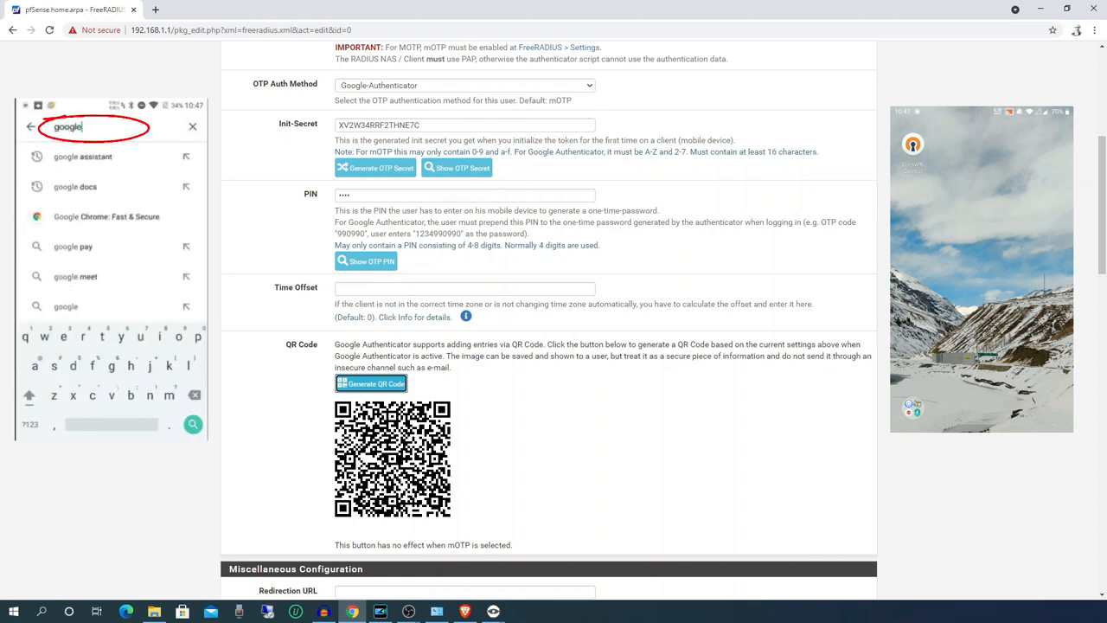
type("au")
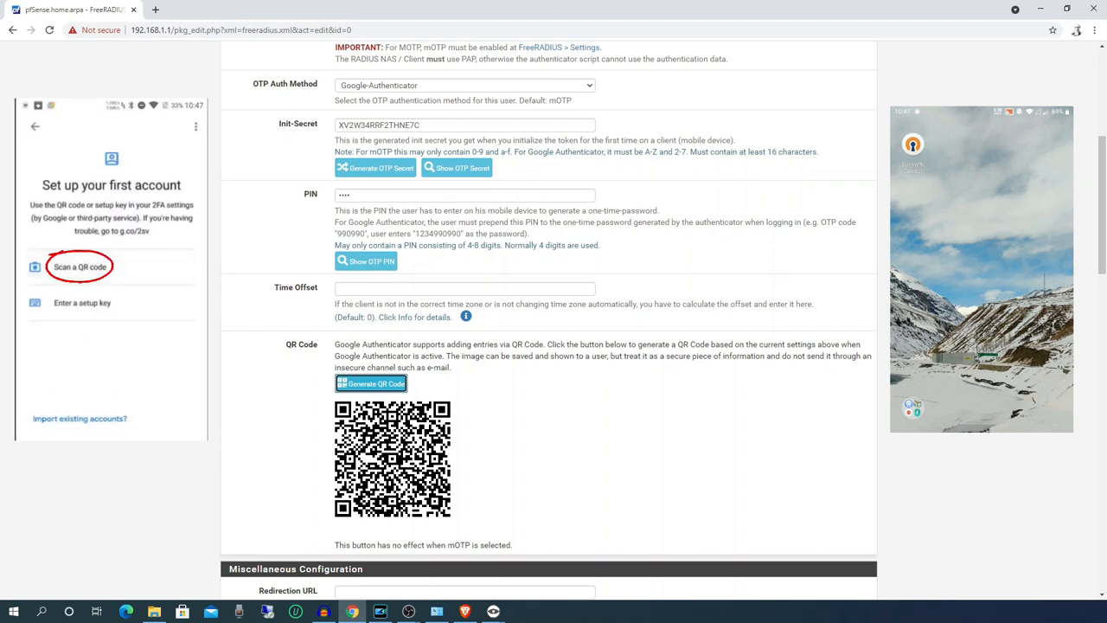
left_click(79, 266)
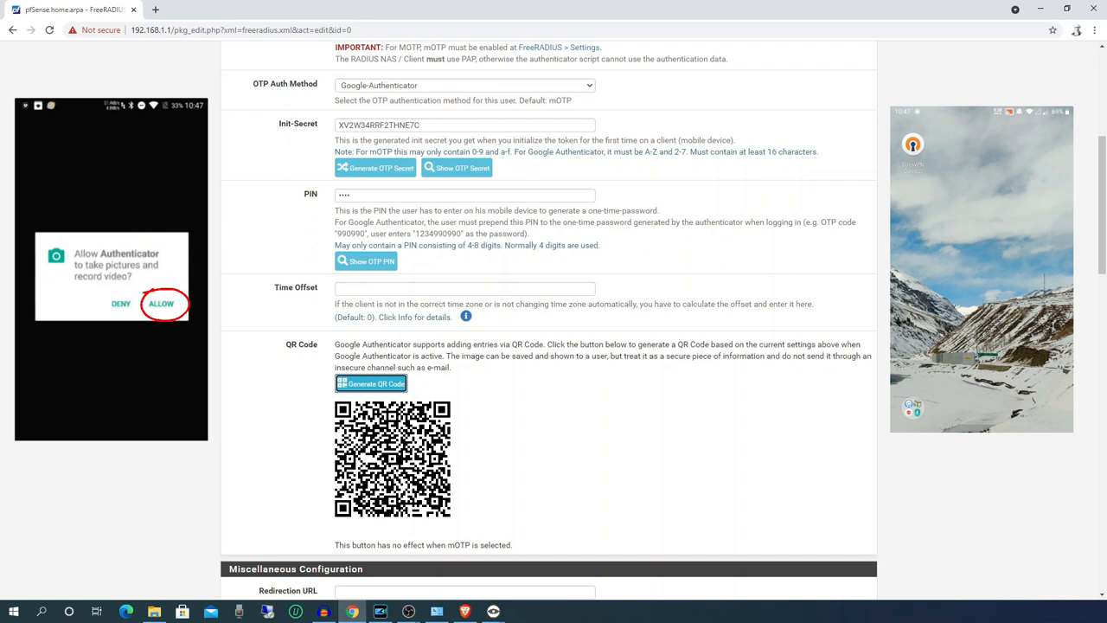
left_click(159, 304)
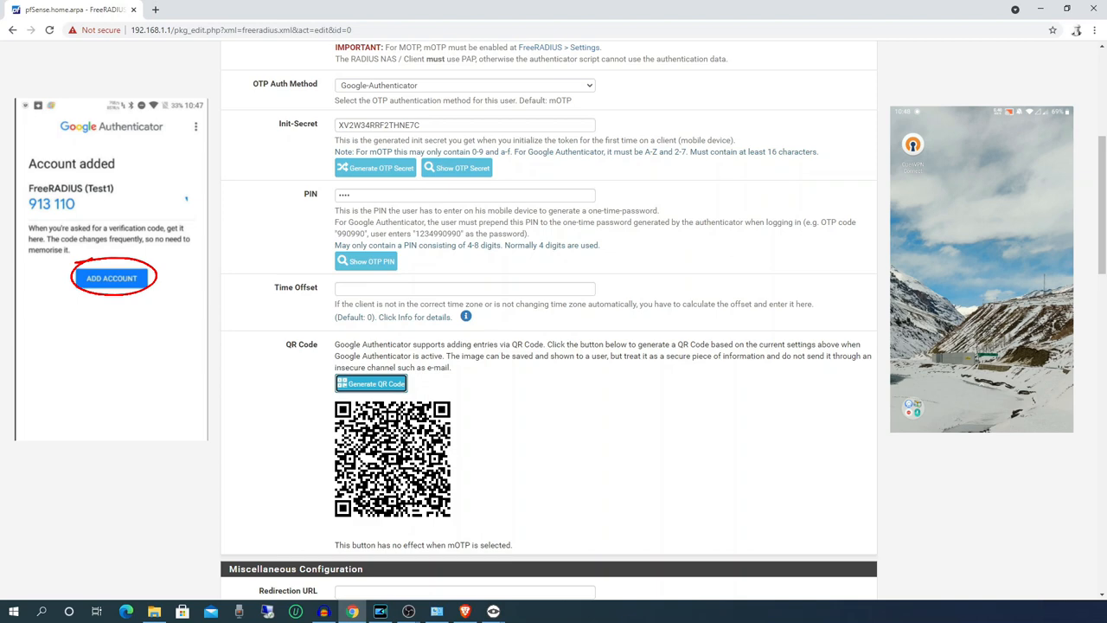
Save Test1's one-time password settings in pfSense
scroll("down", 3)
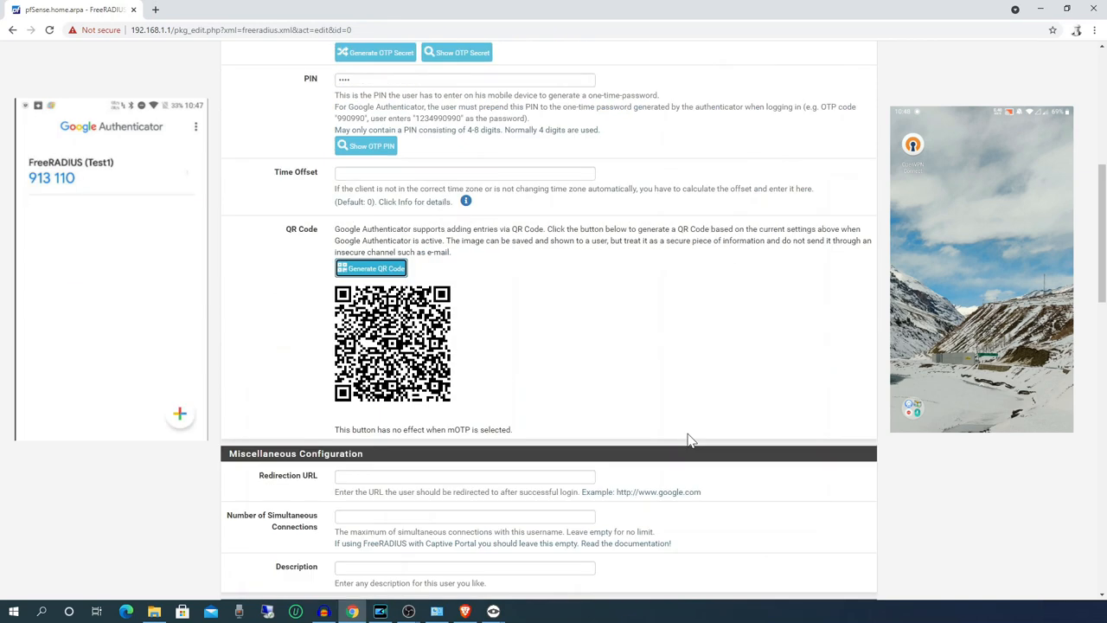
scroll("down", 3)
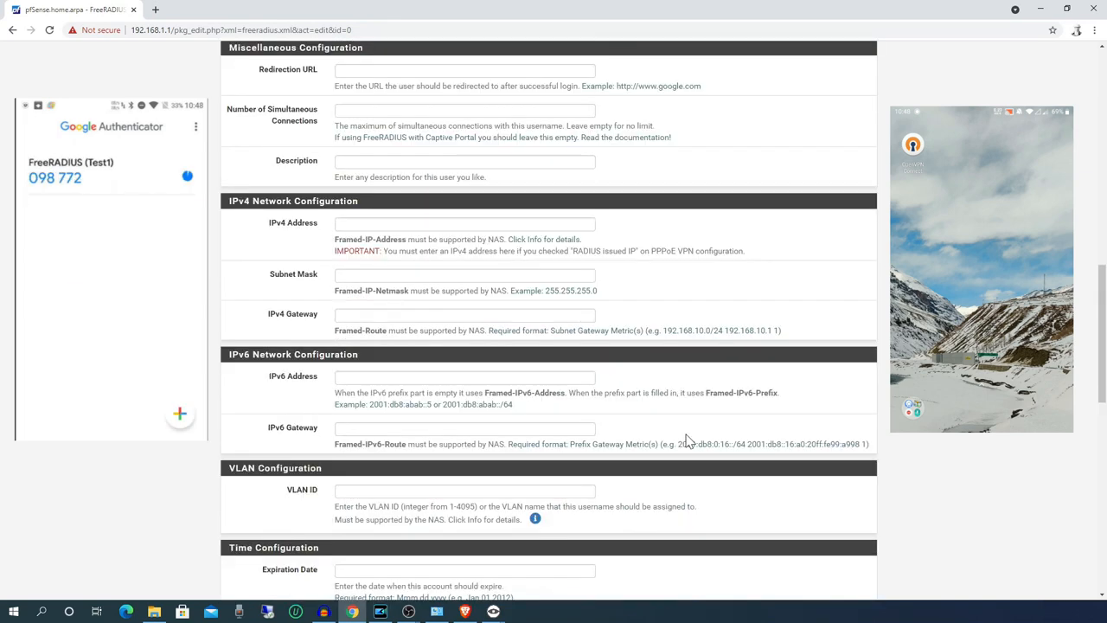
scroll("down", 3)
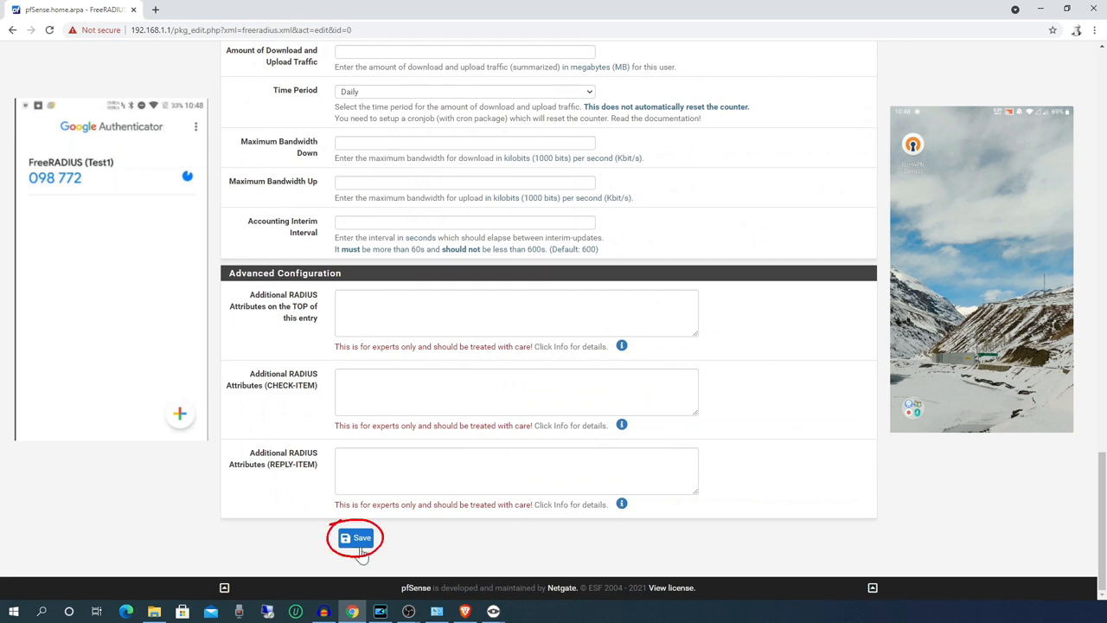
left_click(356, 536)
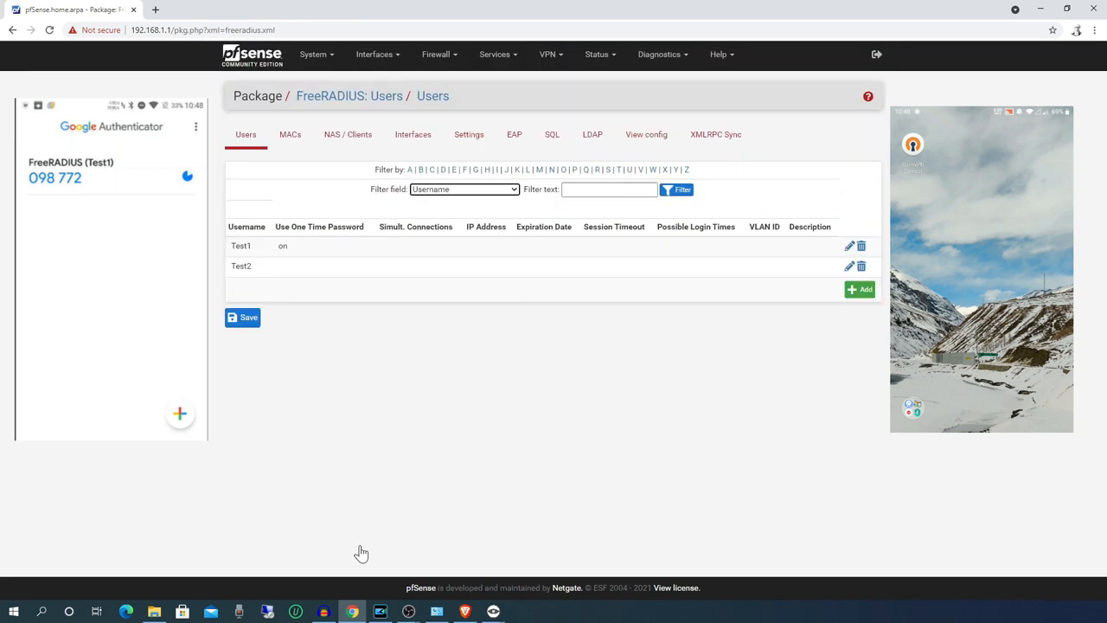
mouse_move(494, 570)
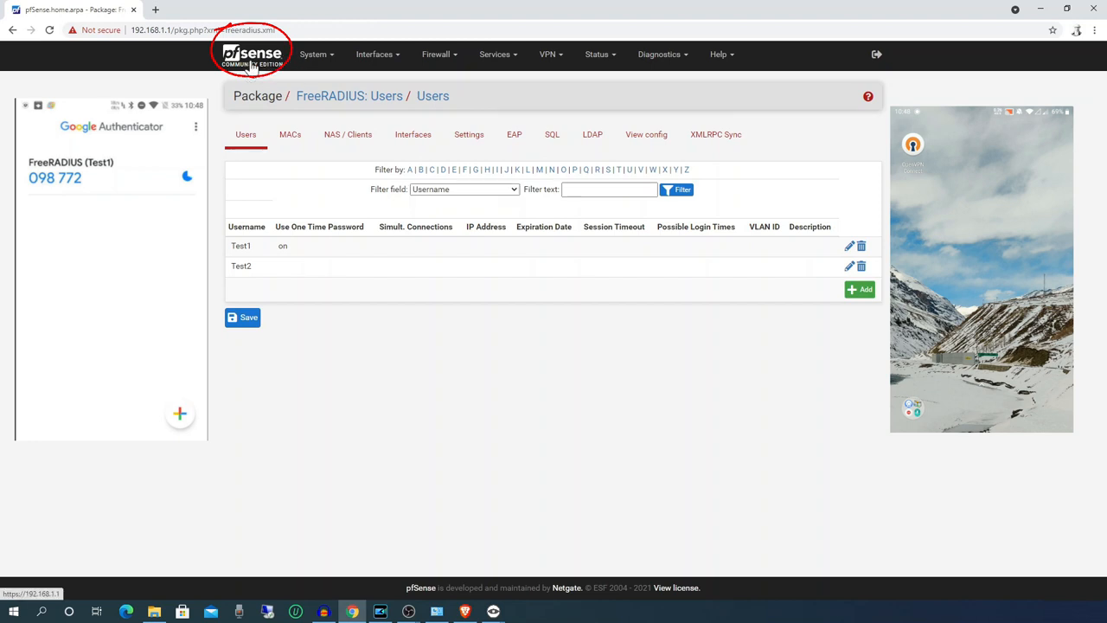
Return to the pfSense Status > Dashboard, where the OpenVPN server lists no connected clients
left_click(247, 54)
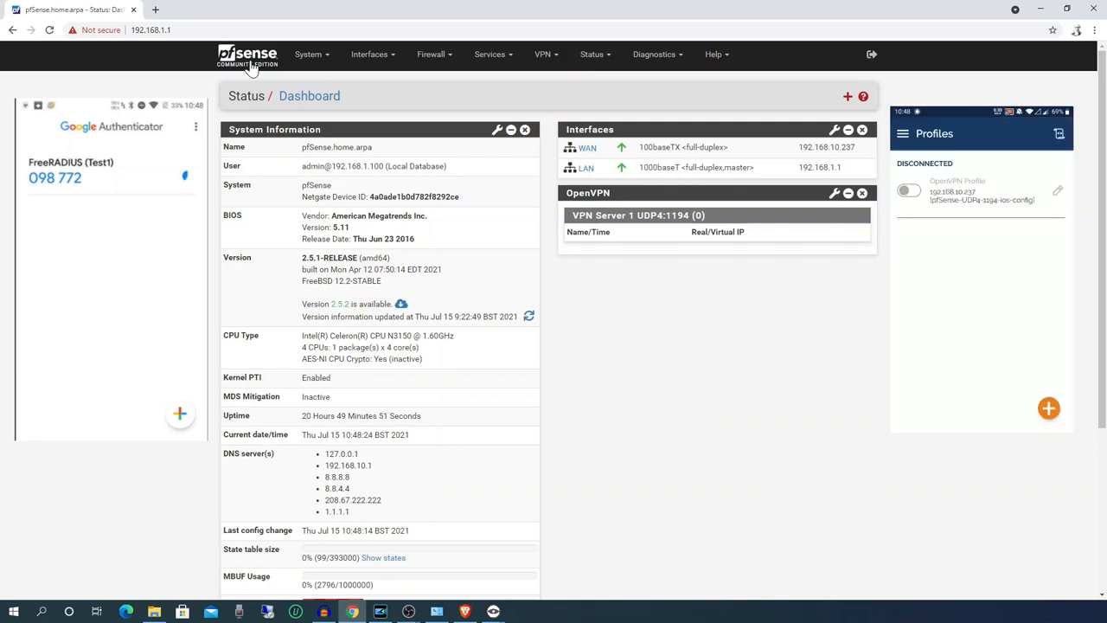
left_click(908, 190)
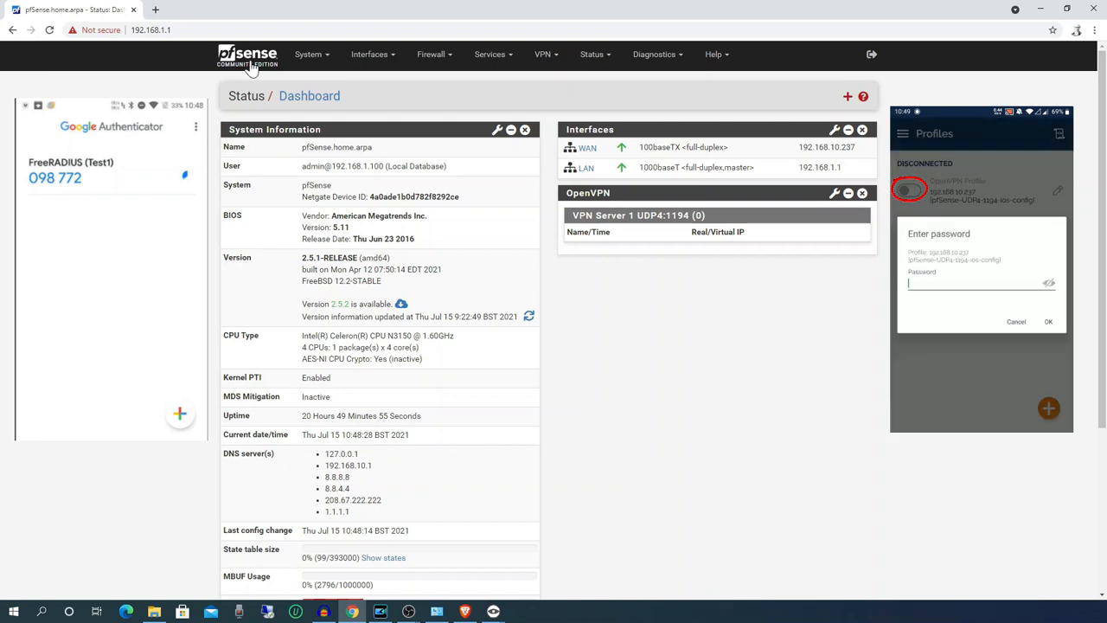
left_click(977, 284)
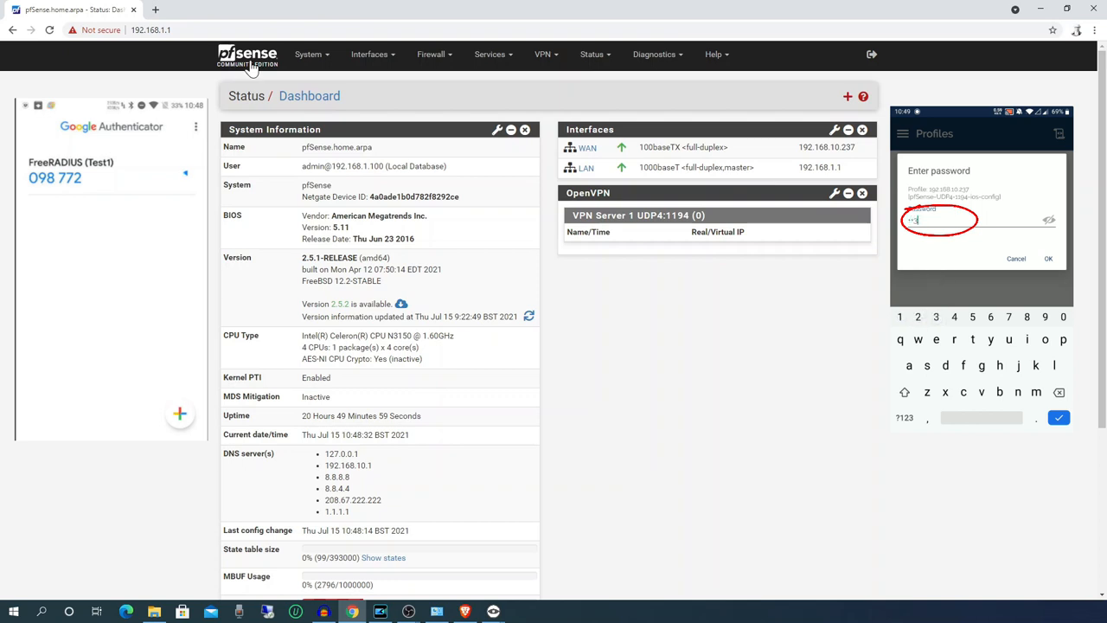
type("••")
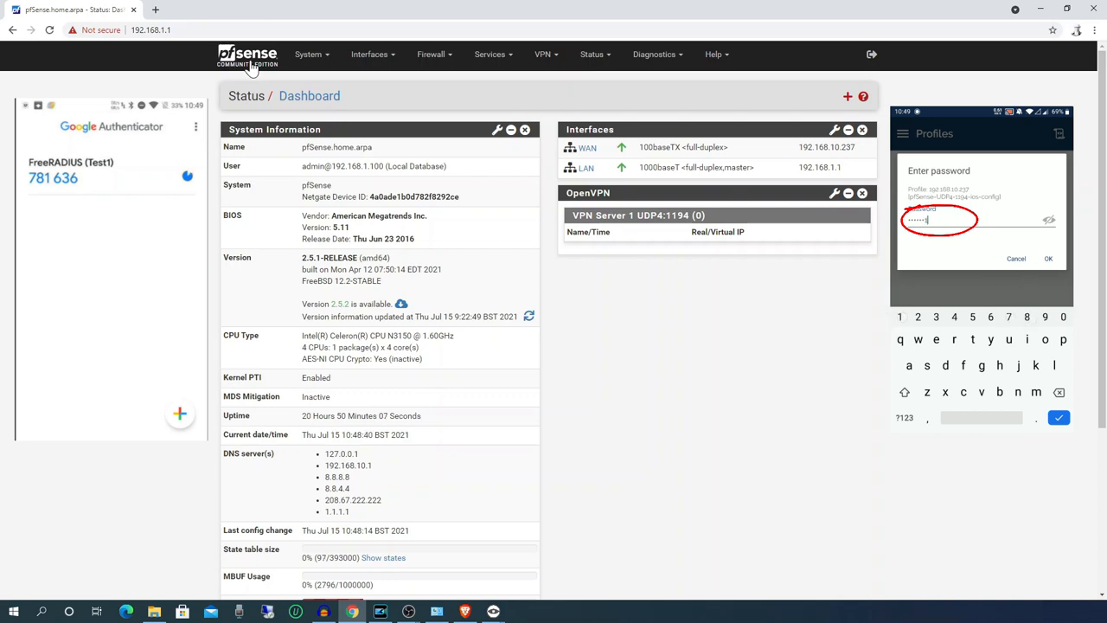
type("•")
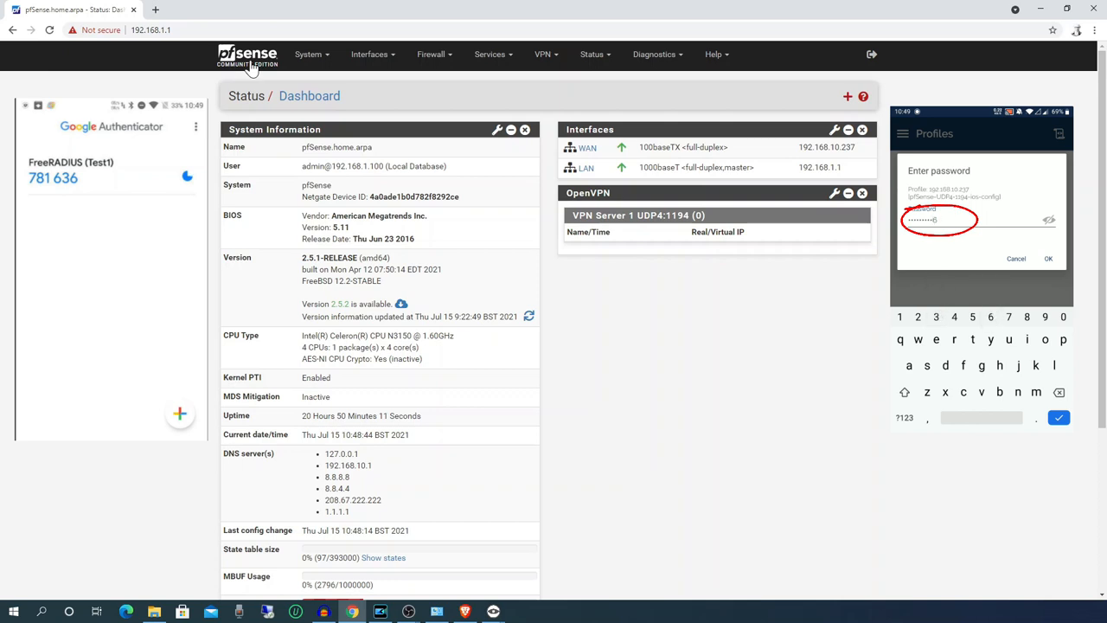
left_click(1048, 258)
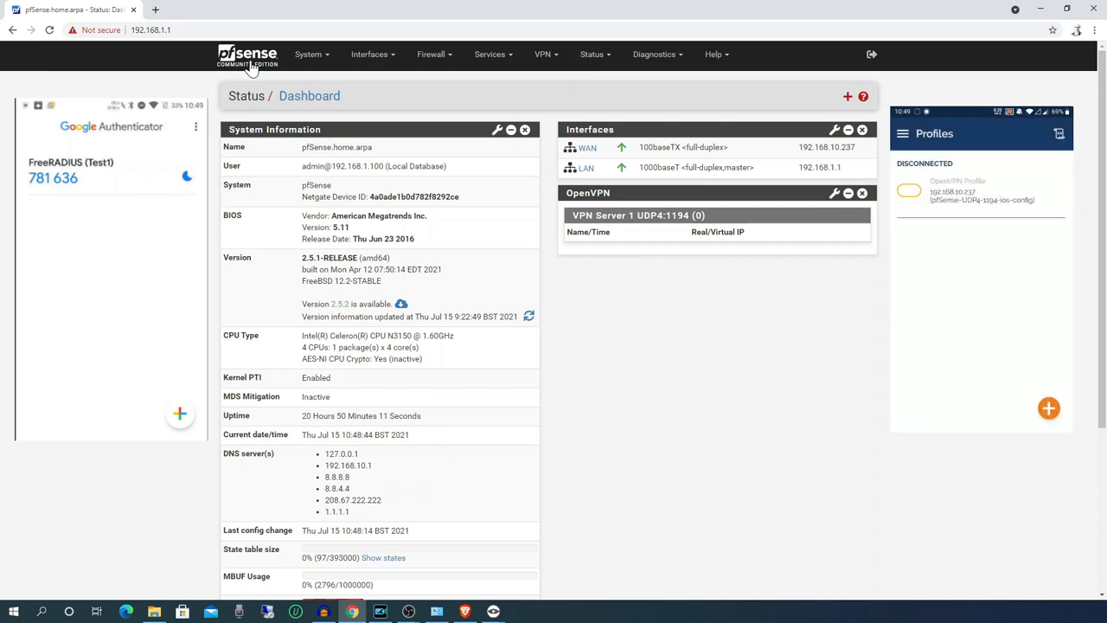
left_click(909, 188)
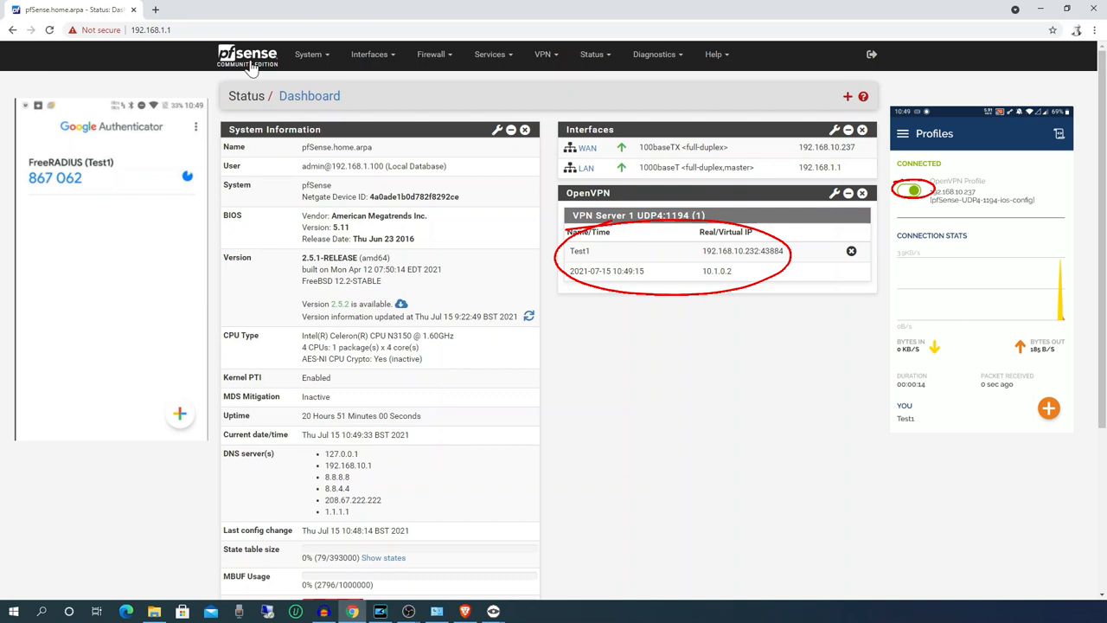
left_click(913, 189)
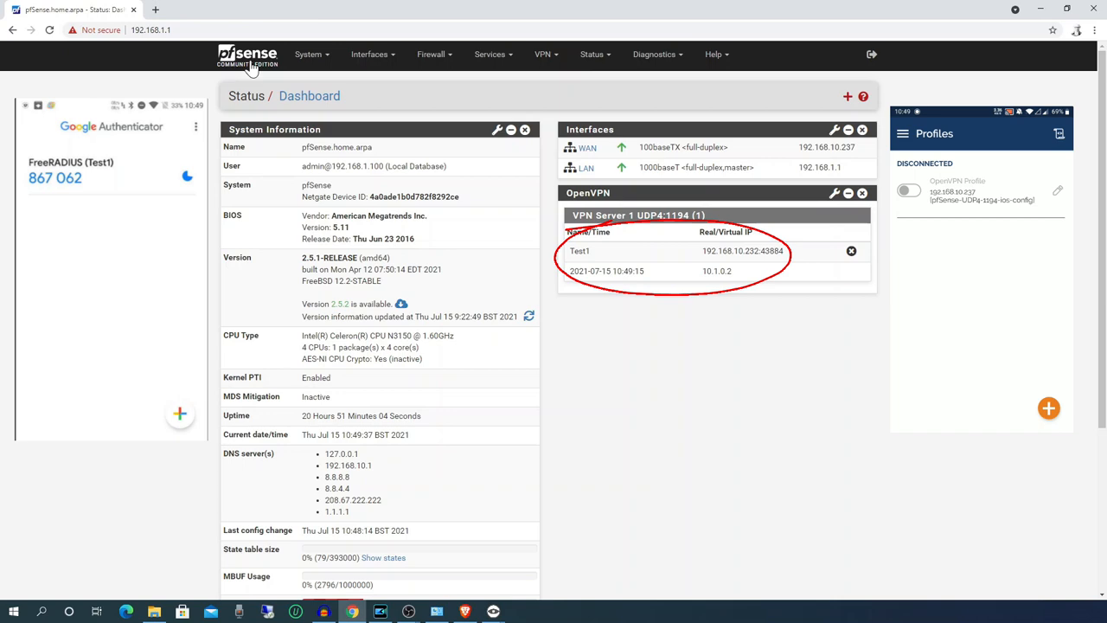
left_click(851, 251)
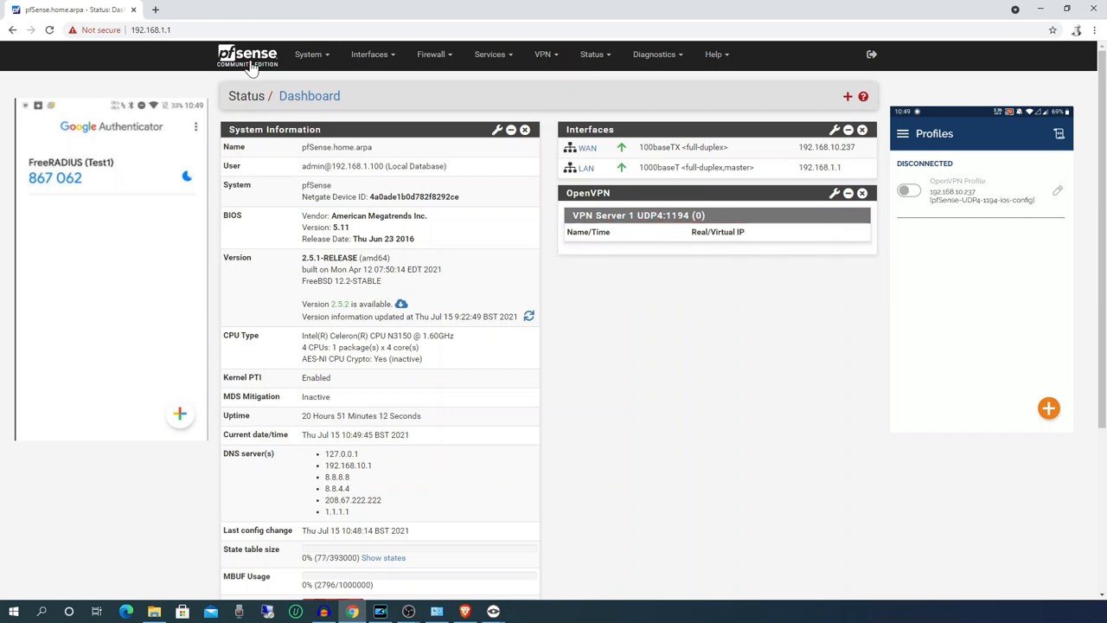